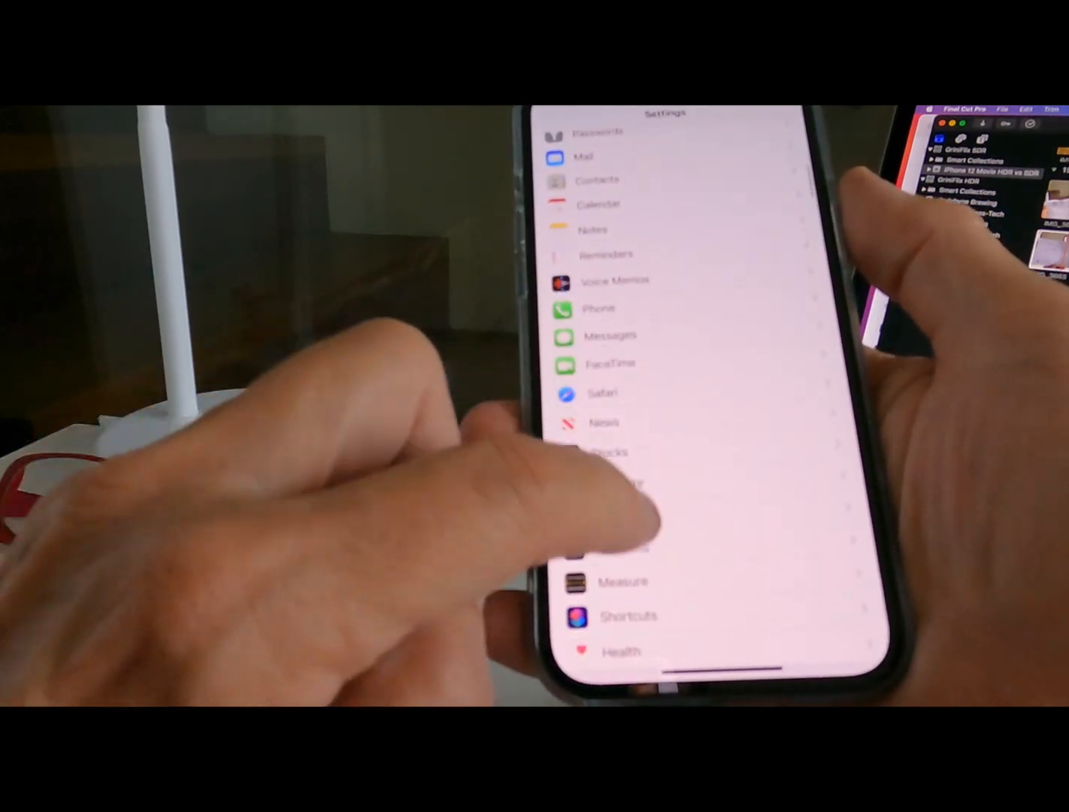
Dismiss the About Final Cut Pro window to reveal the iPhone 12 HDR vs SDR library
scroll("down", 3)
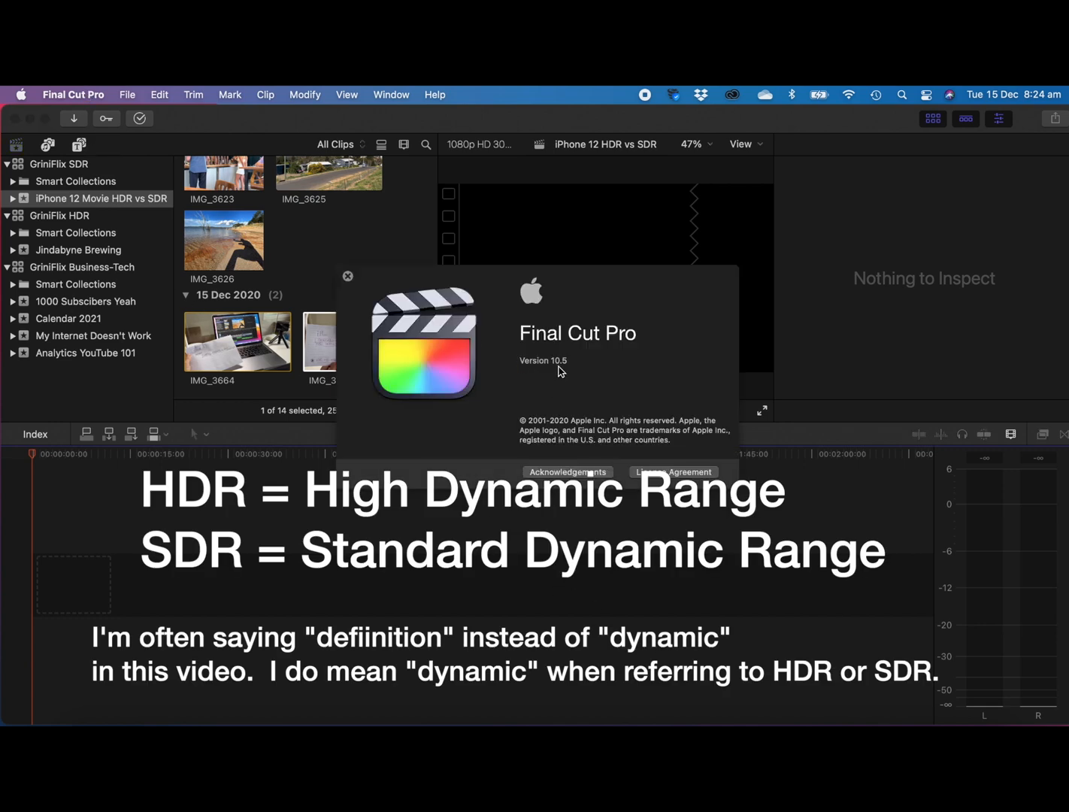
left_click(348, 276)
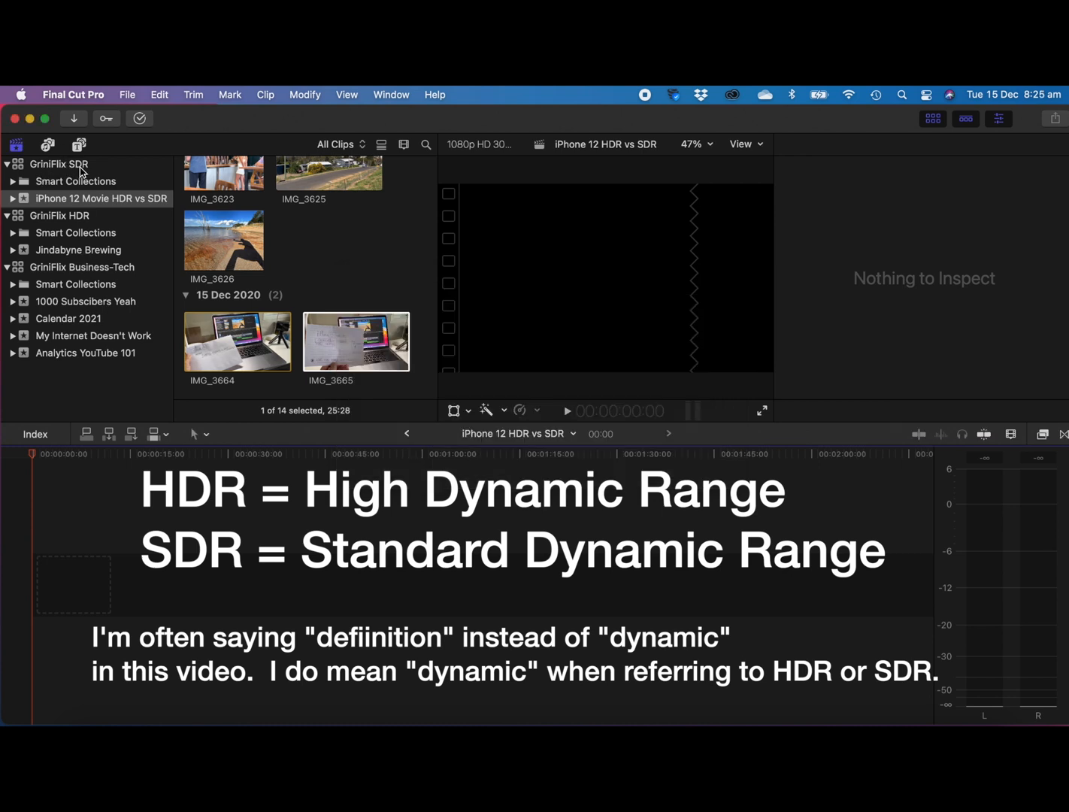
mouse_move(93, 198)
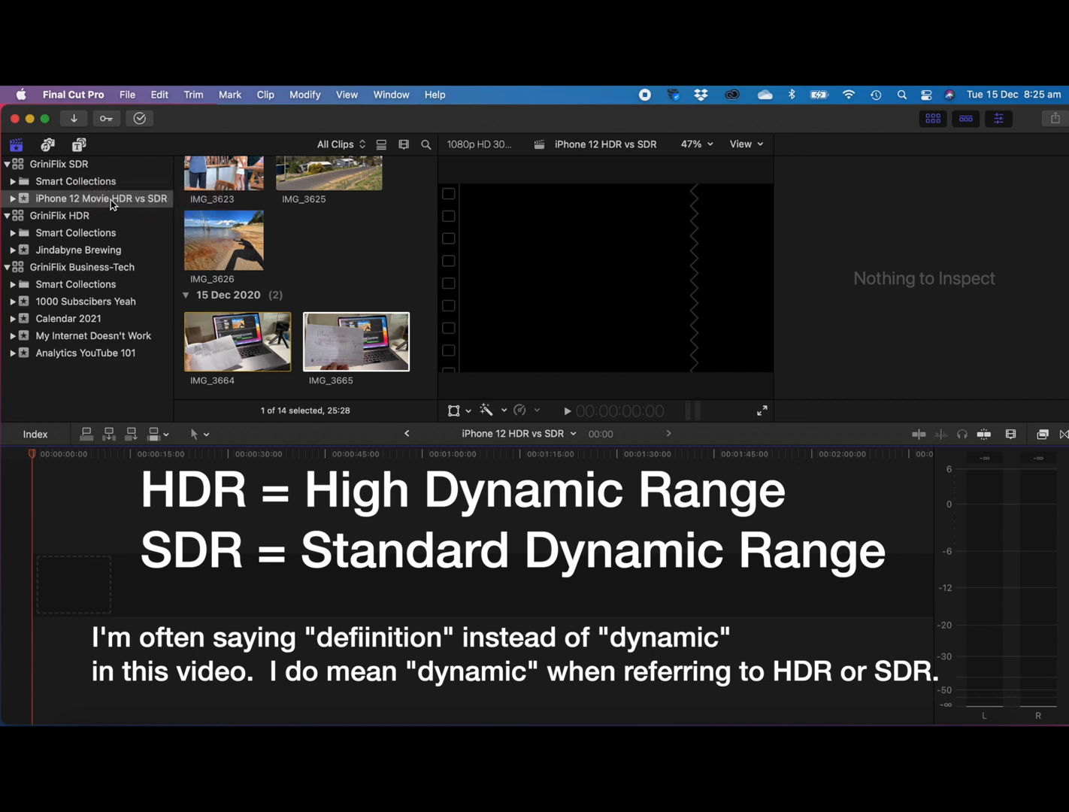
mouse_move(63, 207)
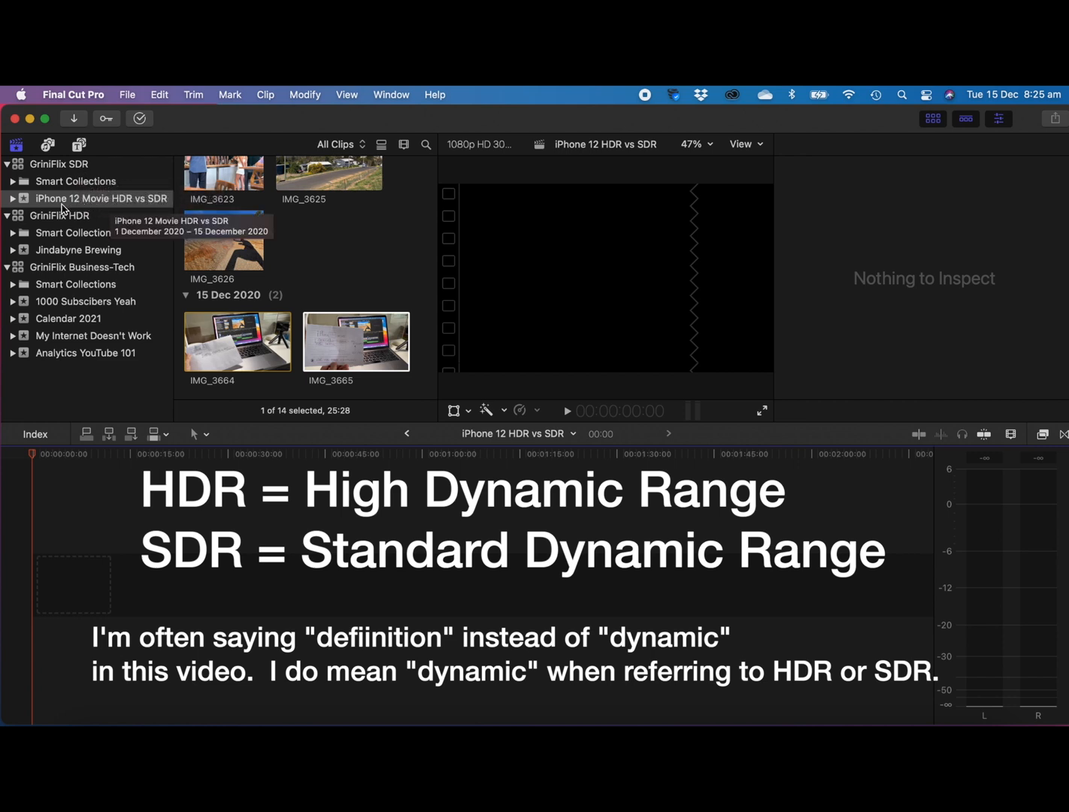
mouse_move(102, 208)
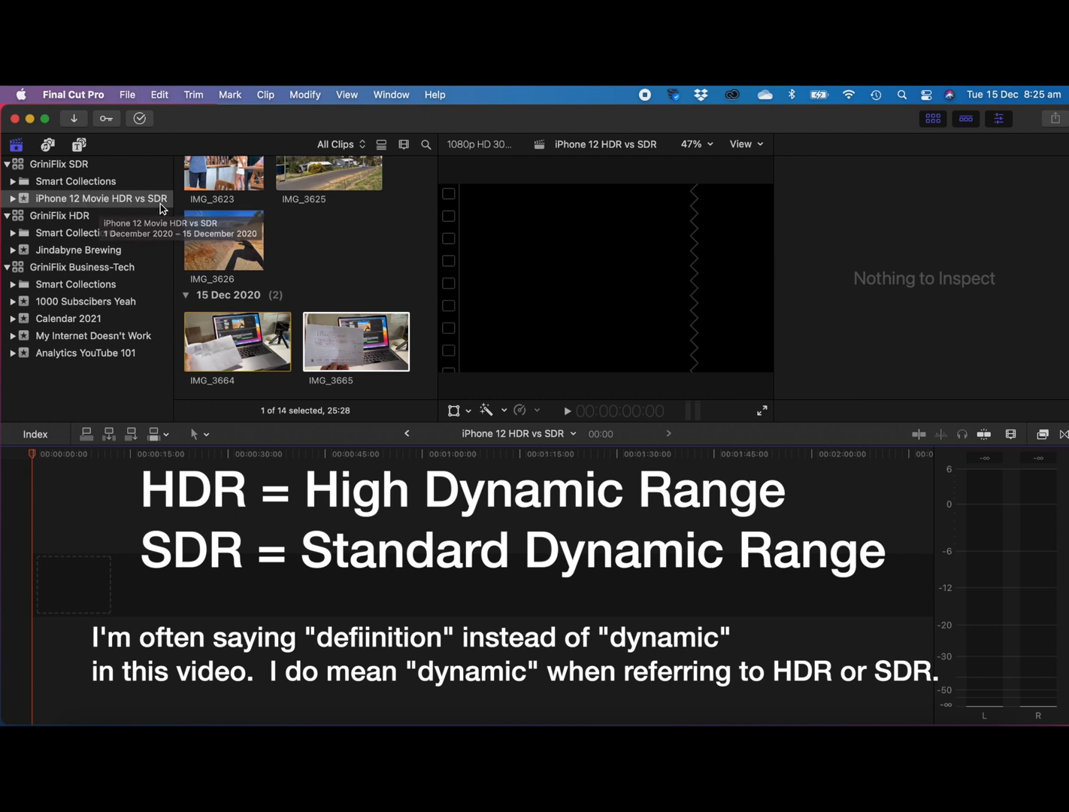
mouse_move(364, 352)
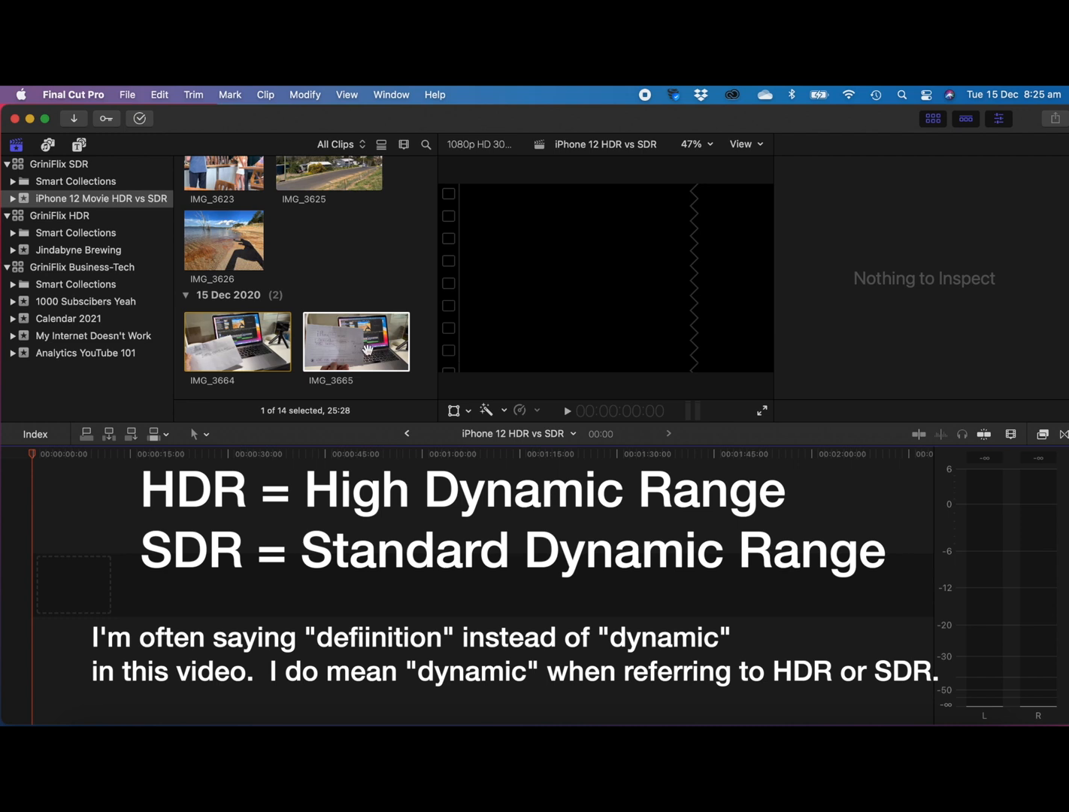
mouse_move(247, 349)
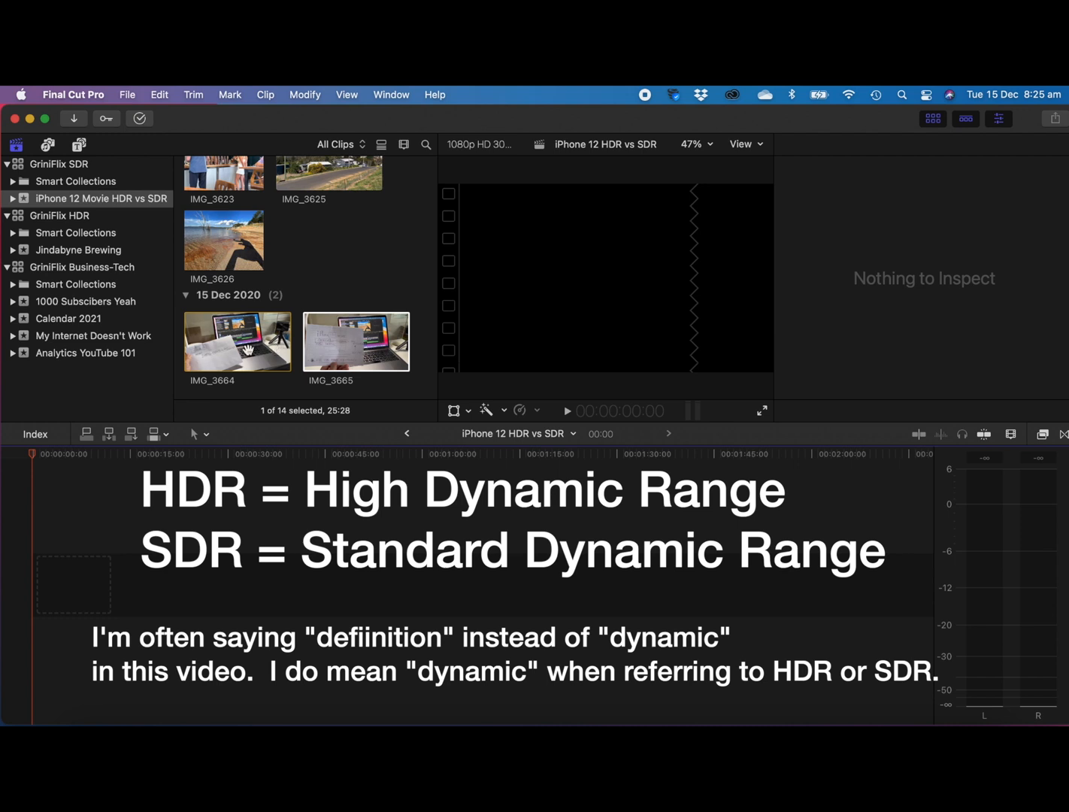
mouse_move(223, 342)
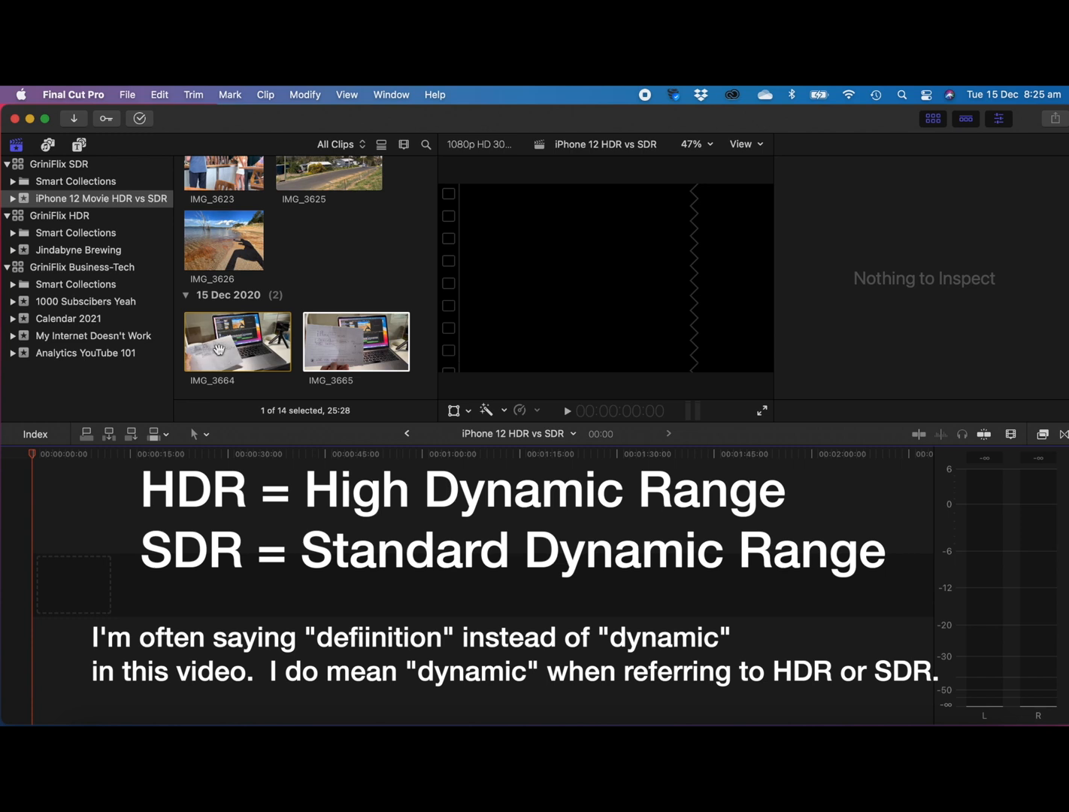
mouse_move(365, 335)
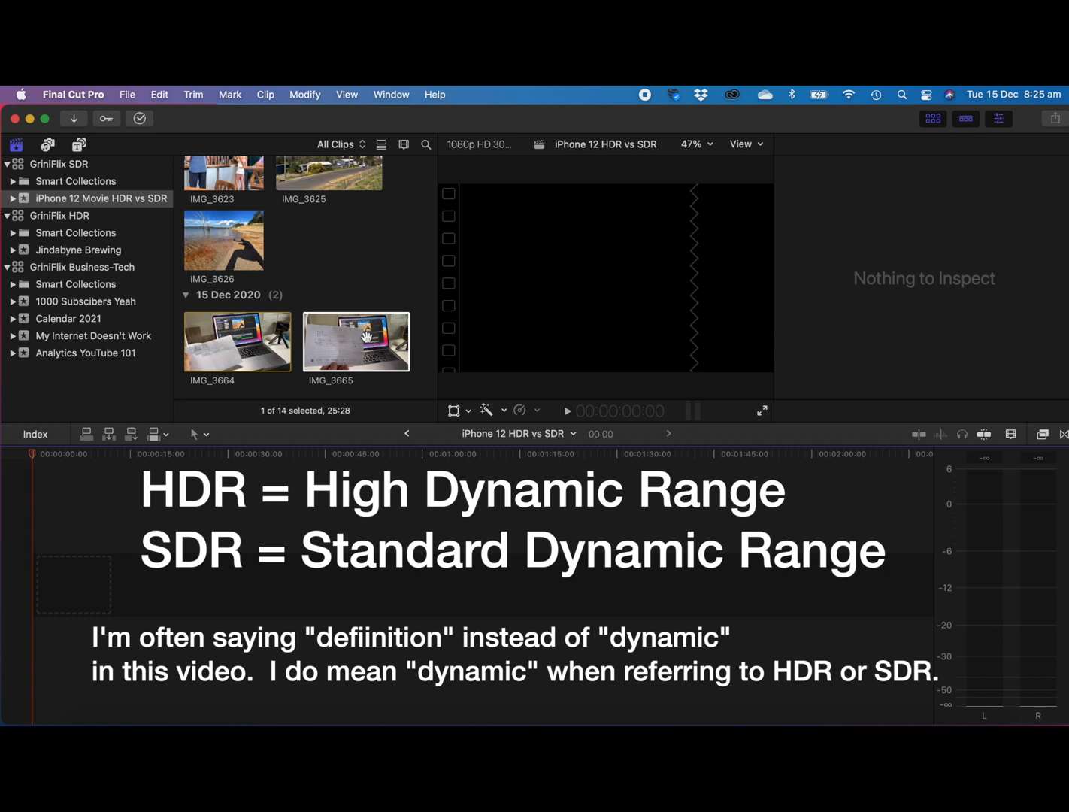
mouse_move(367, 337)
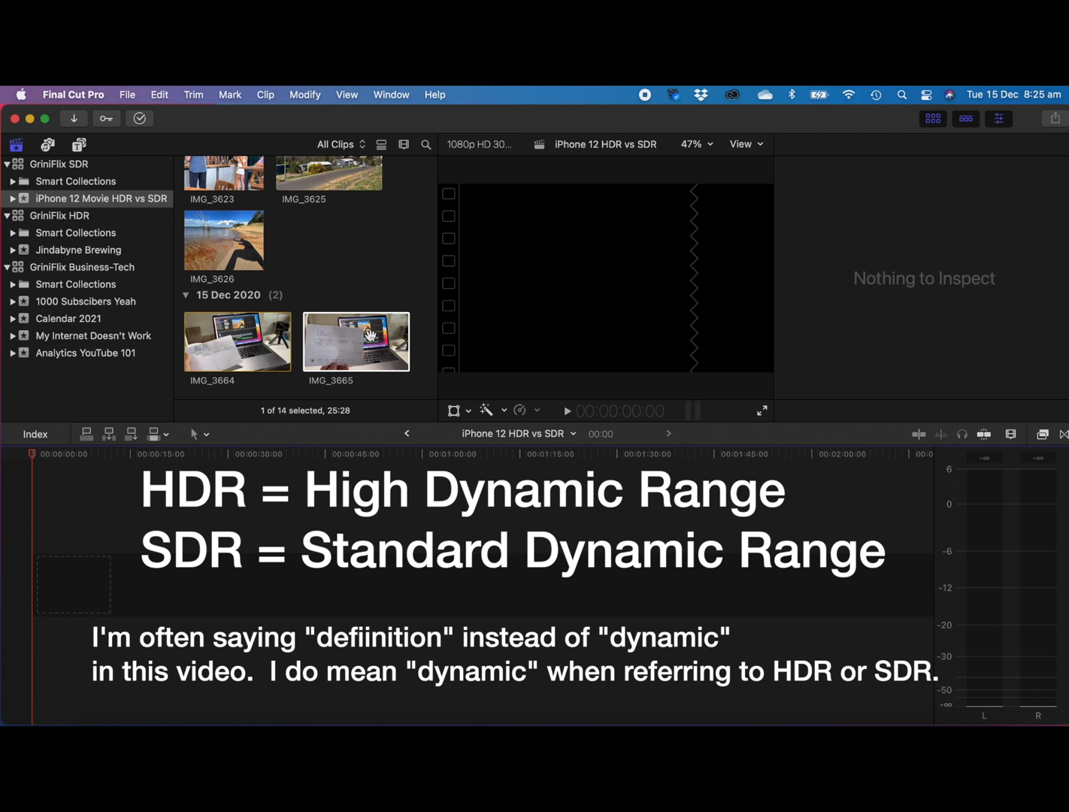
Add IMG_3664 to the timeline and preview a later frame of it
left_click(238, 340)
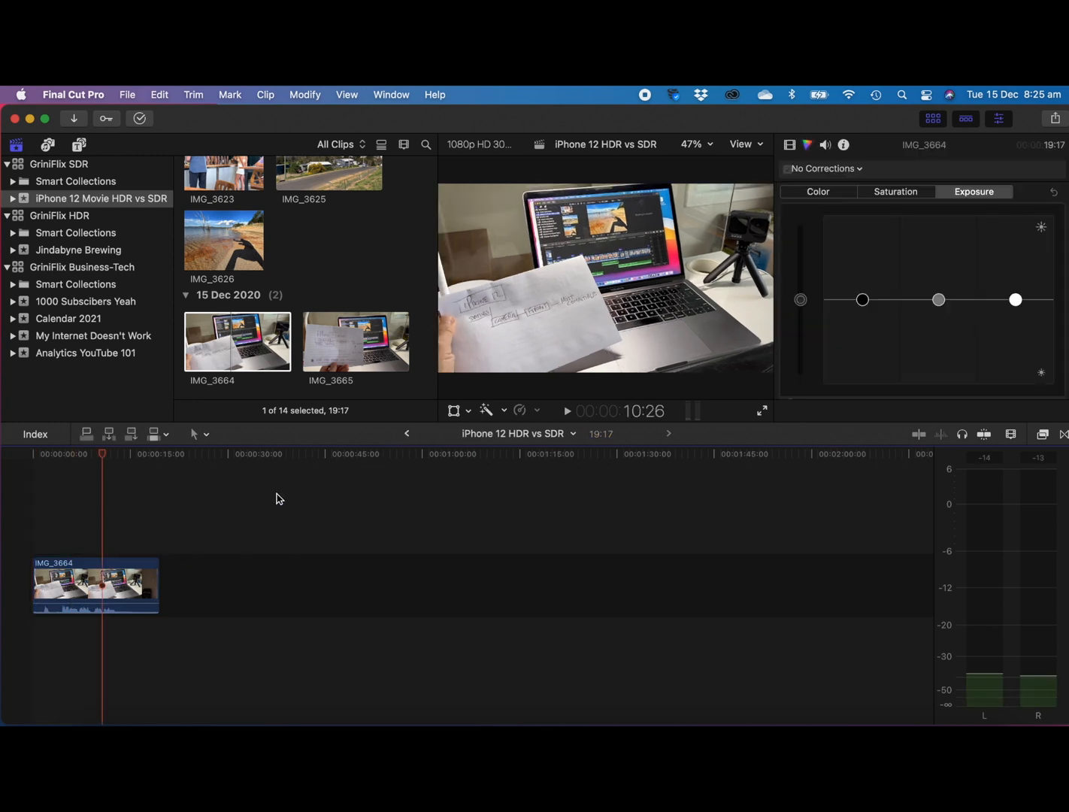
mouse_move(384, 483)
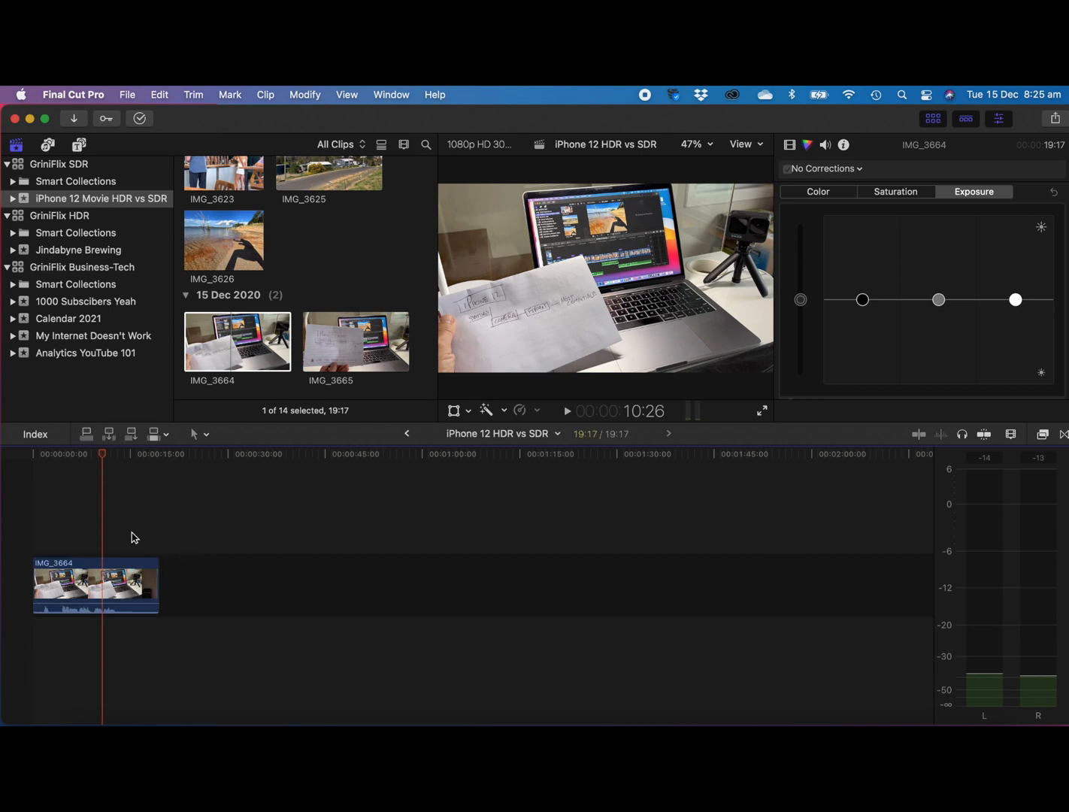
left_click(144, 454)
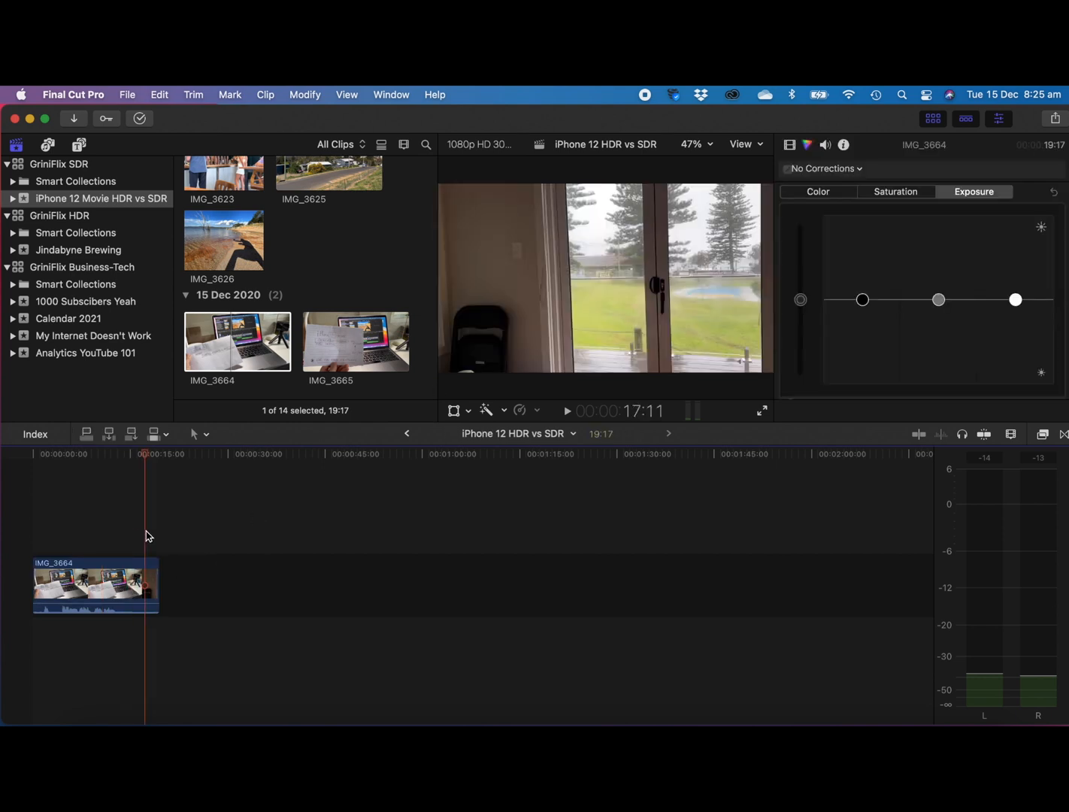
mouse_move(617, 262)
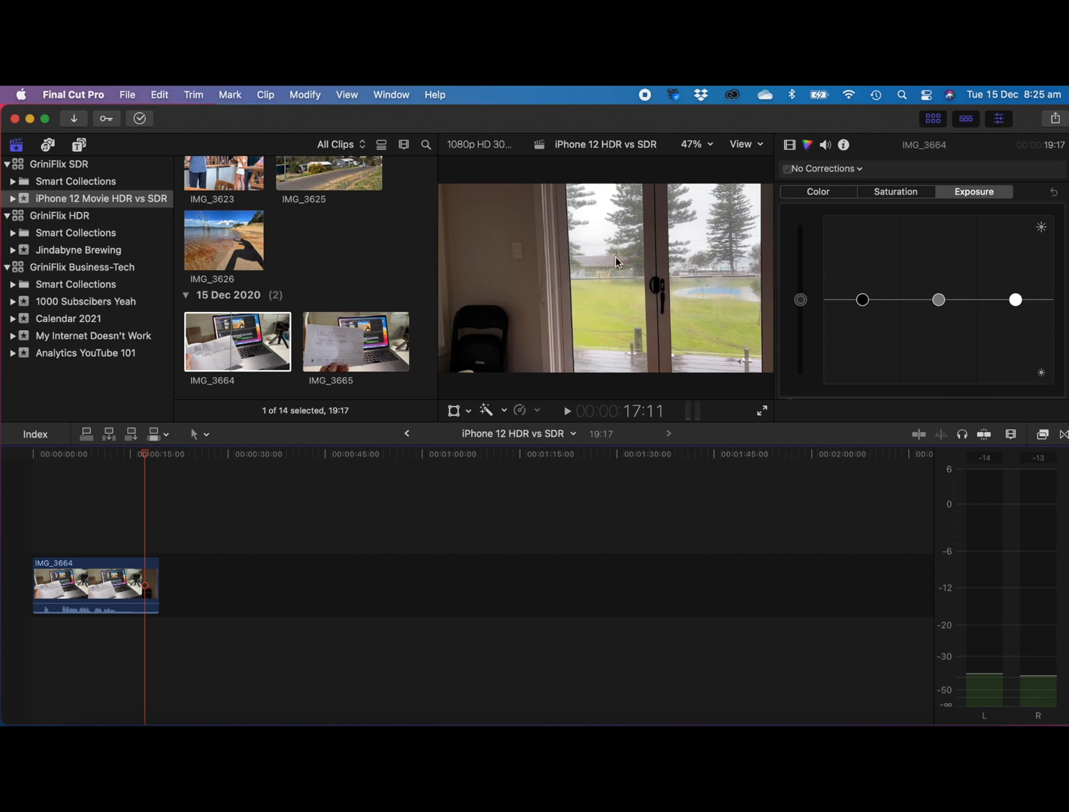
mouse_move(499, 235)
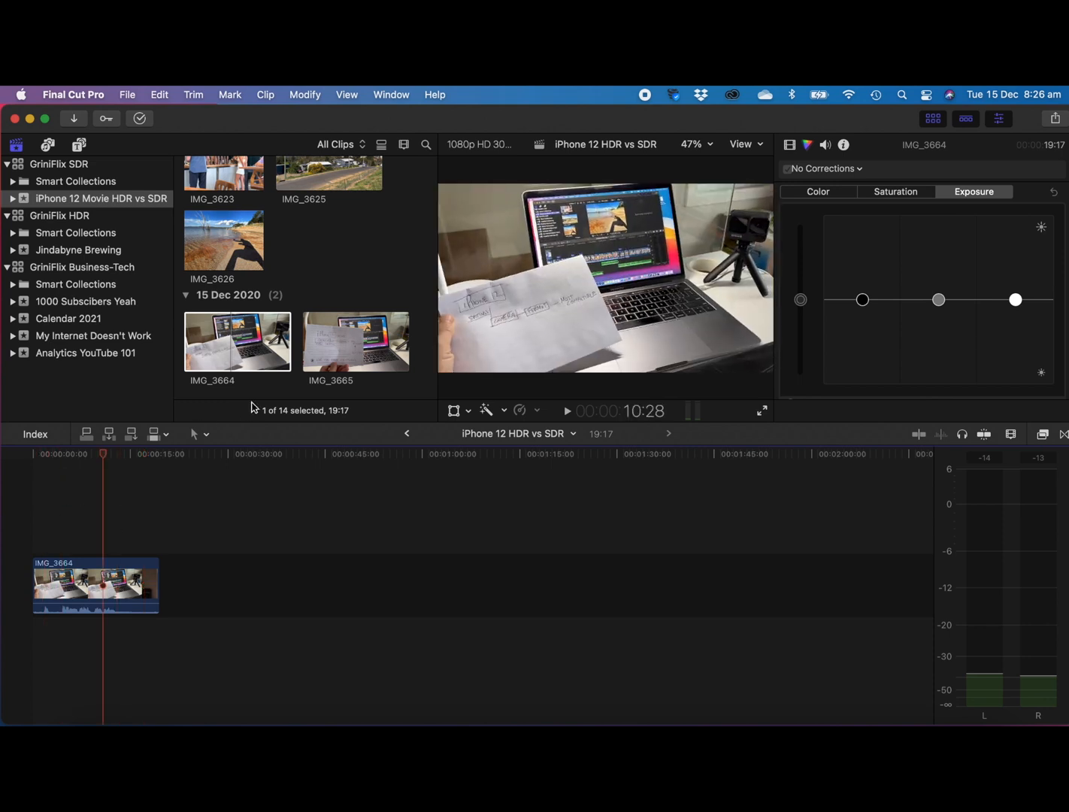
Preview IMG_3665, IMG_3664 and IMG_3665 again in the viewer to compare them
left_click(355, 341)
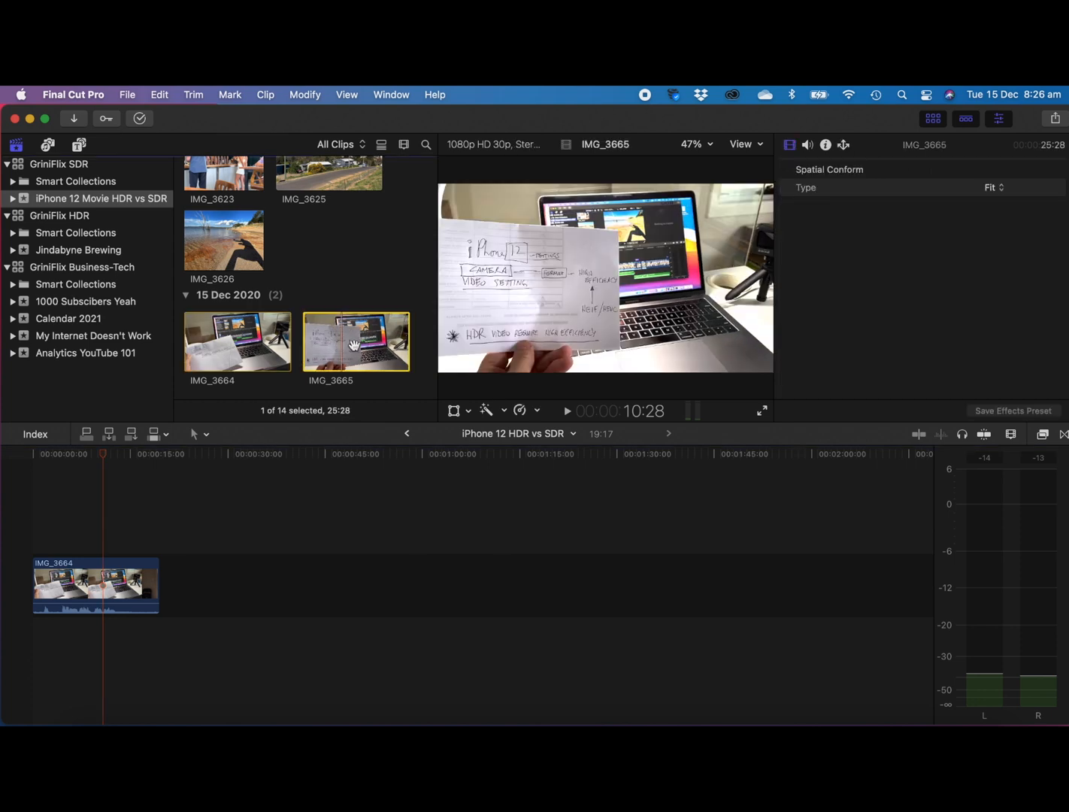
left_click(238, 341)
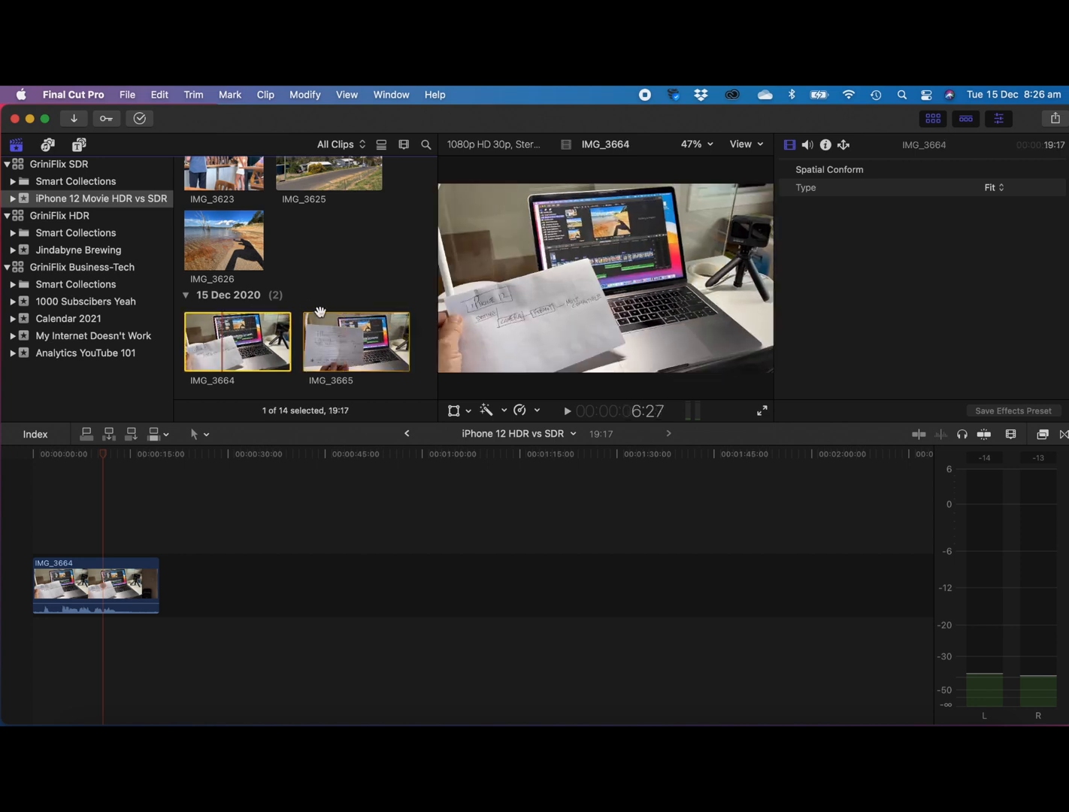
mouse_move(349, 334)
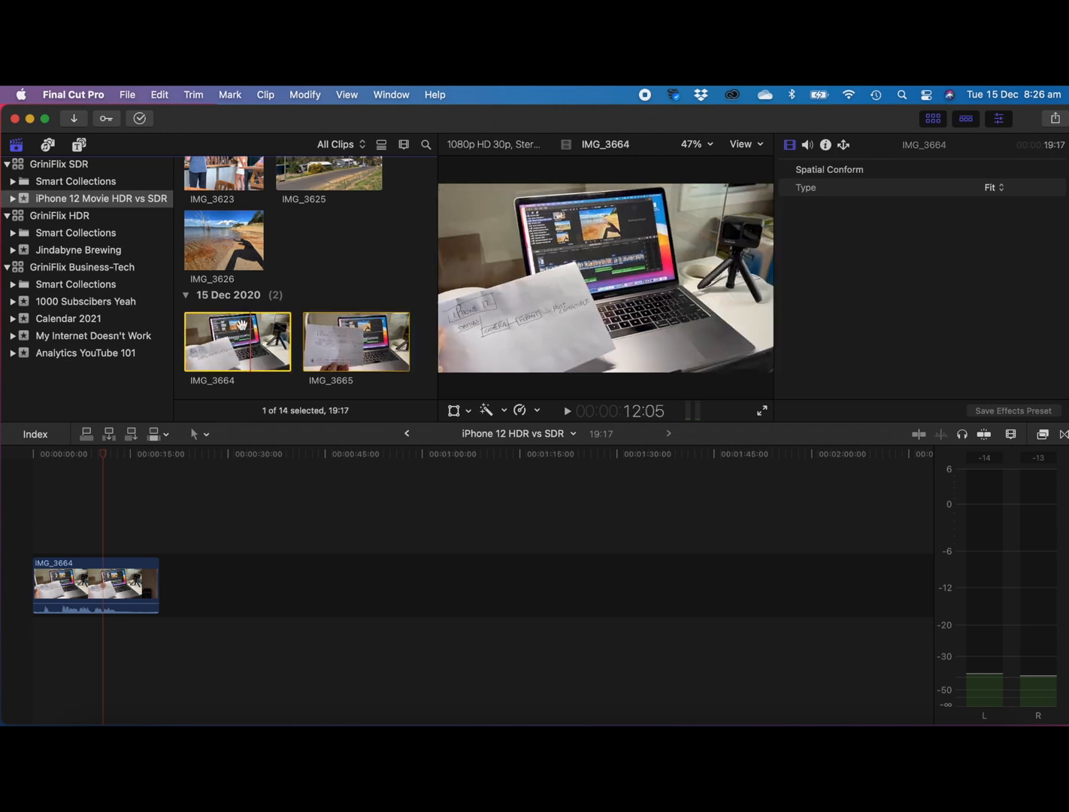
left_click(355, 340)
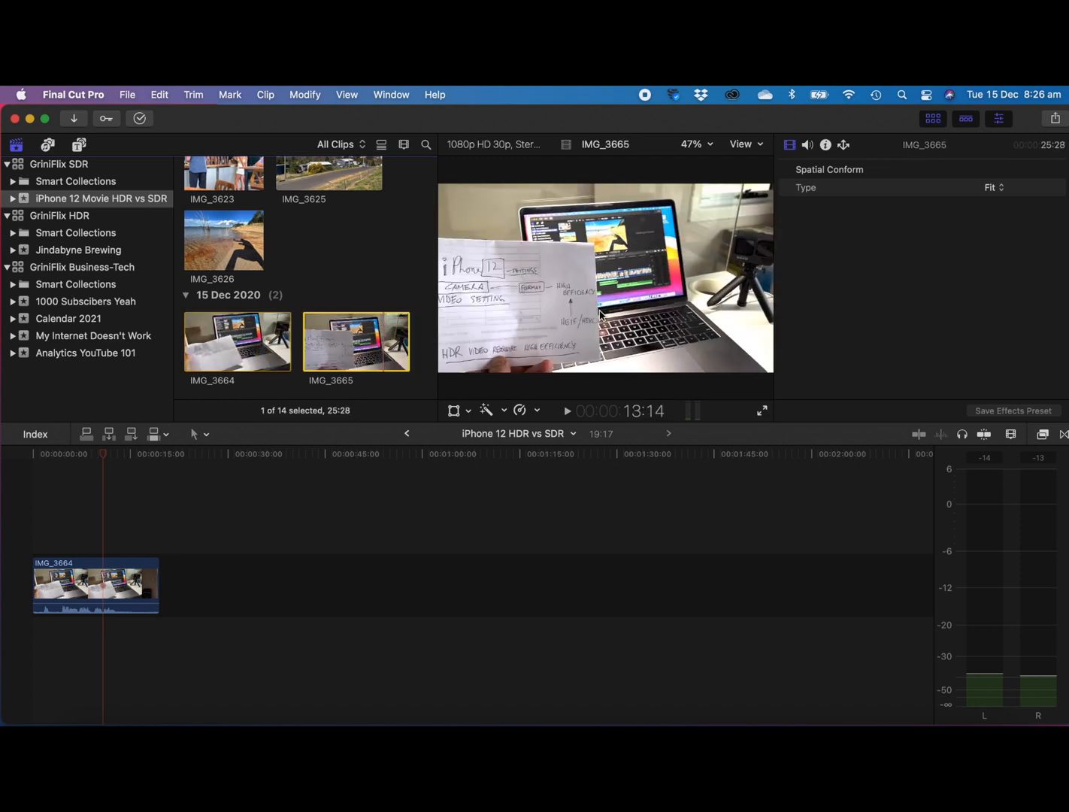
mouse_move(328, 333)
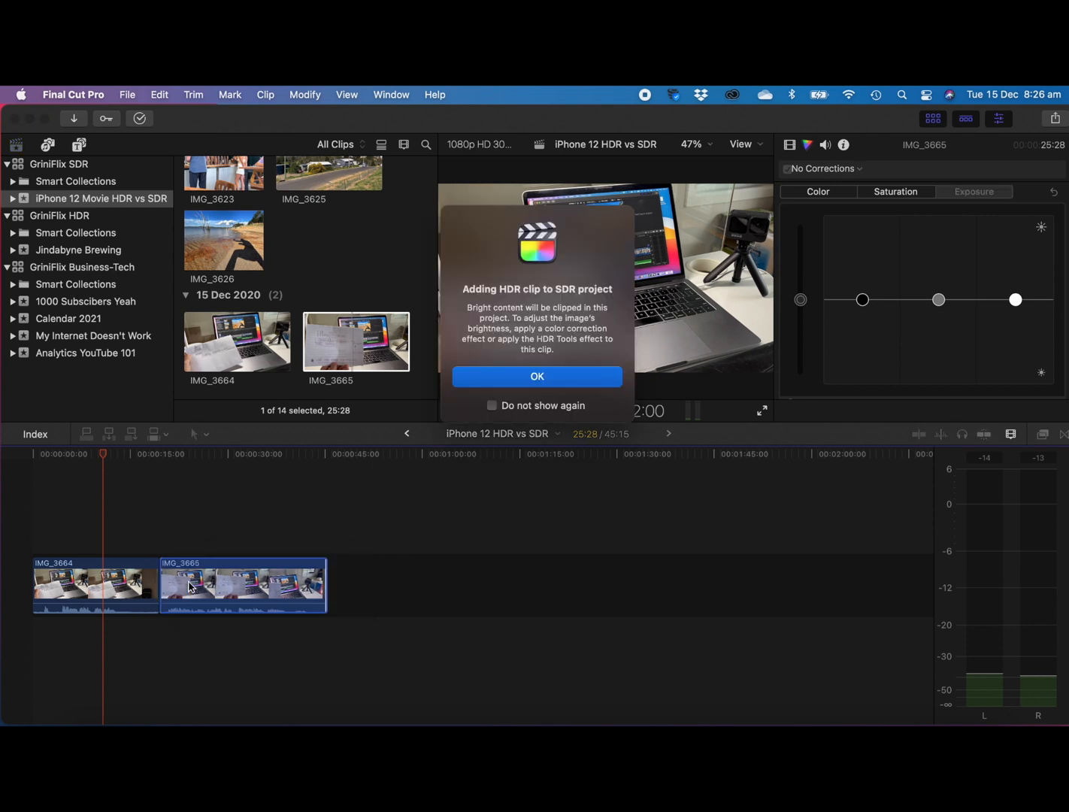
mouse_move(481, 312)
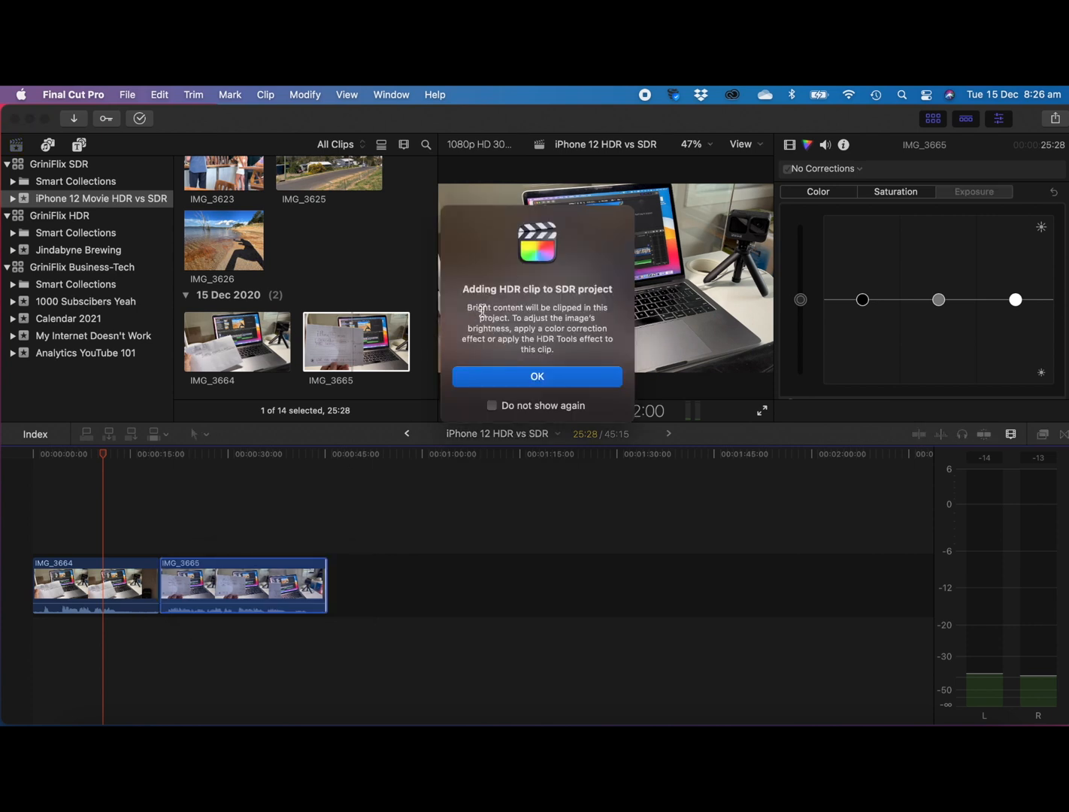
mouse_move(535, 298)
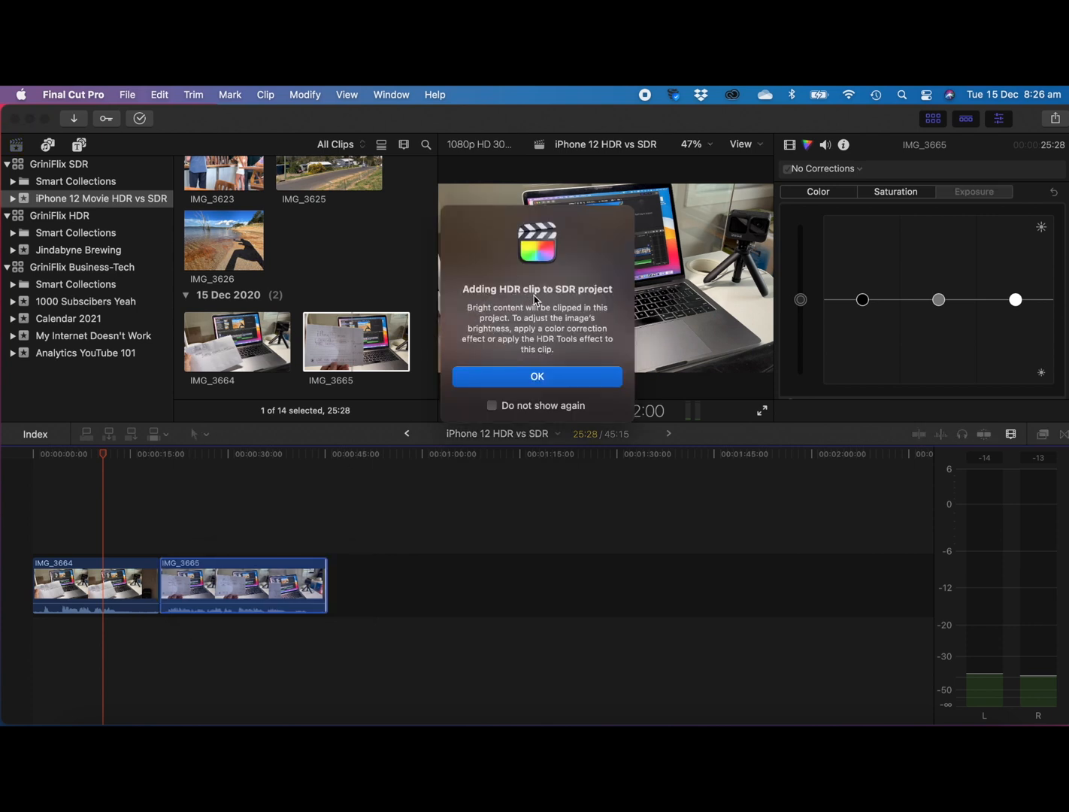
mouse_move(526, 325)
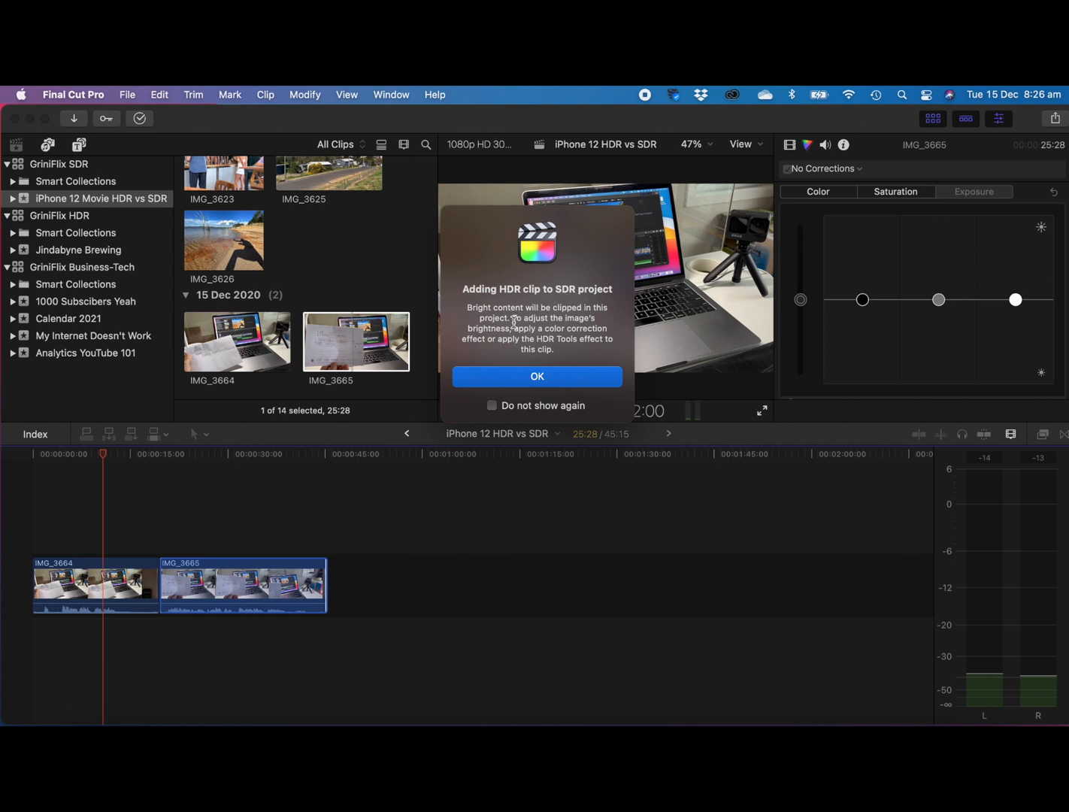
mouse_move(526, 331)
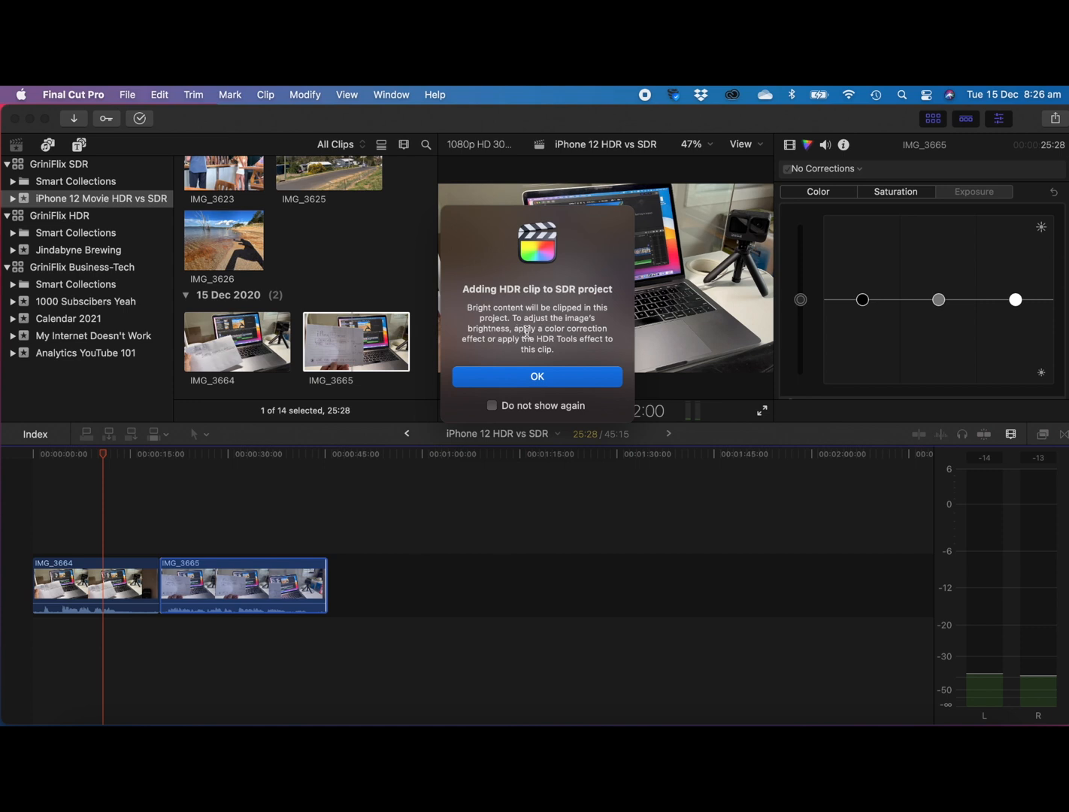
mouse_move(502, 349)
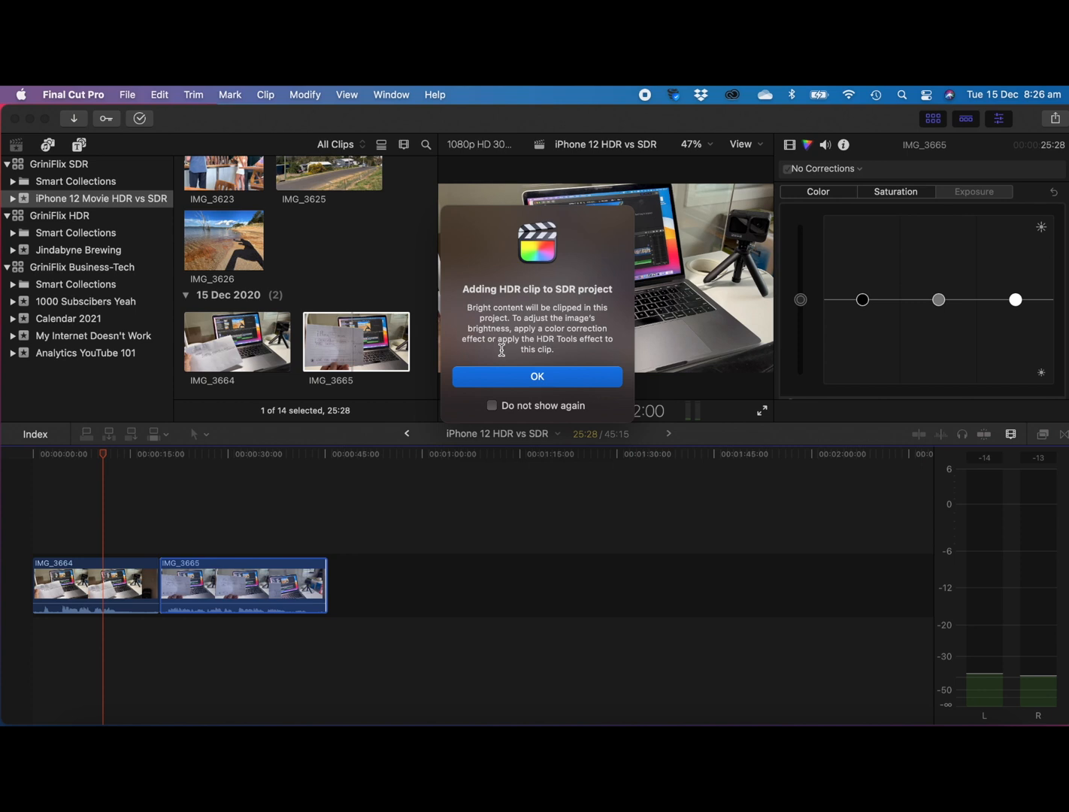
mouse_move(514, 350)
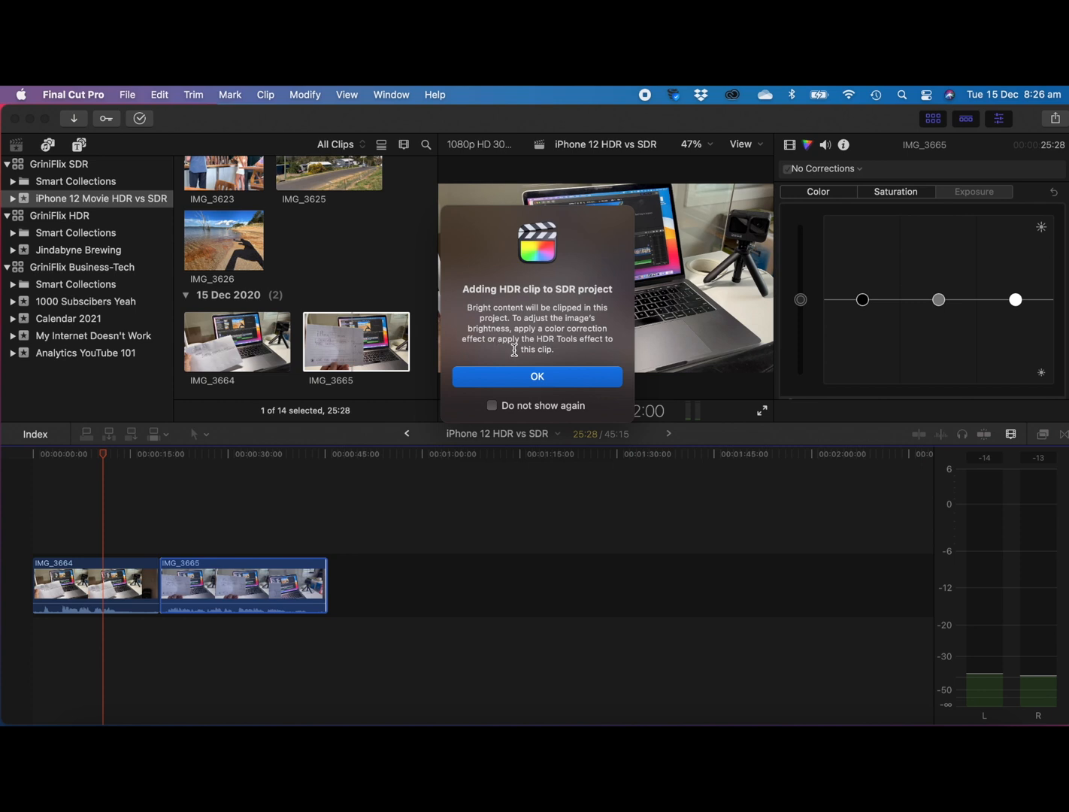
mouse_move(511, 364)
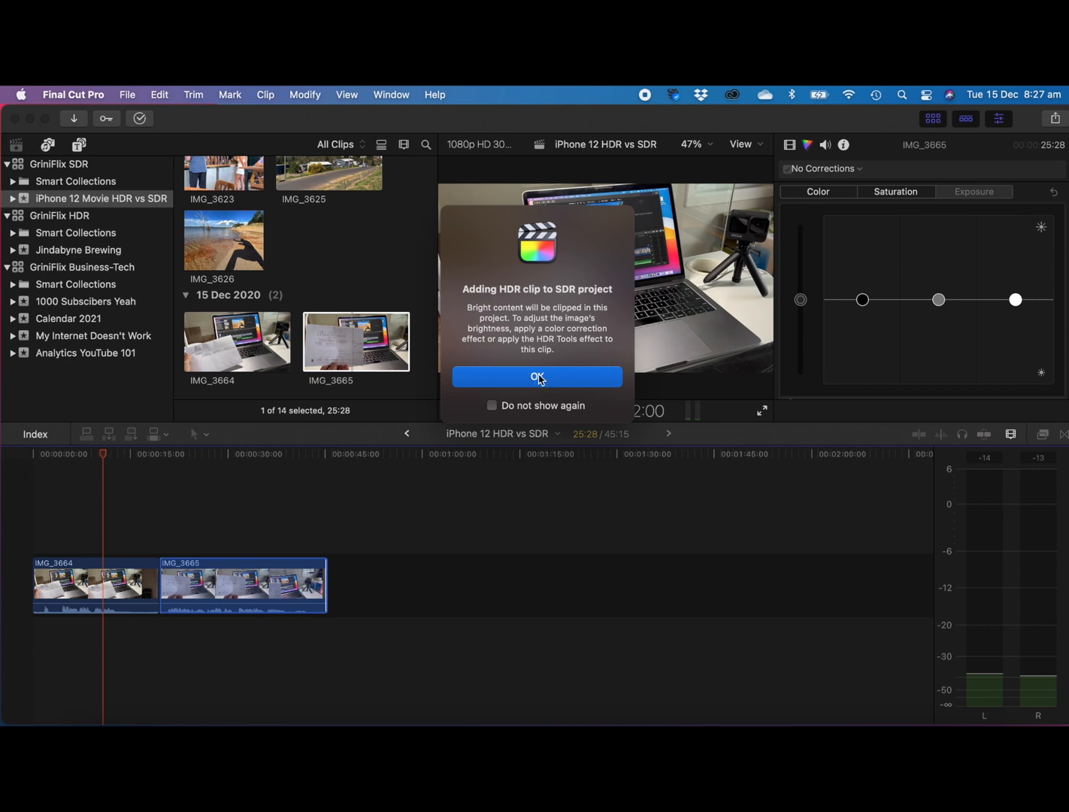
Accept the 'Adding HDR clip to SDR project' alert and play the two-clip timeline into IMG_3665
left_click(537, 376)
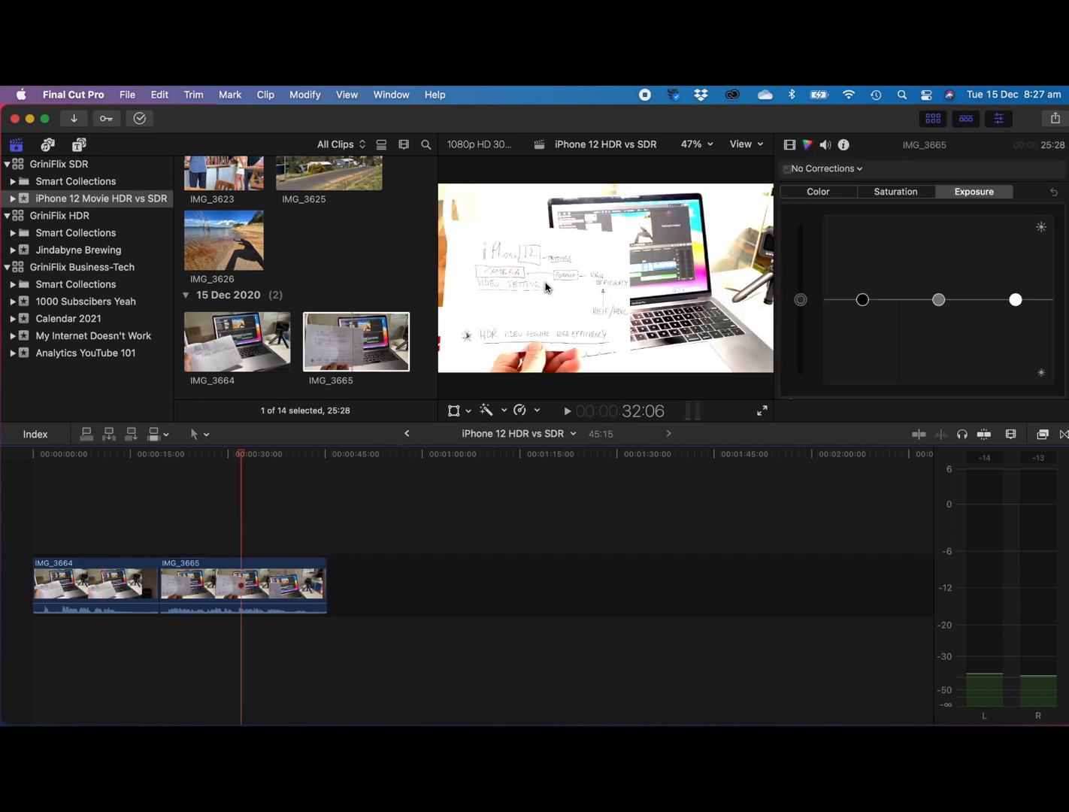
mouse_move(619, 280)
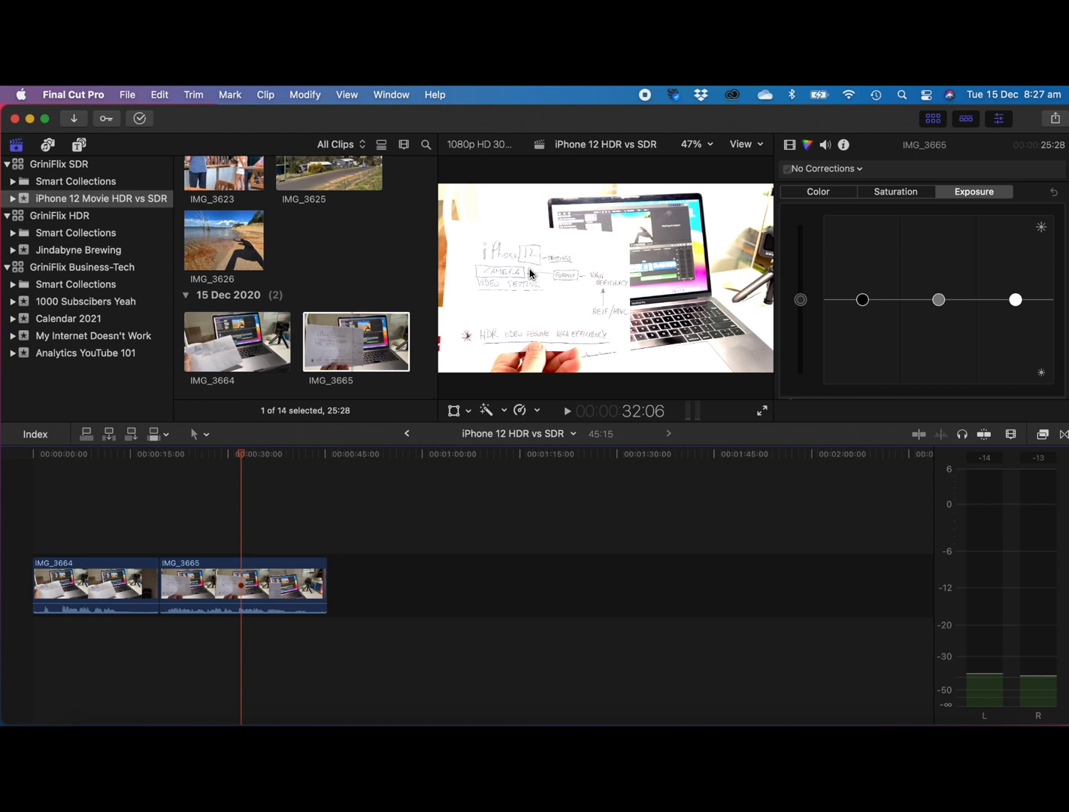
mouse_move(178, 433)
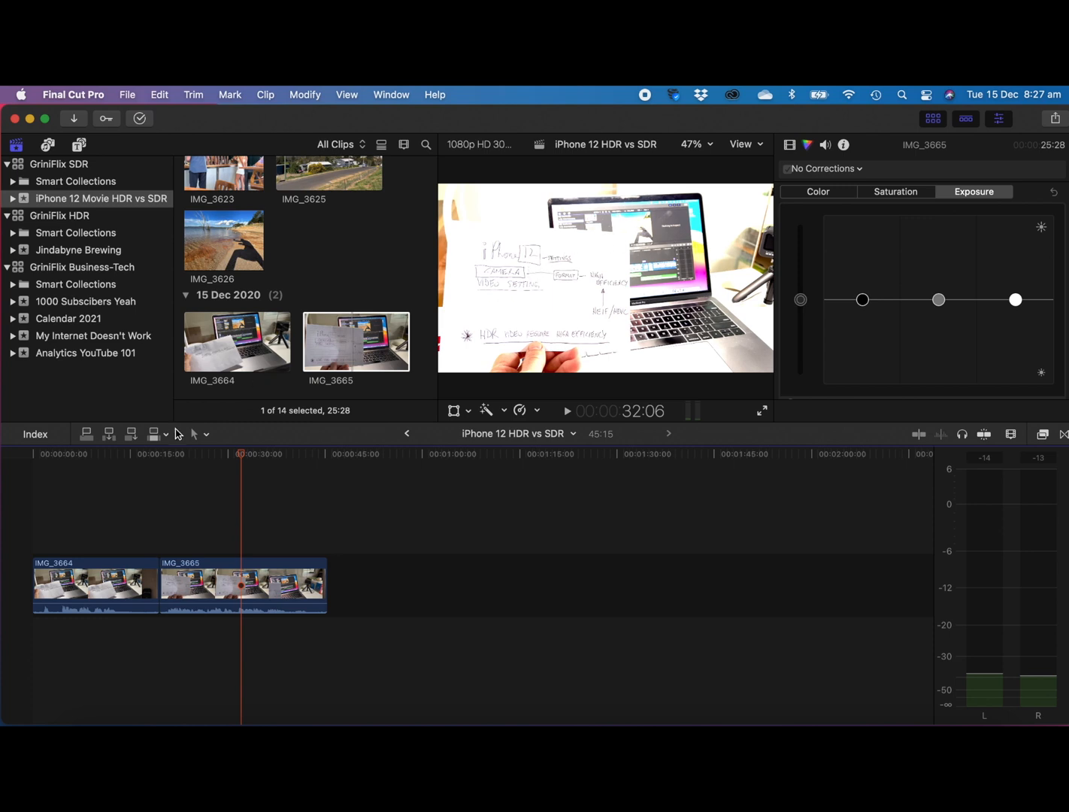
left_click(83, 583)
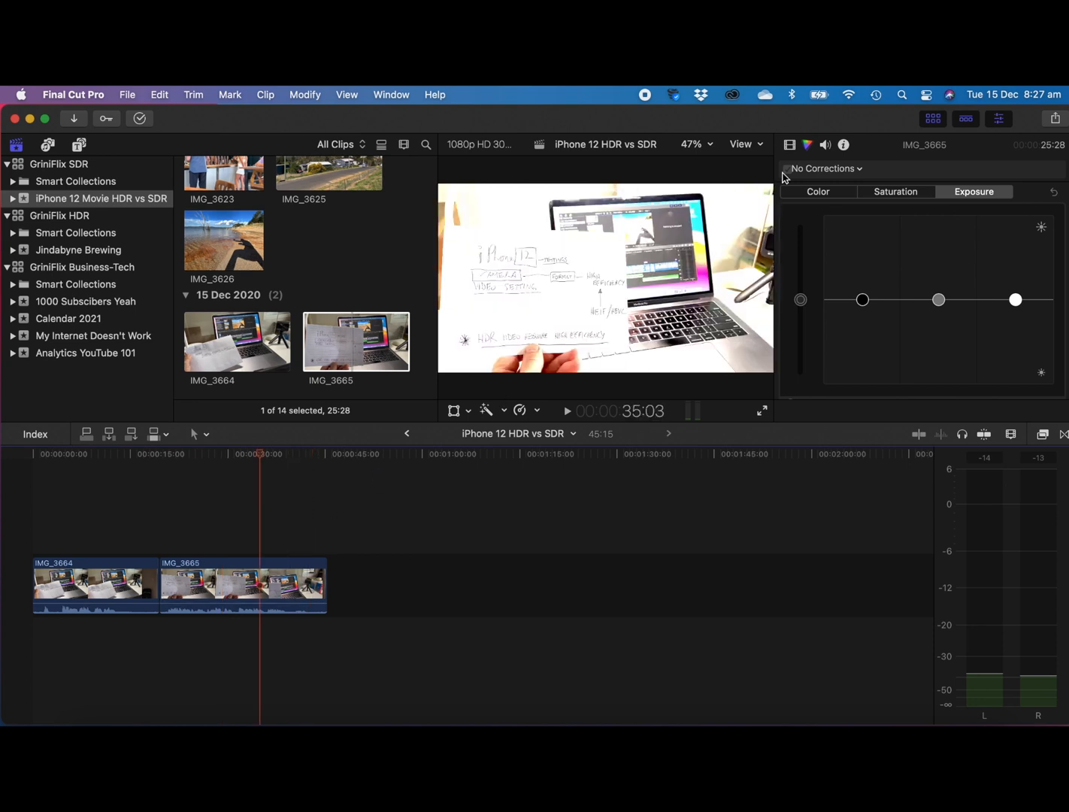
Show the colour correction controls in the inspector and select IMG_3665 in the timeline
left_click(790, 145)
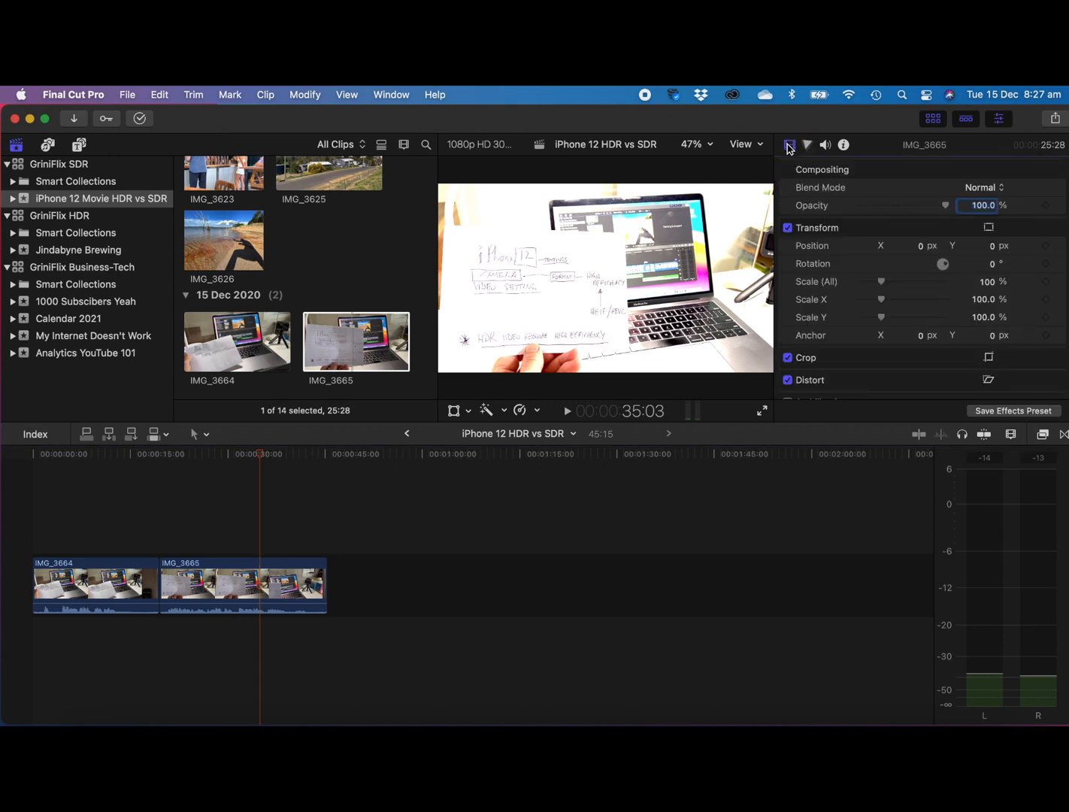
left_click(806, 144)
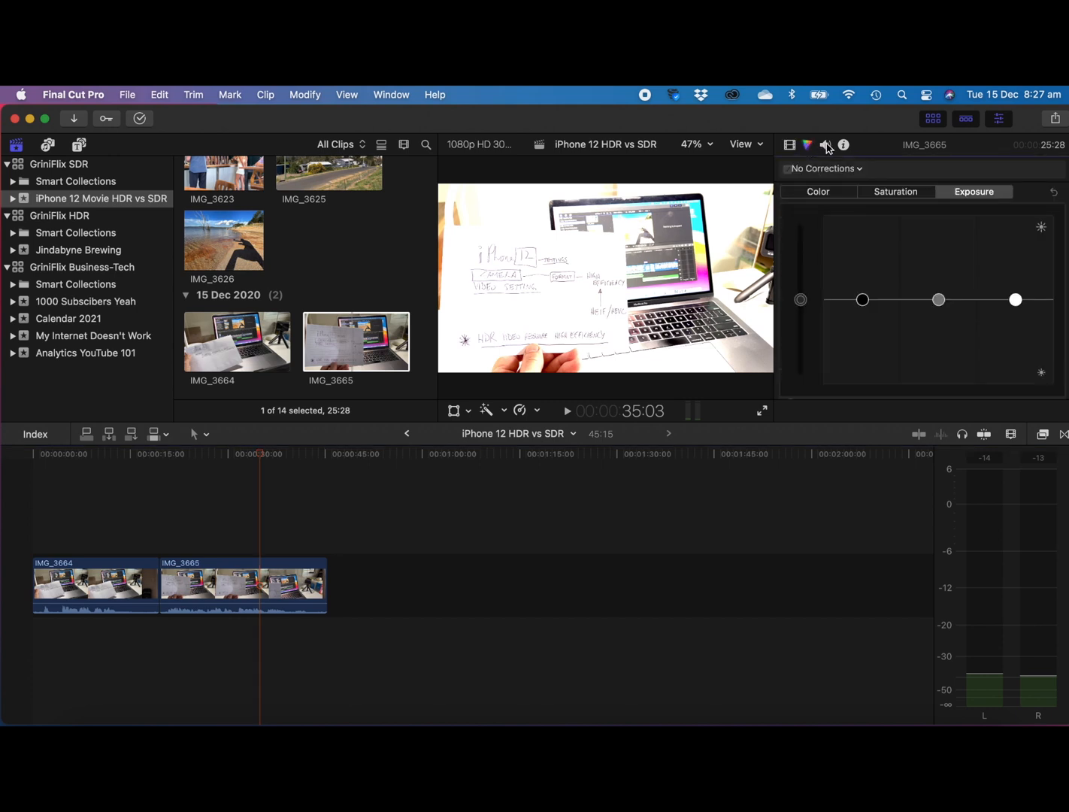
left_click(843, 144)
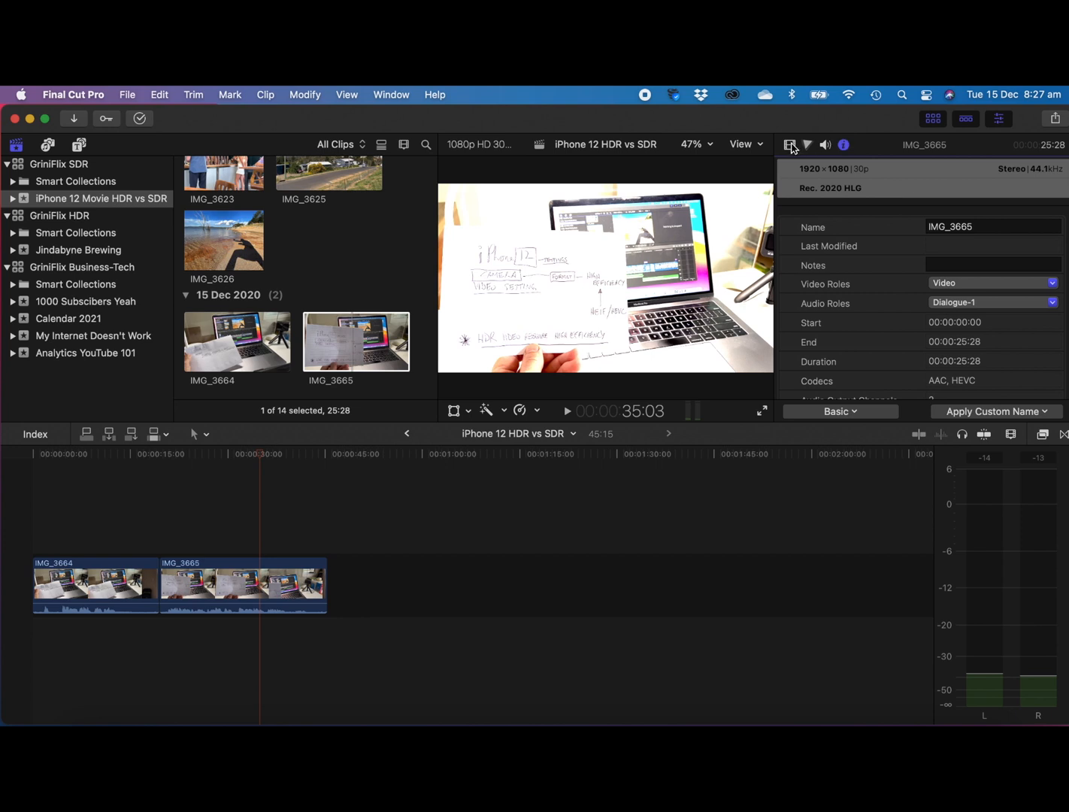
mouse_move(808, 145)
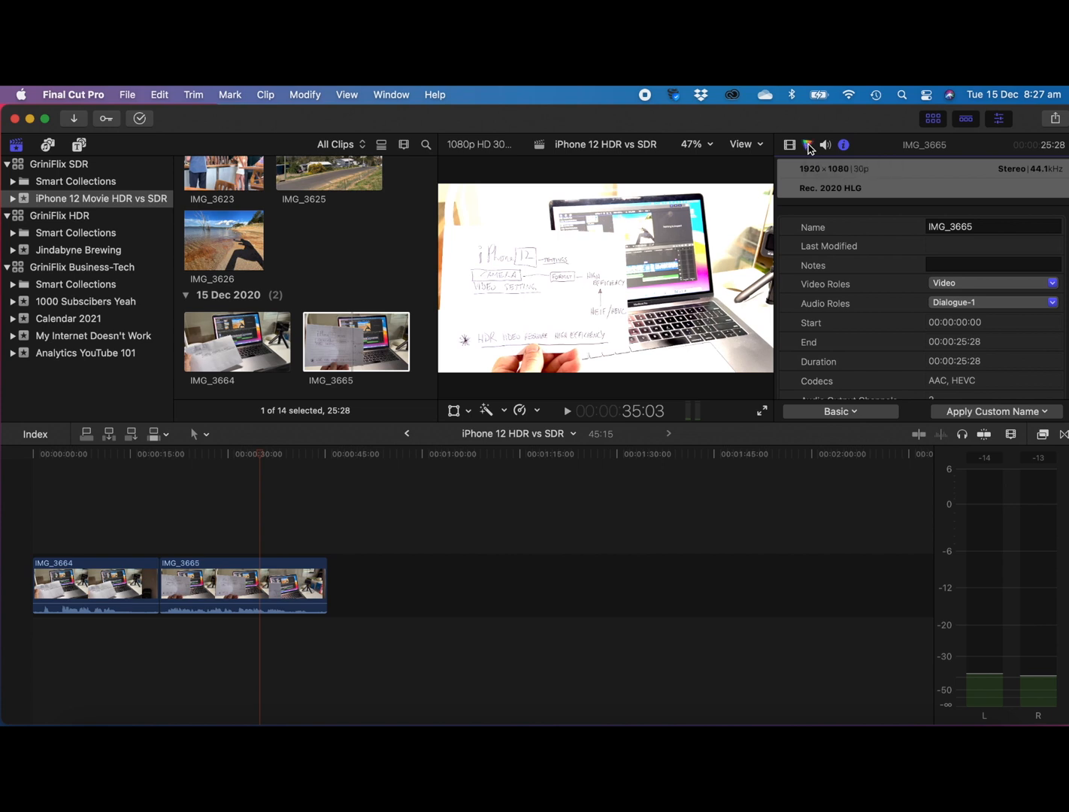
left_click(806, 145)
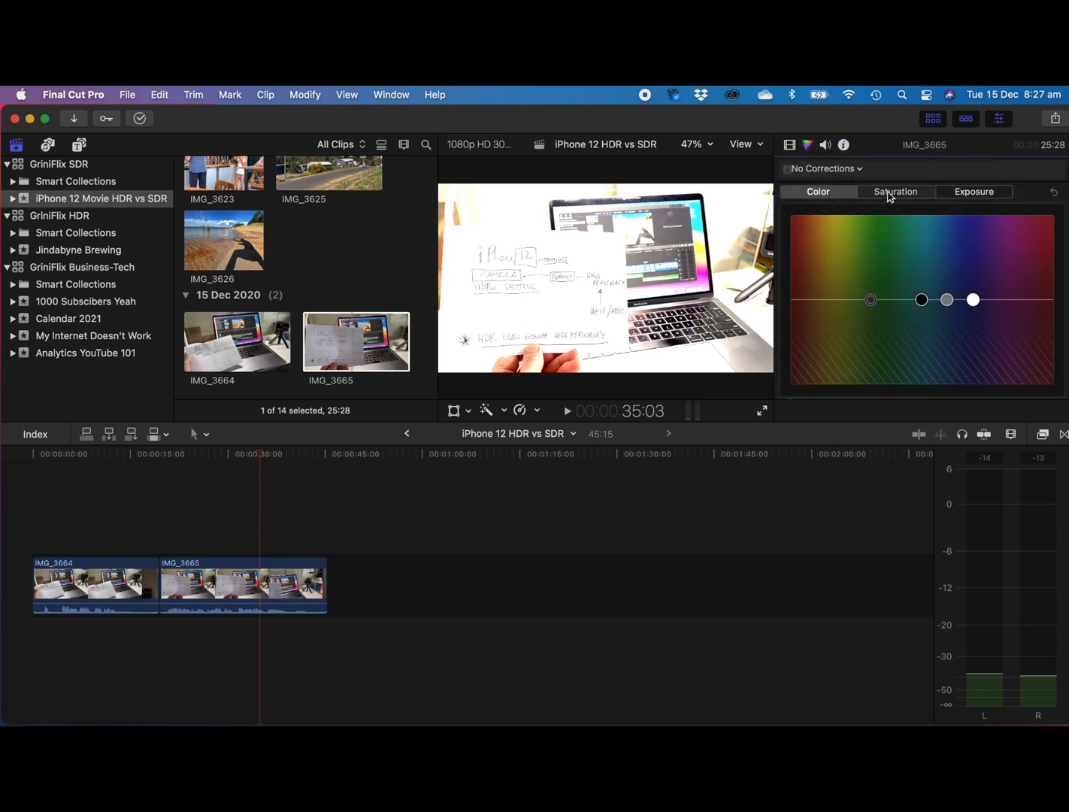
left_click(974, 192)
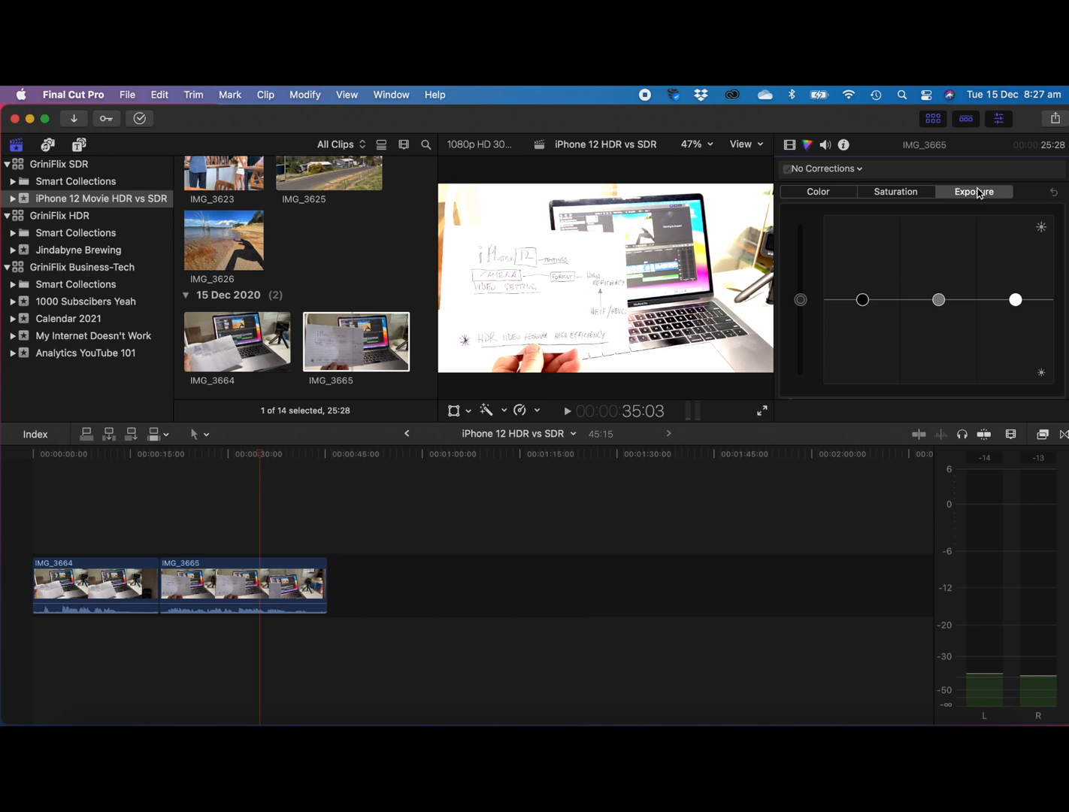
mouse_move(915, 244)
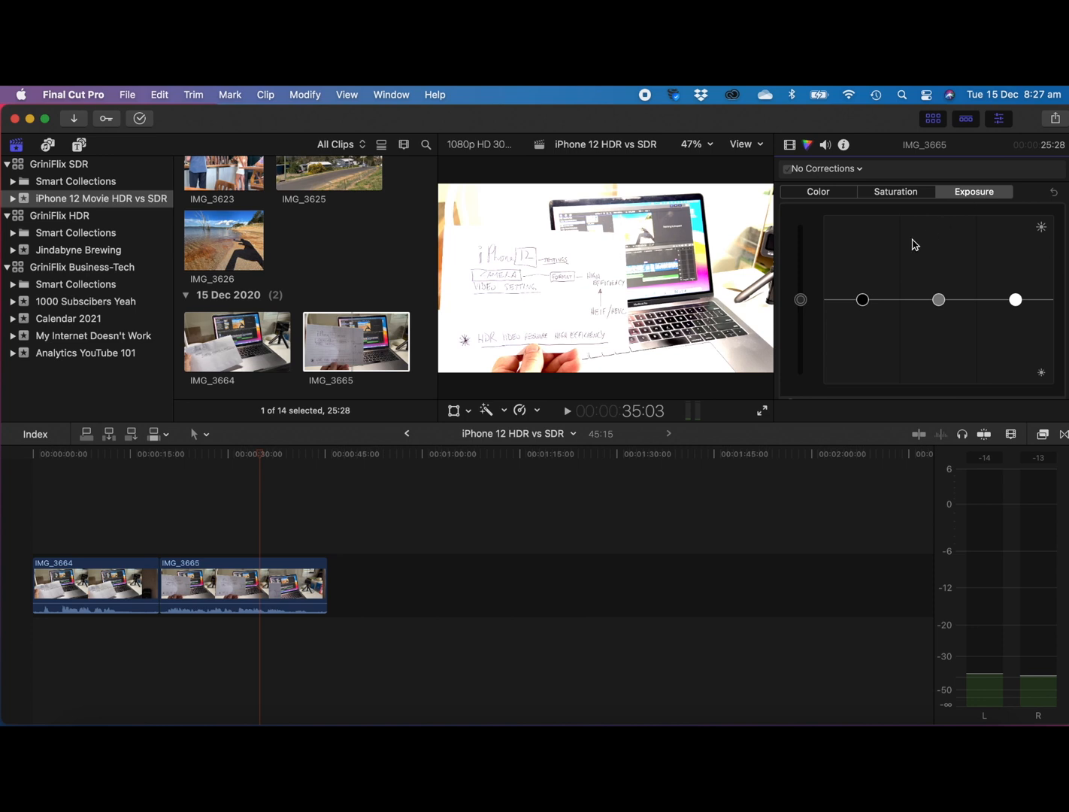
mouse_move(295, 560)
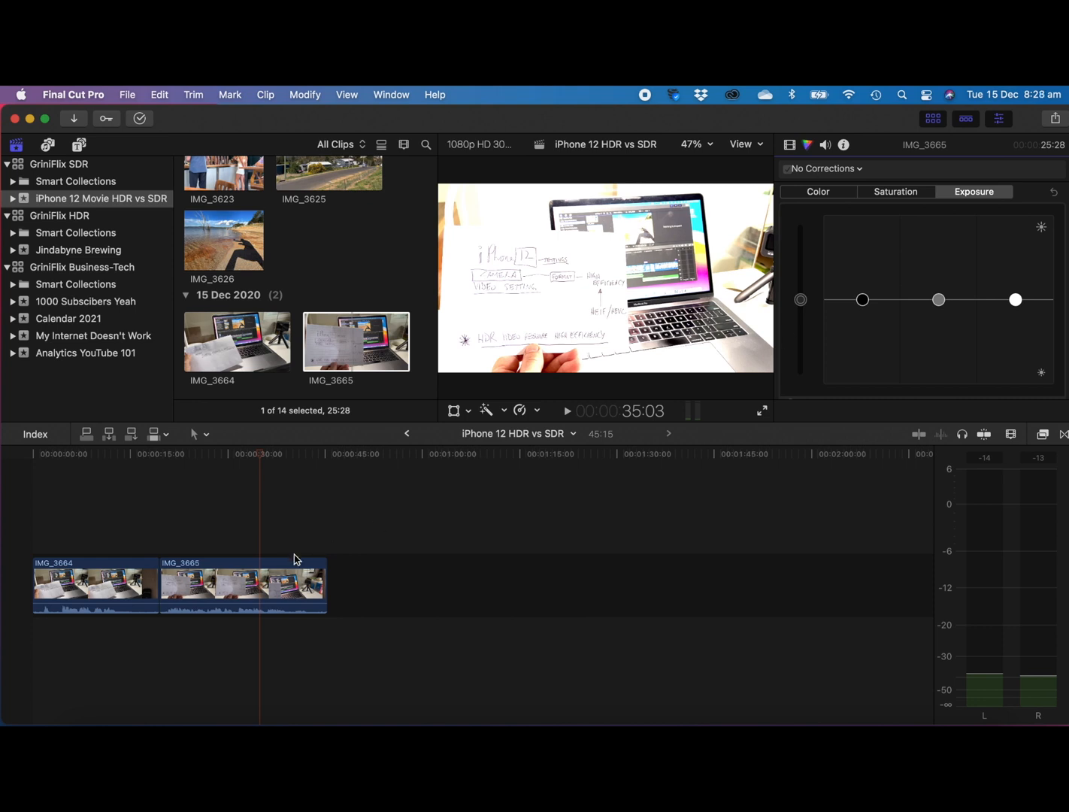
left_click(242, 587)
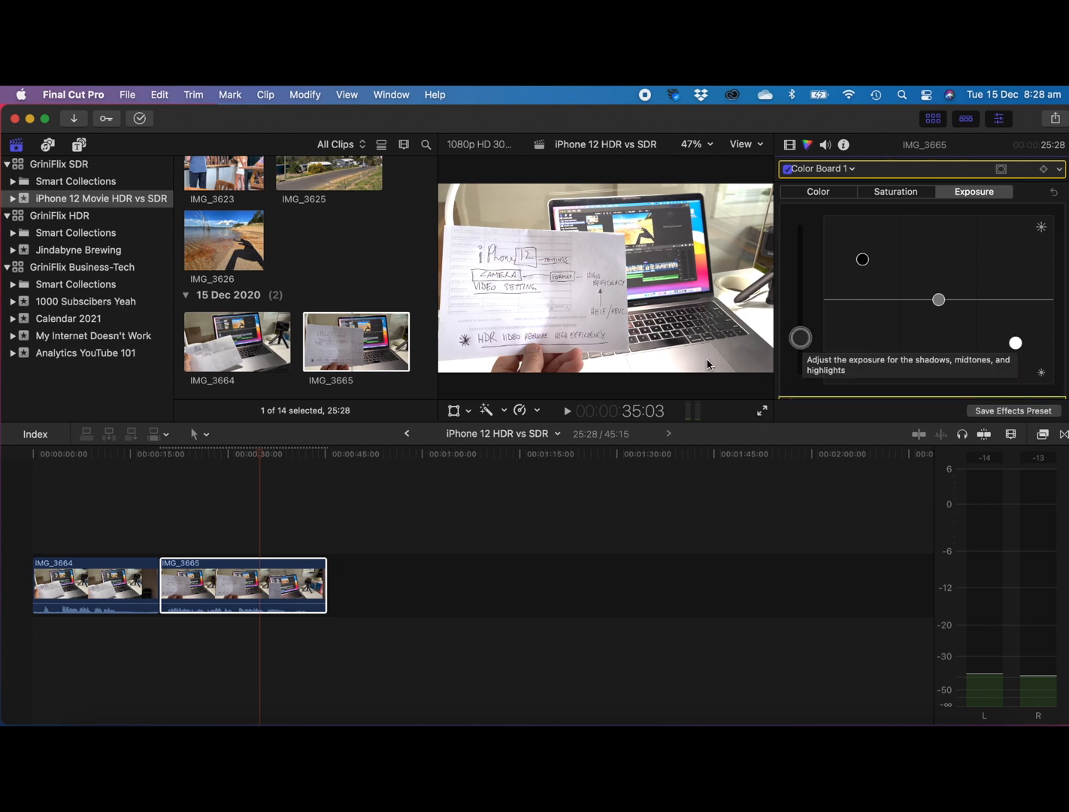
mouse_move(274, 530)
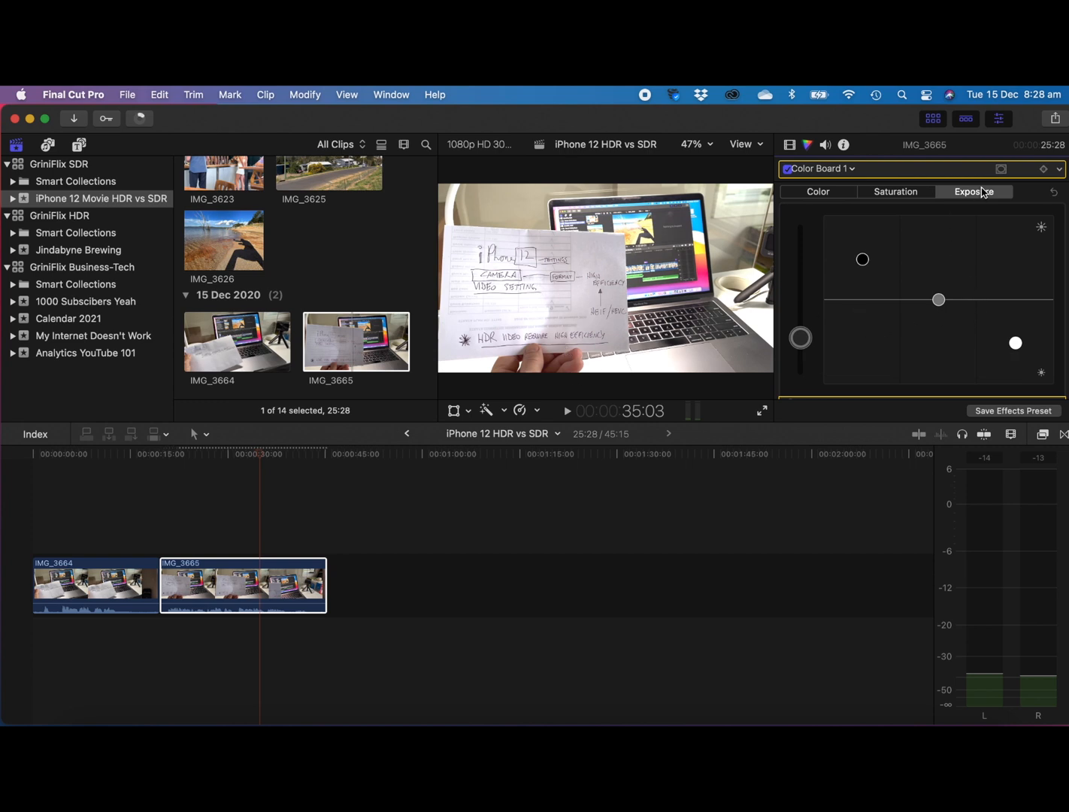
mouse_move(927, 289)
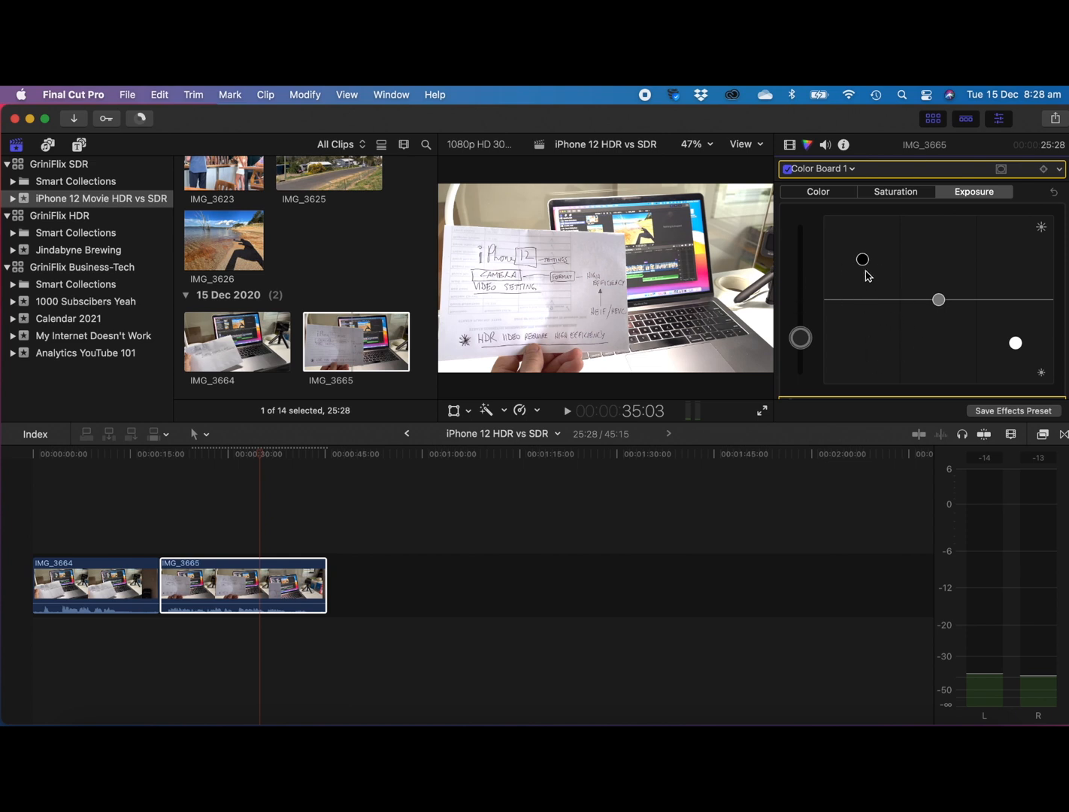
mouse_move(863, 258)
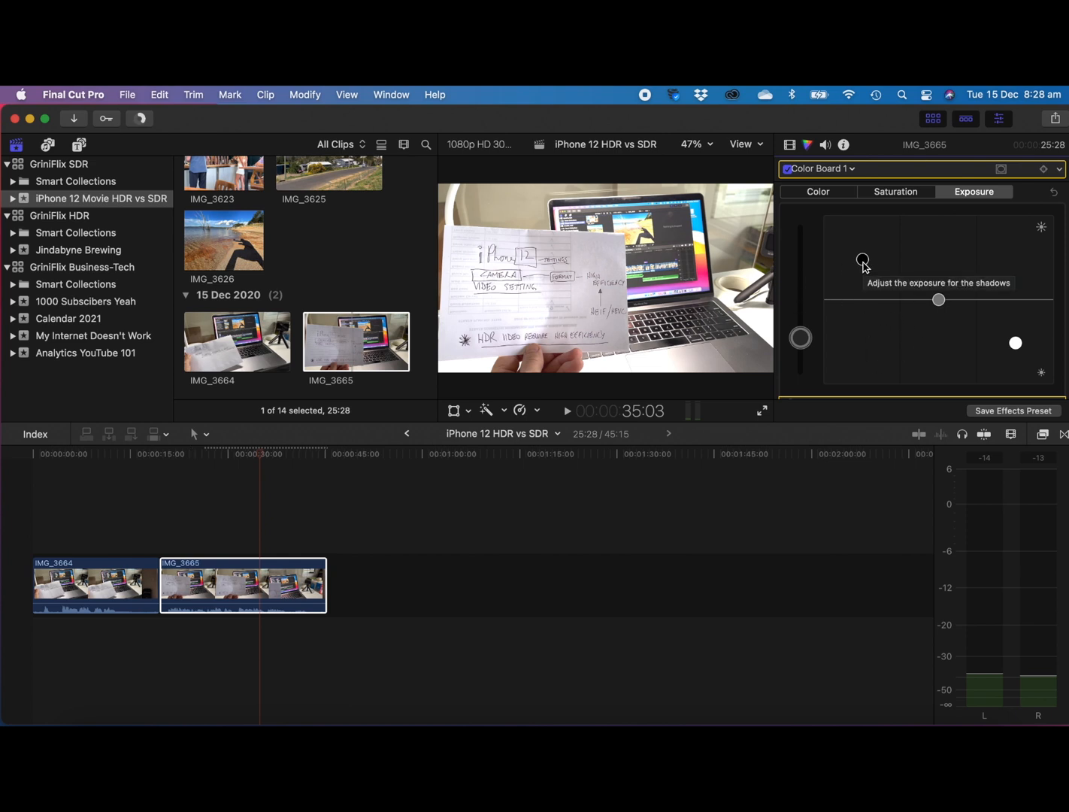
mouse_move(947, 340)
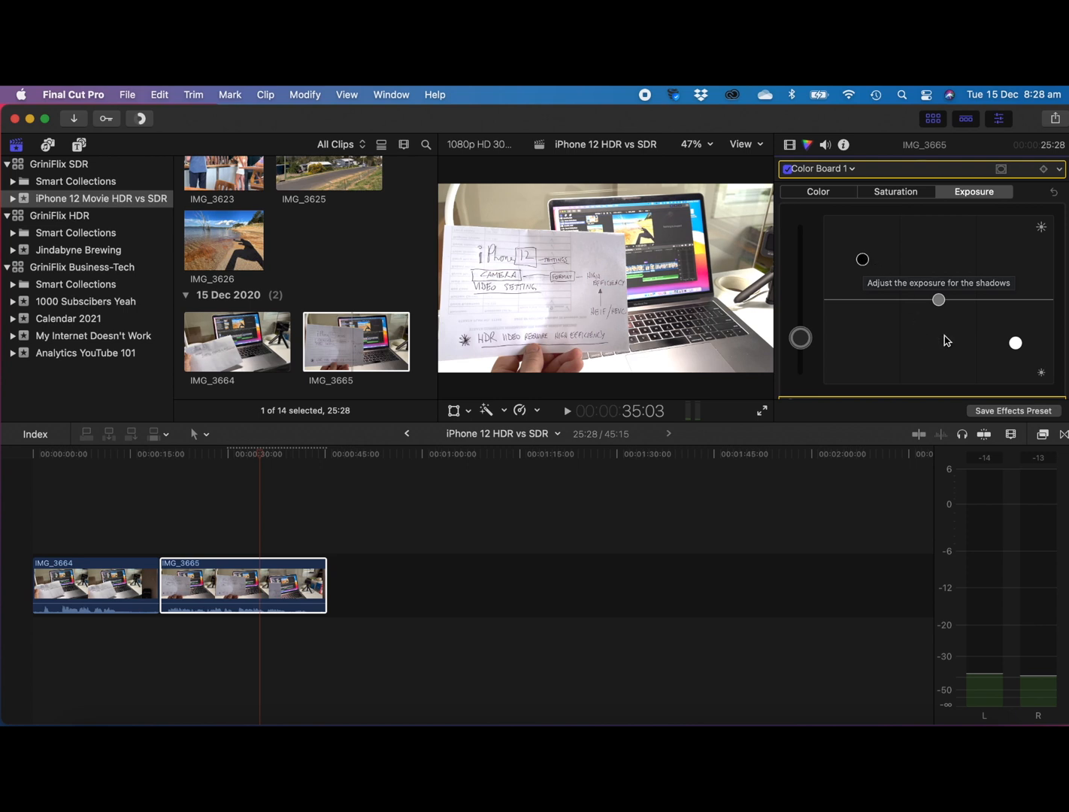
mouse_move(1016, 300)
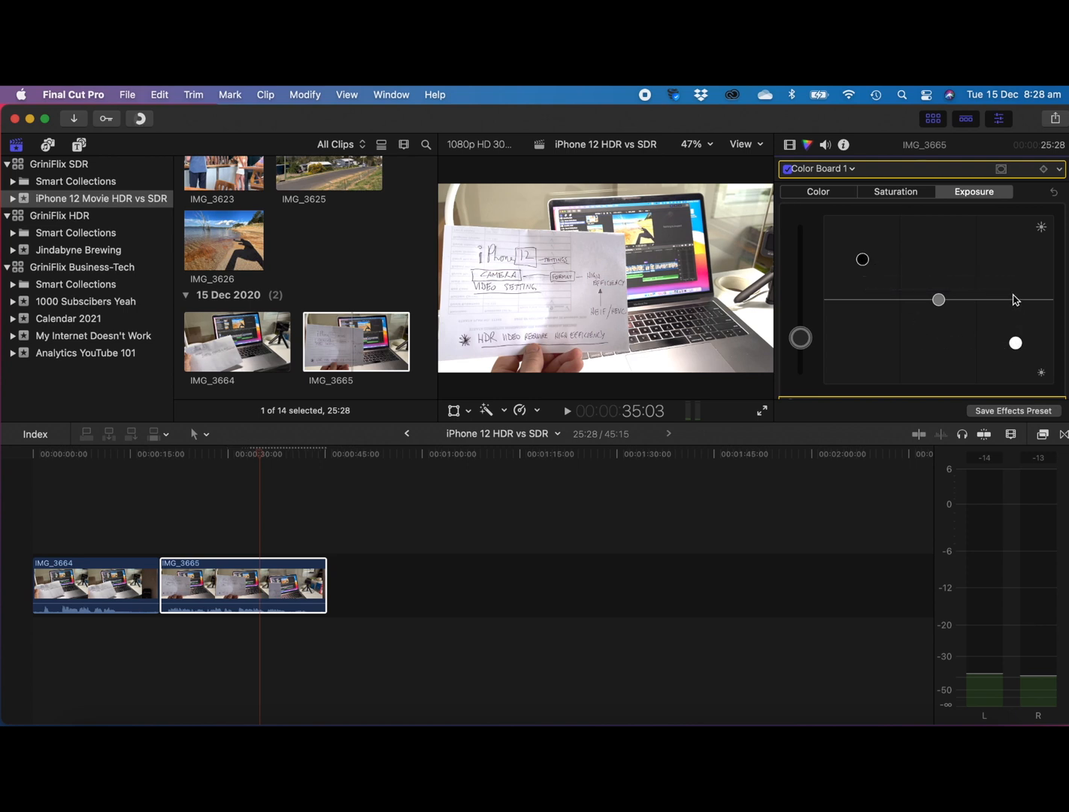
mouse_move(785, 352)
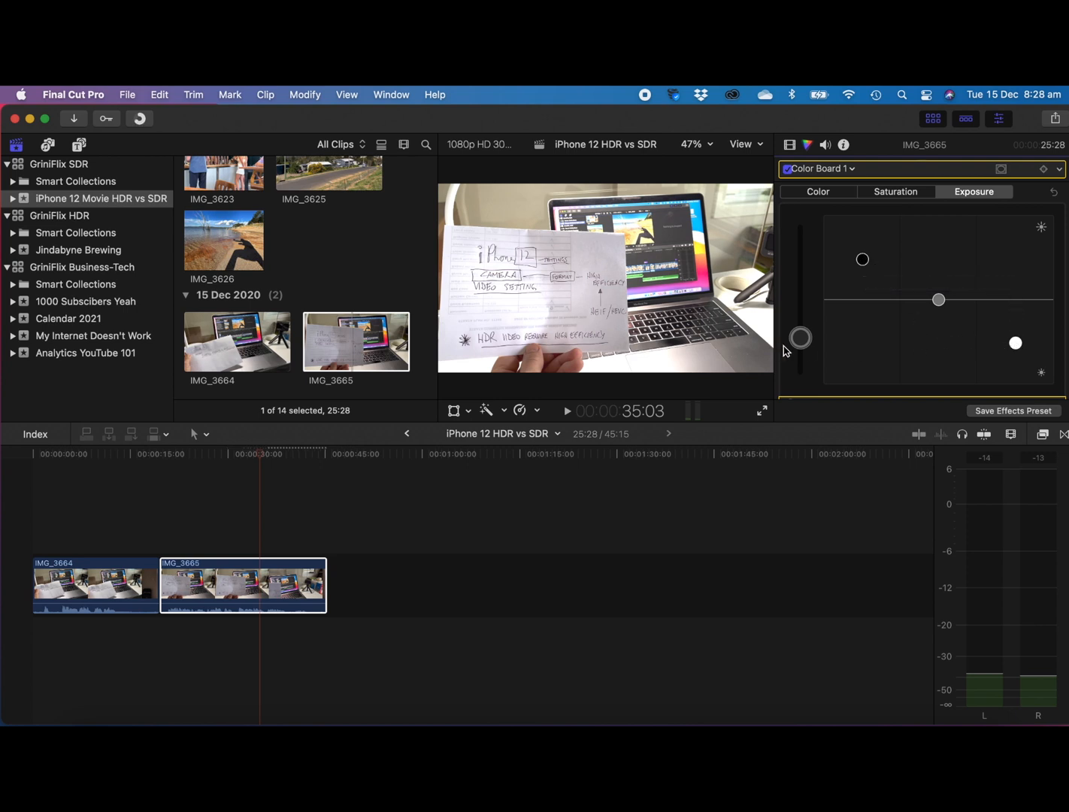
mouse_move(259, 511)
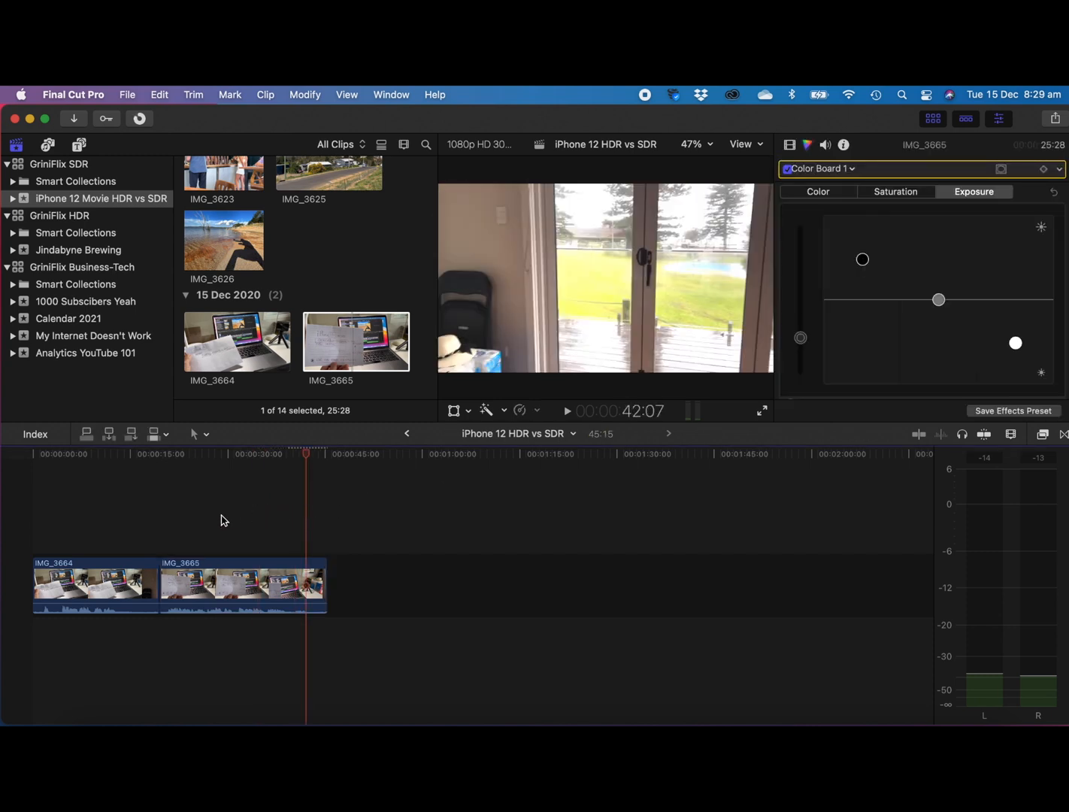
left_click(120, 454)
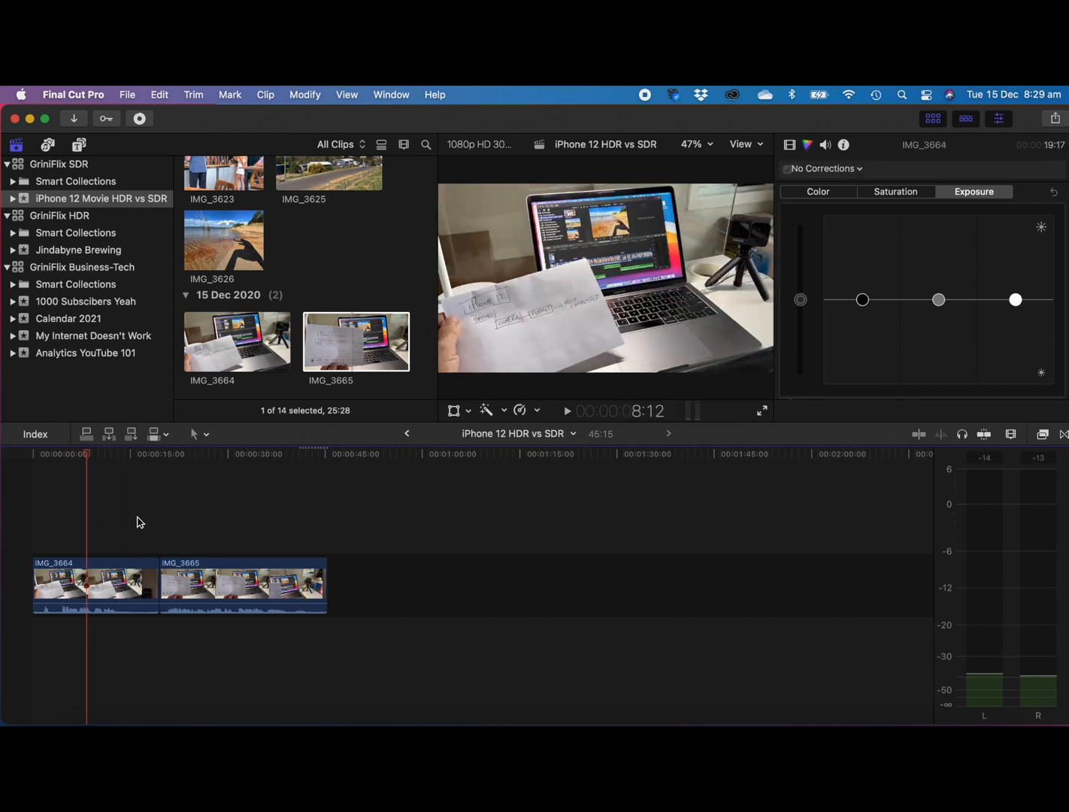
left_click(123, 454)
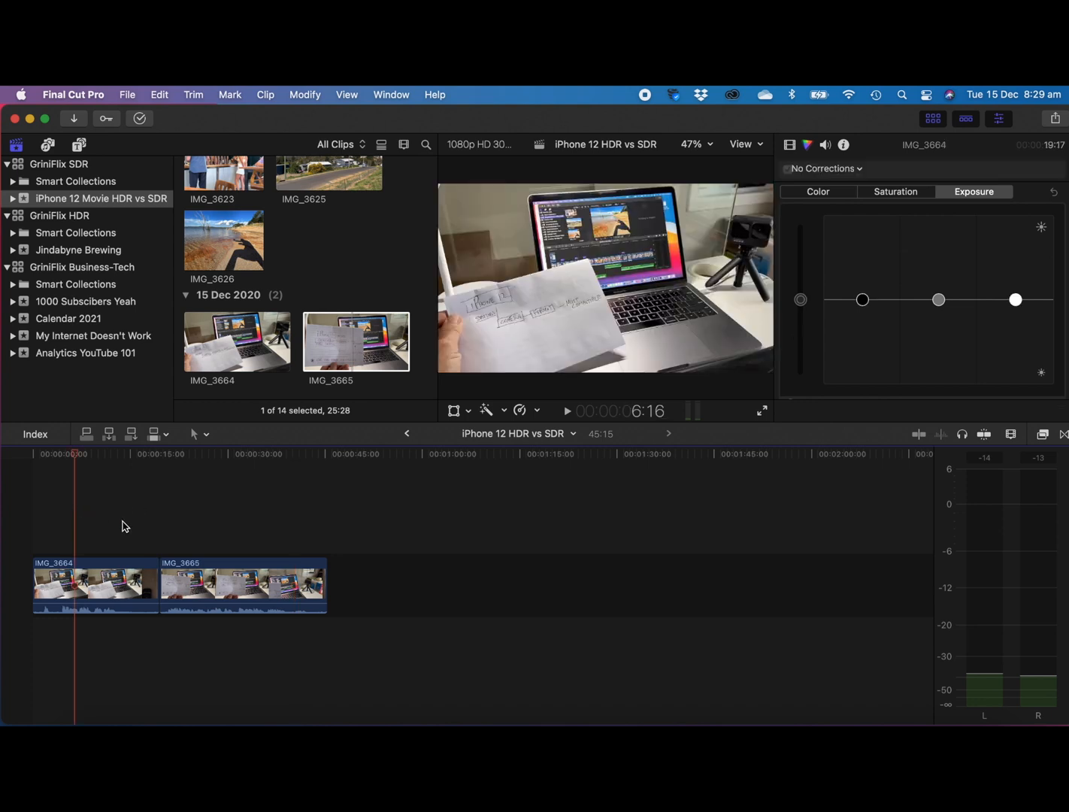
left_click(127, 454)
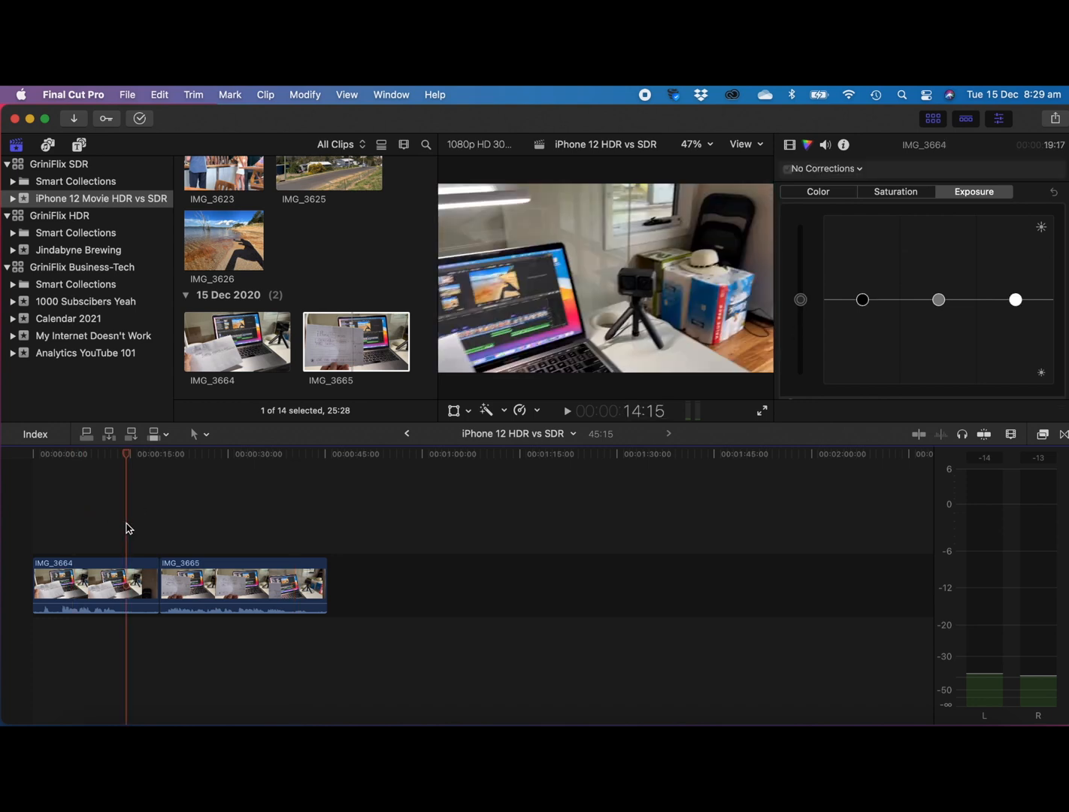
mouse_move(249, 505)
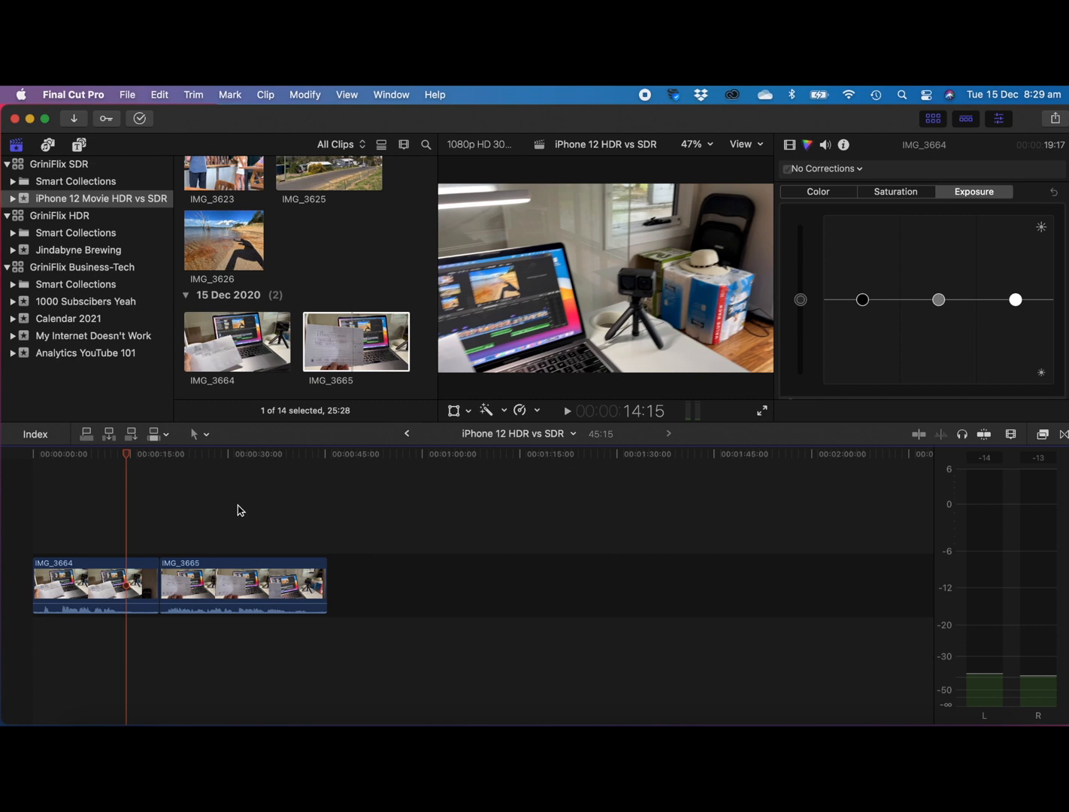
mouse_move(230, 511)
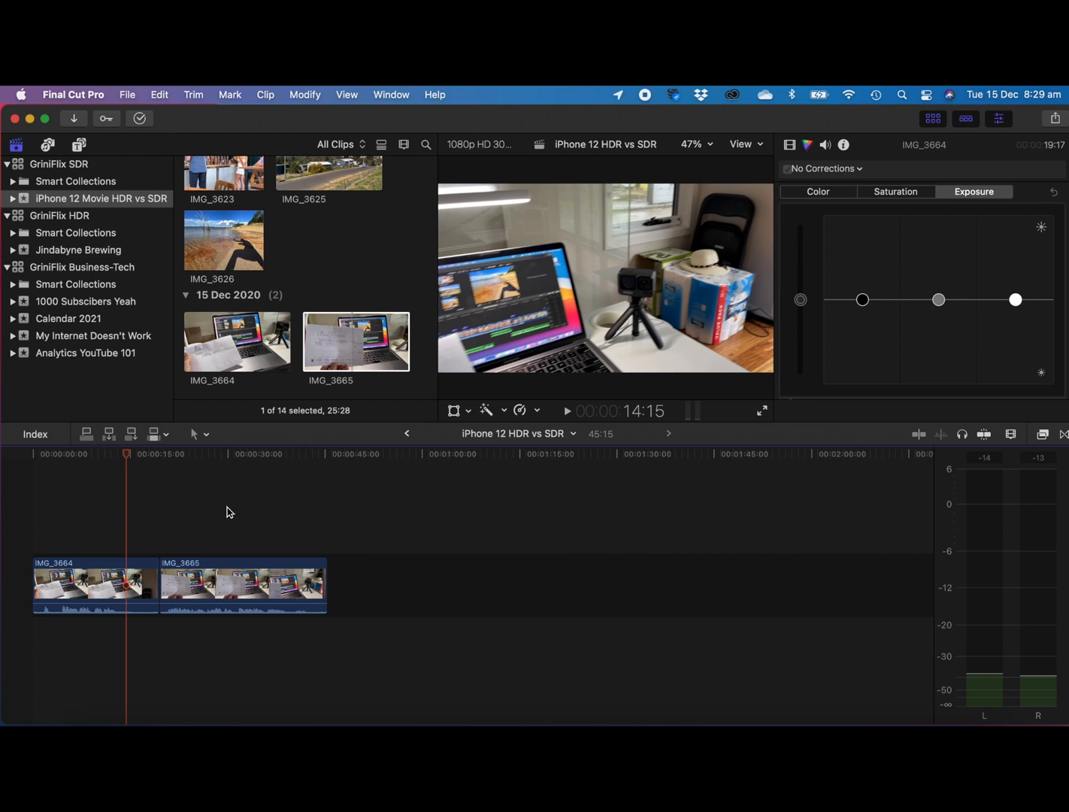
left_click(237, 454)
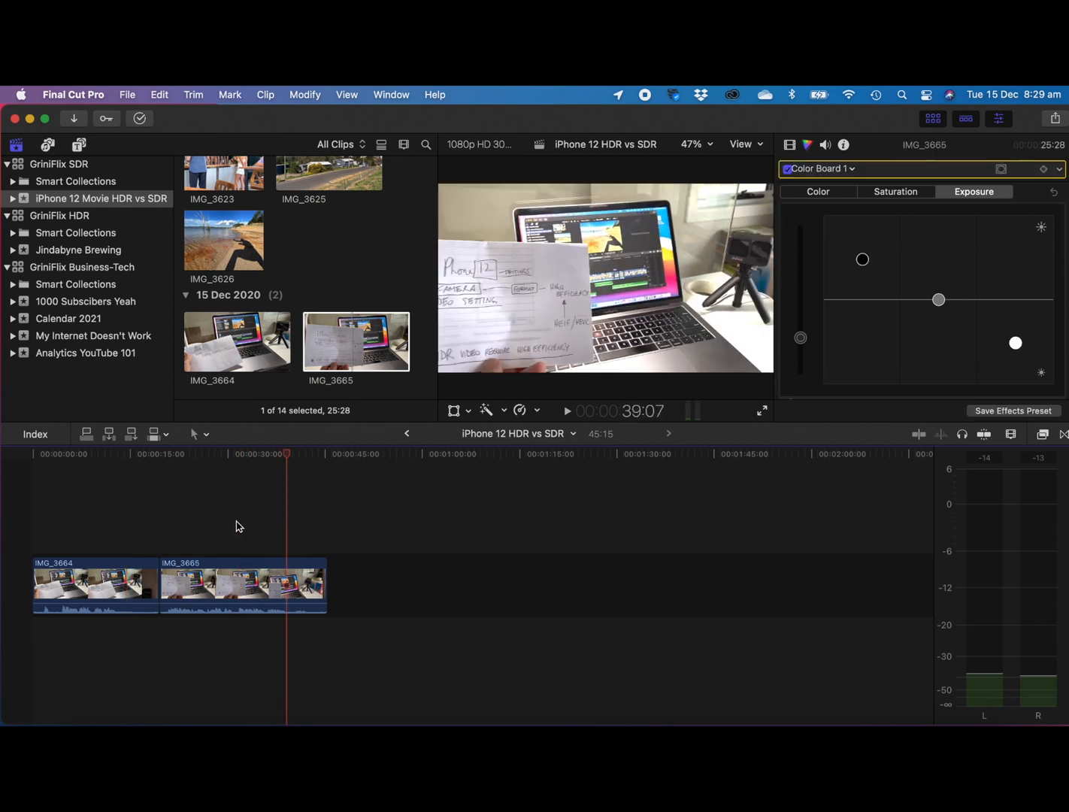
left_click(282, 454)
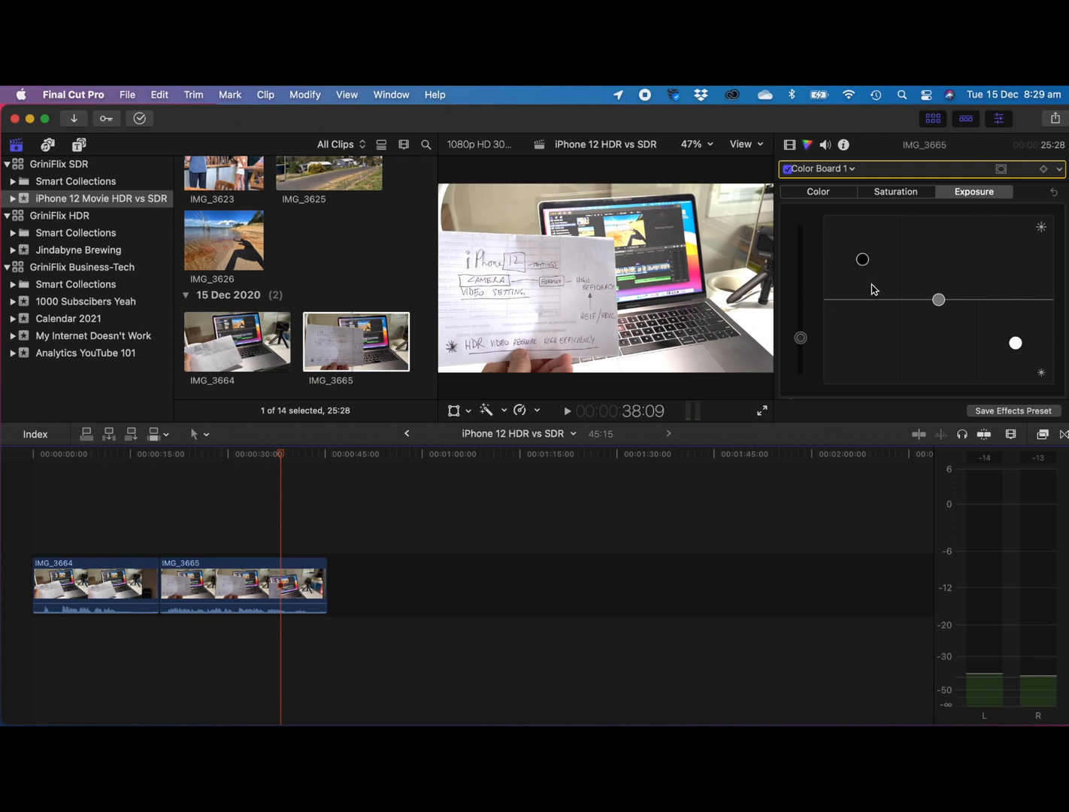
mouse_move(217, 546)
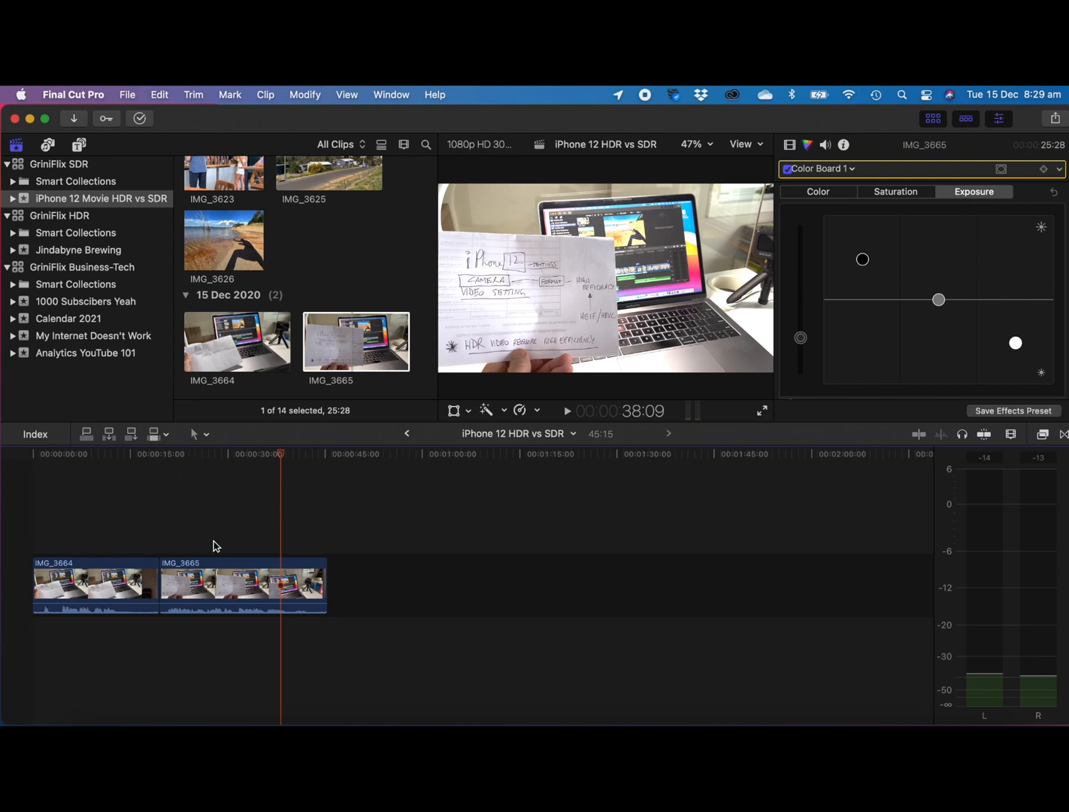
mouse_move(109, 529)
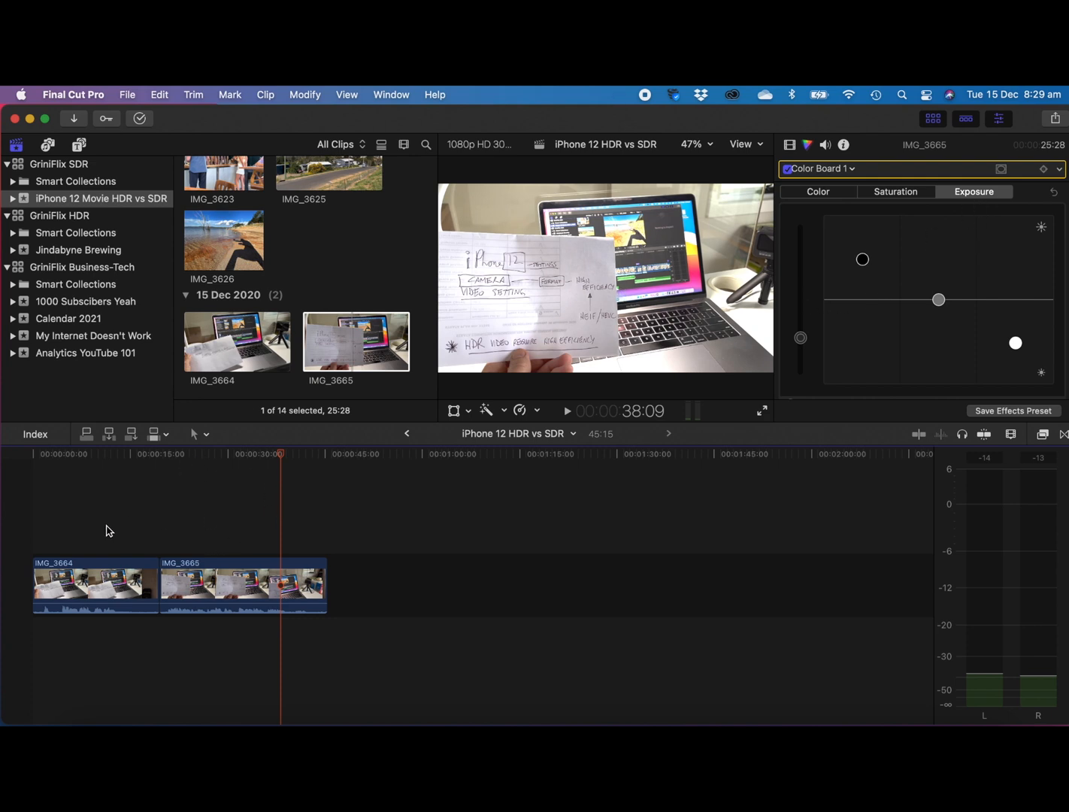
left_click(224, 239)
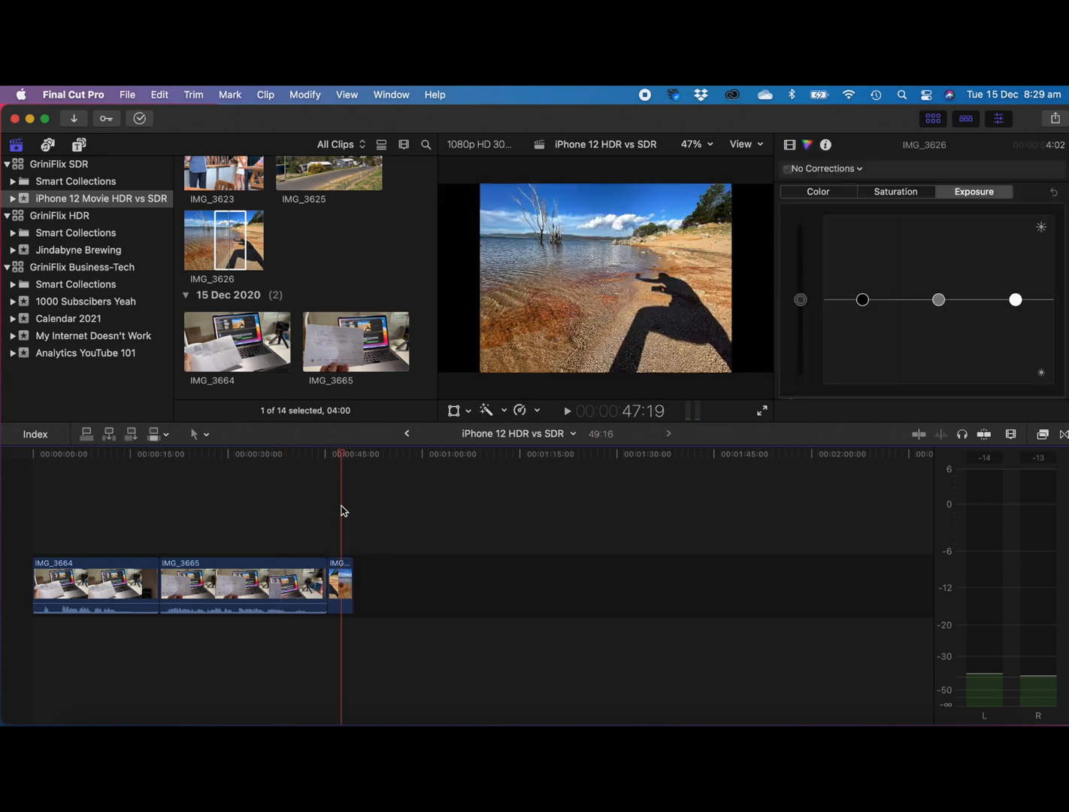
mouse_move(295, 319)
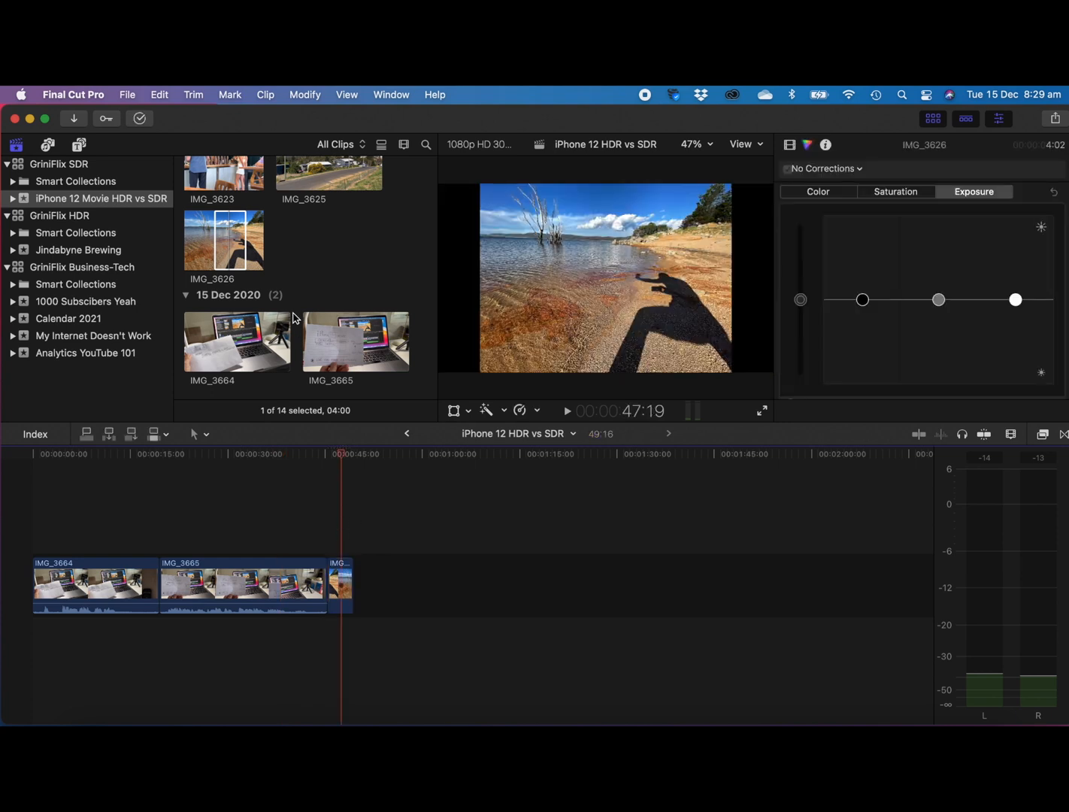
Add the night and sunset photos IMG_3578 and IMG_3558, then select IMG_3665 to show its exposure correction
scroll("up", 3)
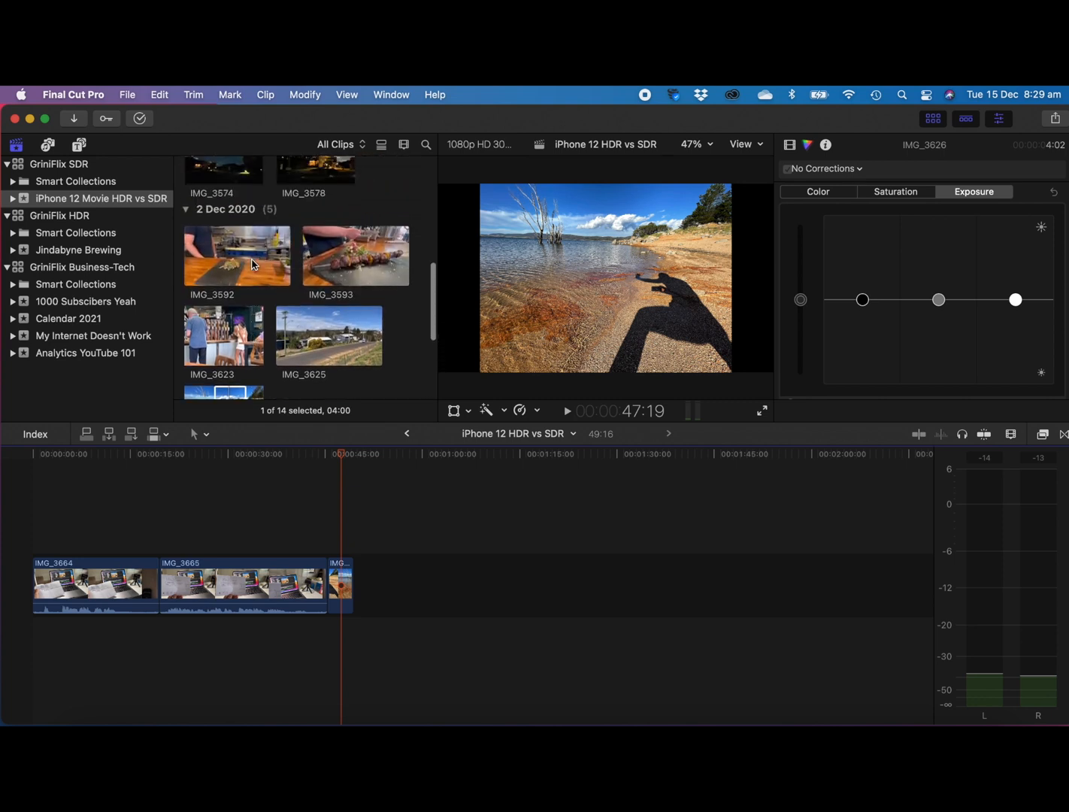
scroll("up", 3)
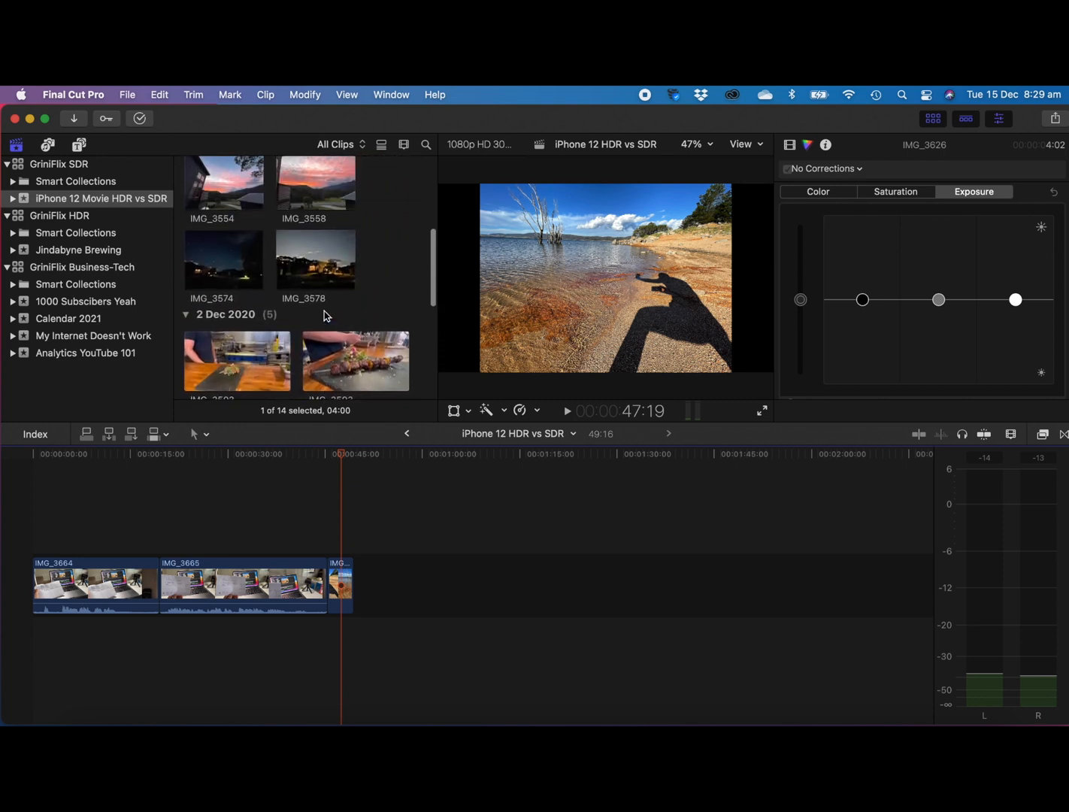
left_click(314, 260)
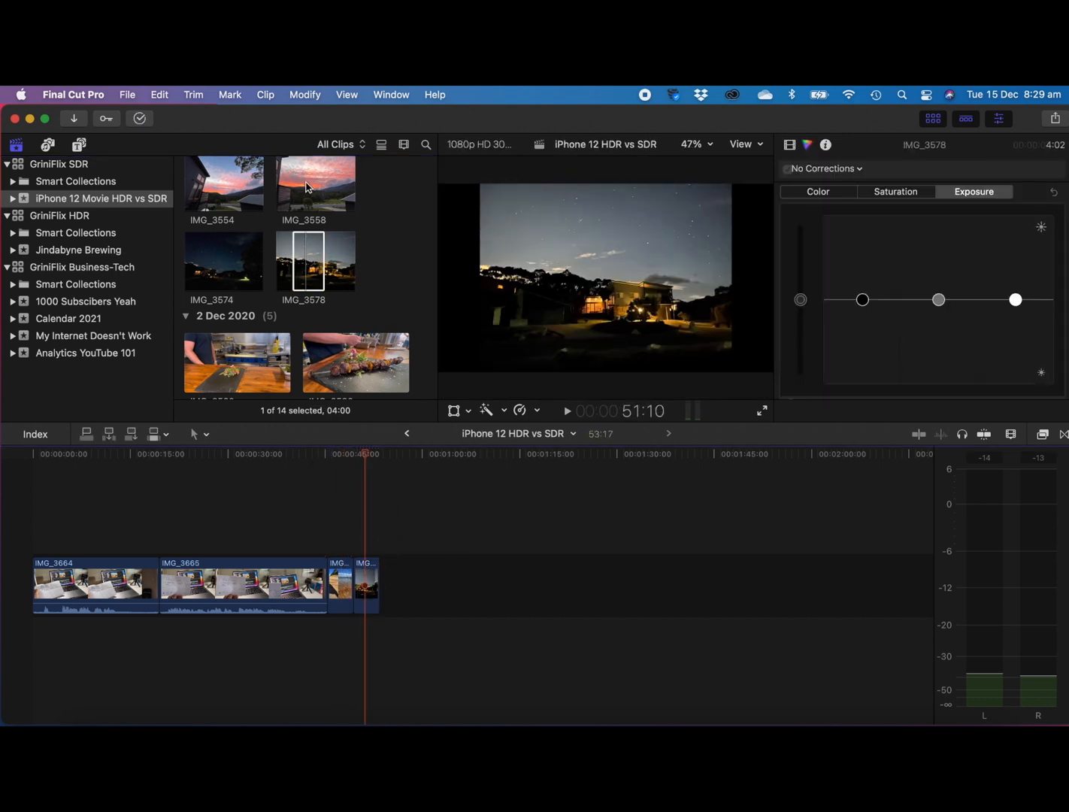
left_click(314, 189)
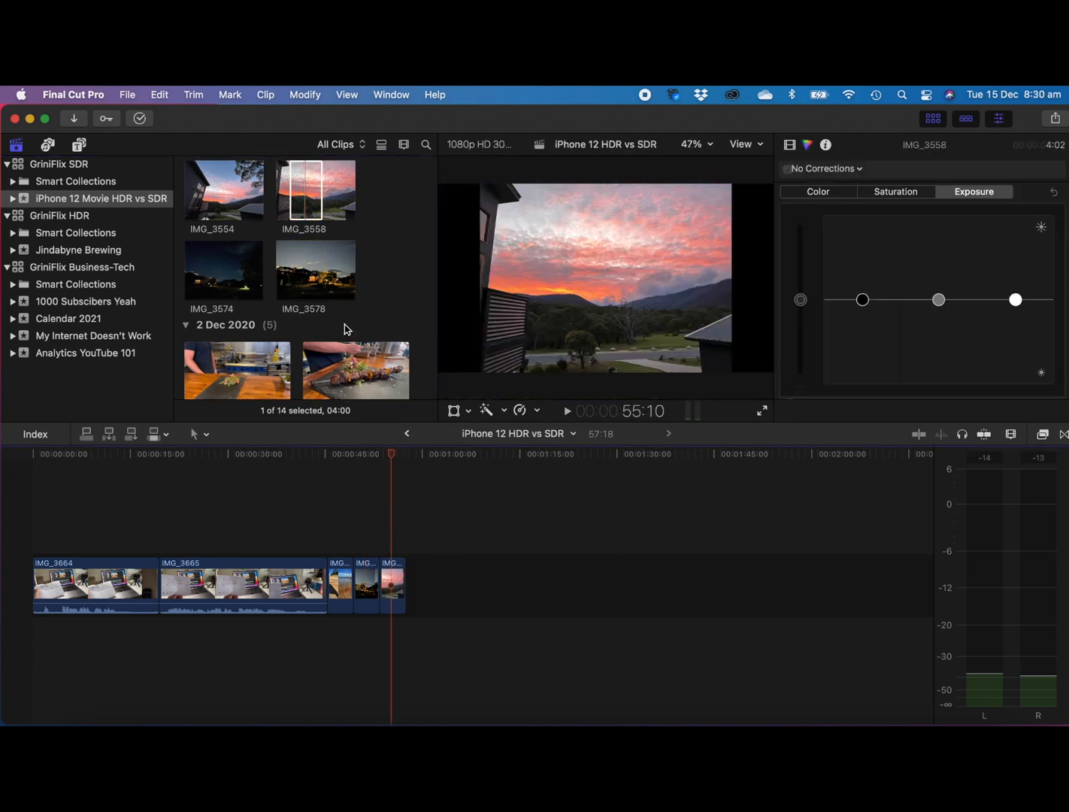
scroll("up", 3)
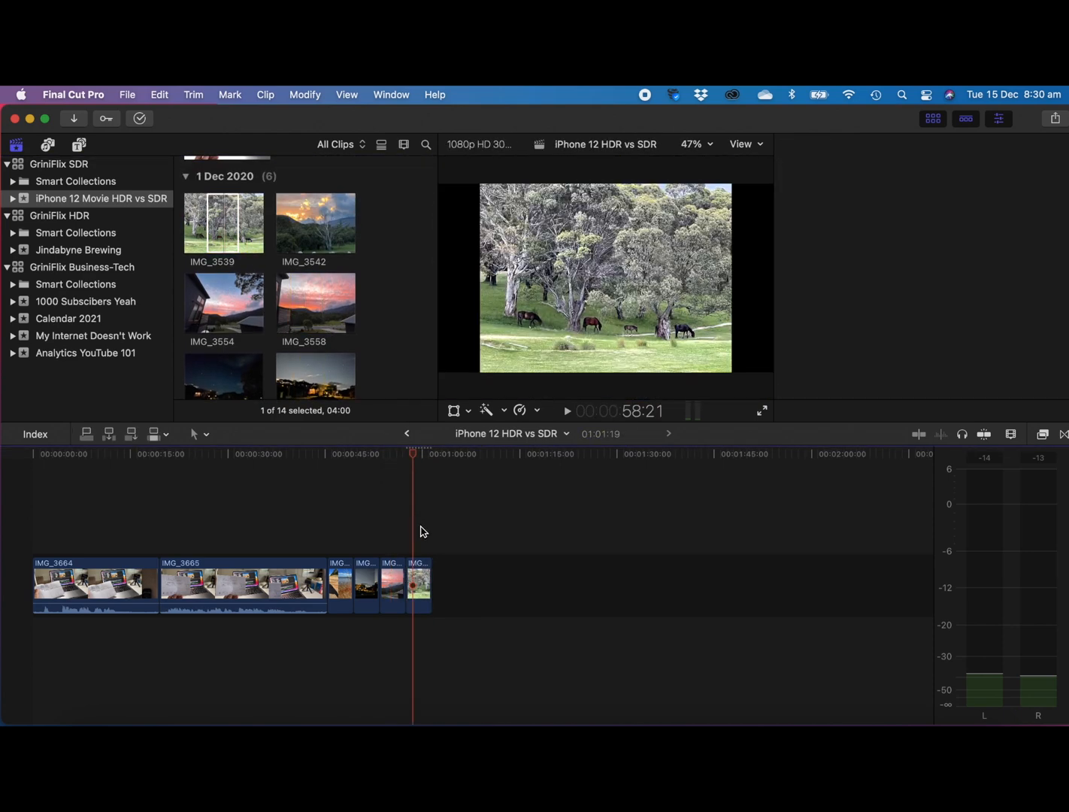
left_click(999, 119)
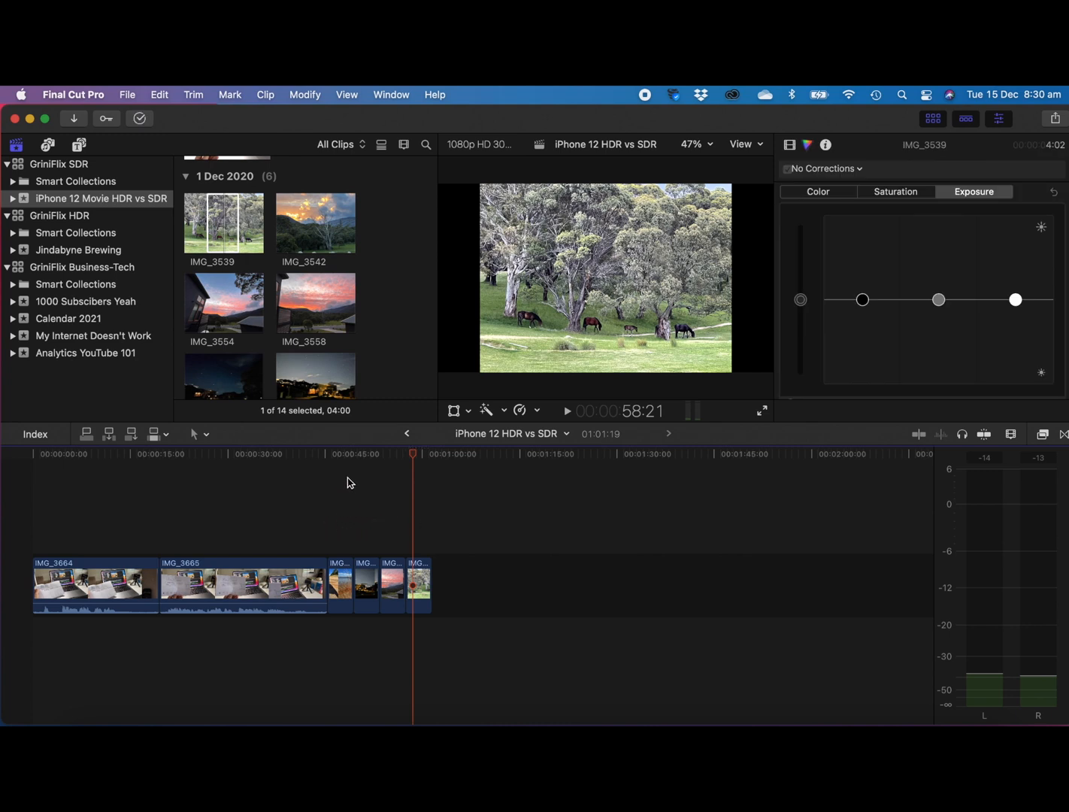
mouse_move(114, 505)
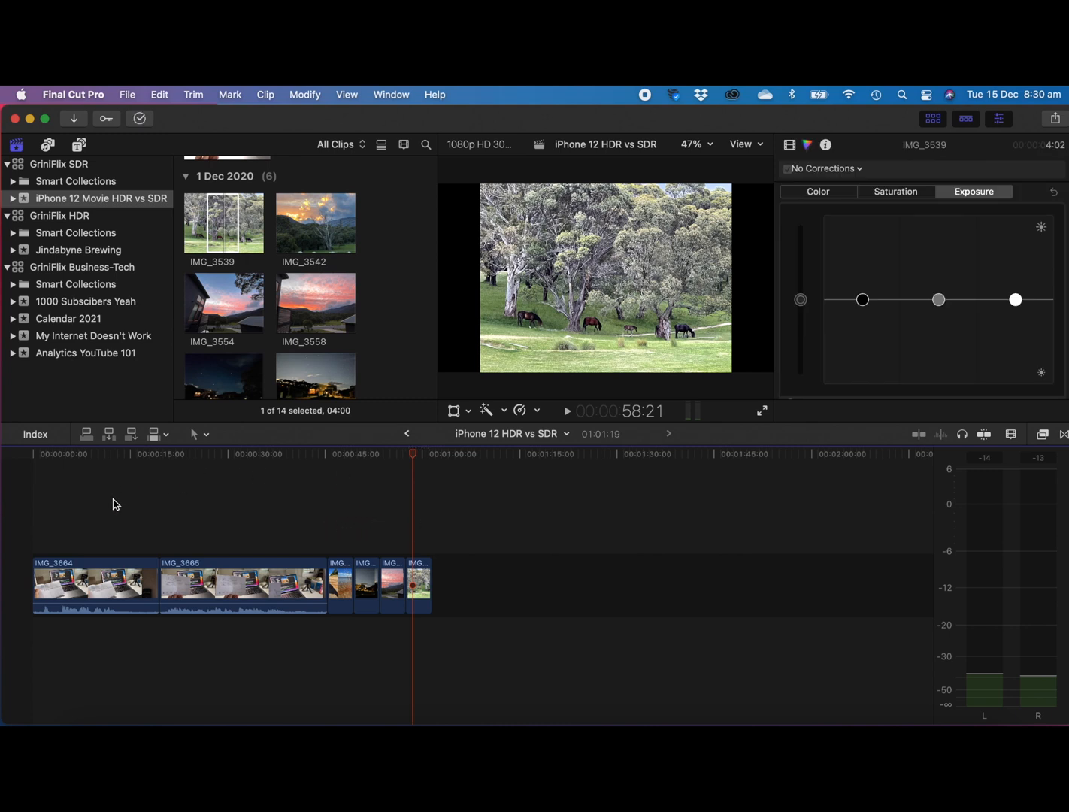
left_click(204, 454)
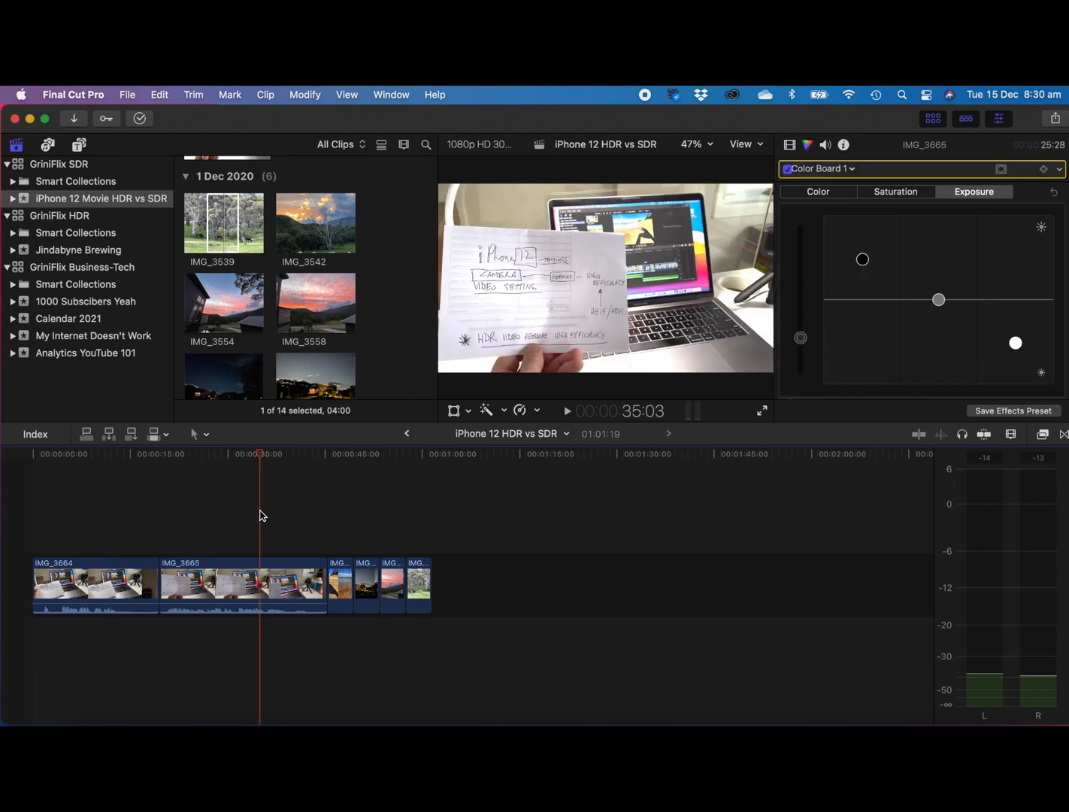
mouse_move(276, 534)
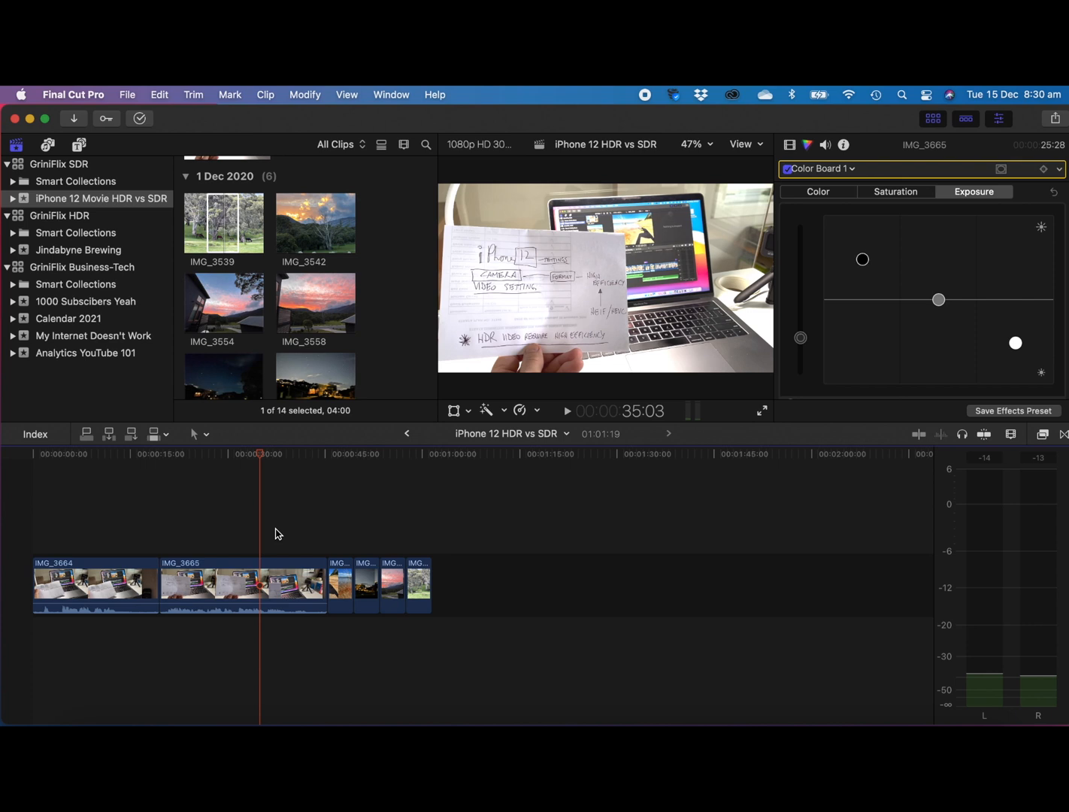
mouse_move(295, 552)
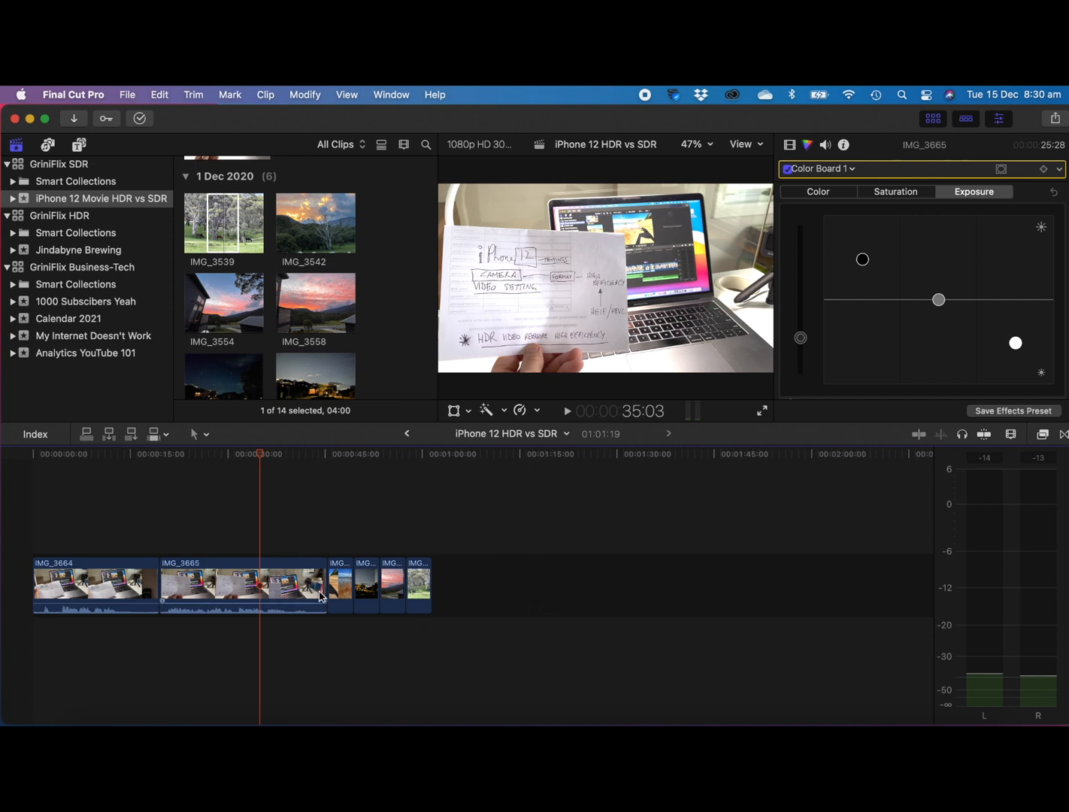
mouse_move(295, 548)
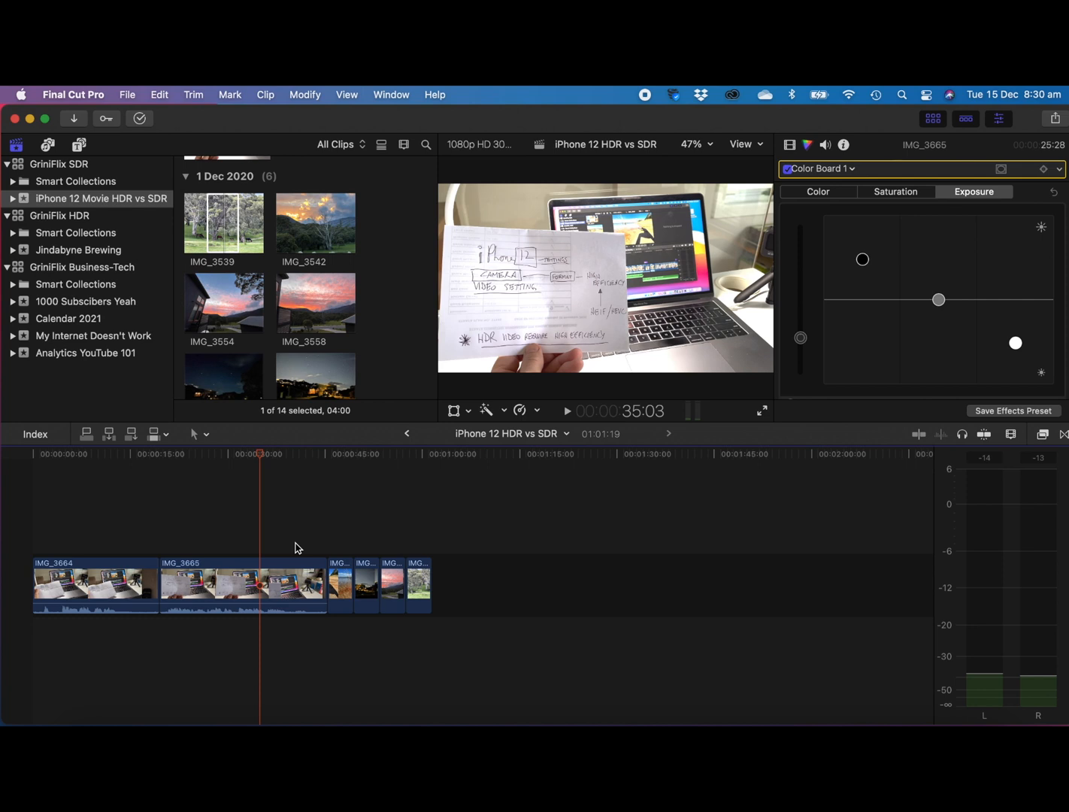
mouse_move(321, 527)
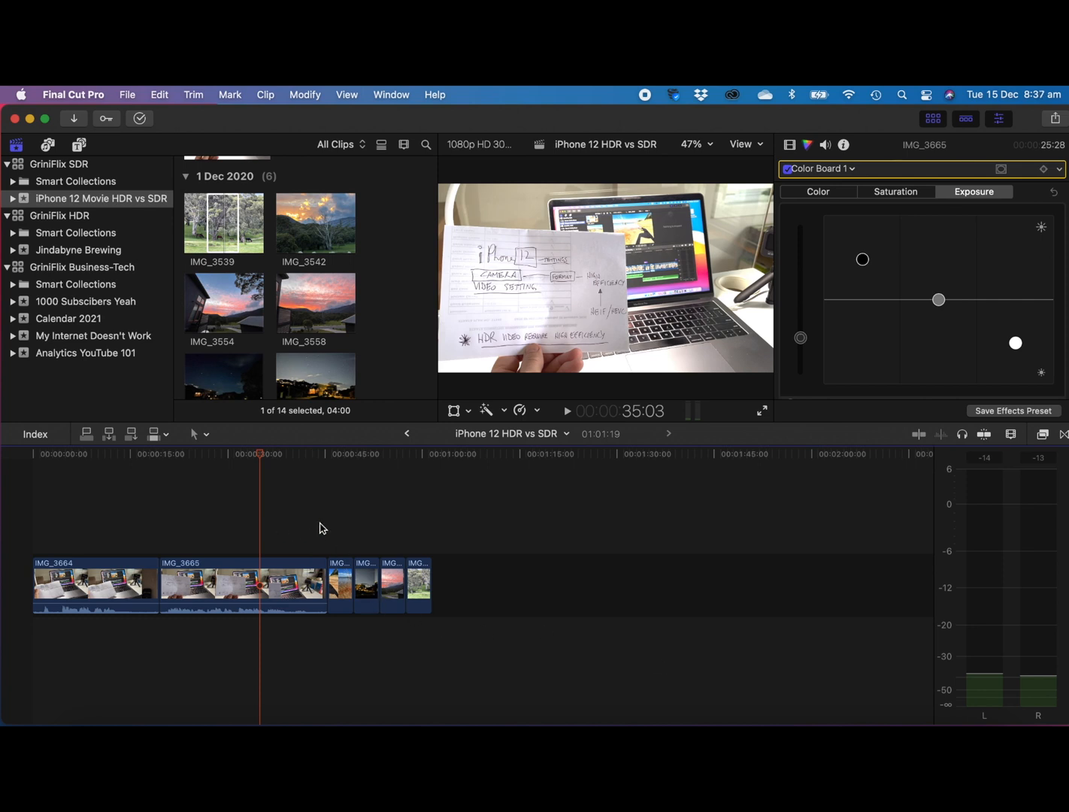
mouse_move(460, 514)
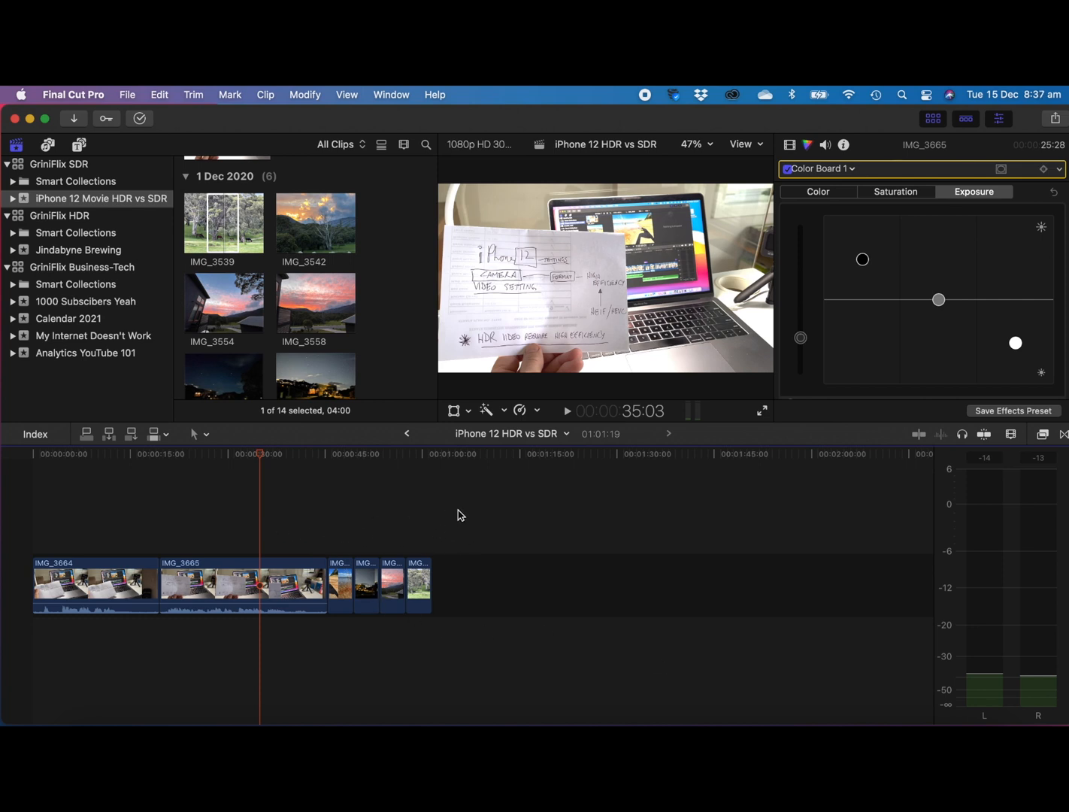
mouse_move(488, 508)
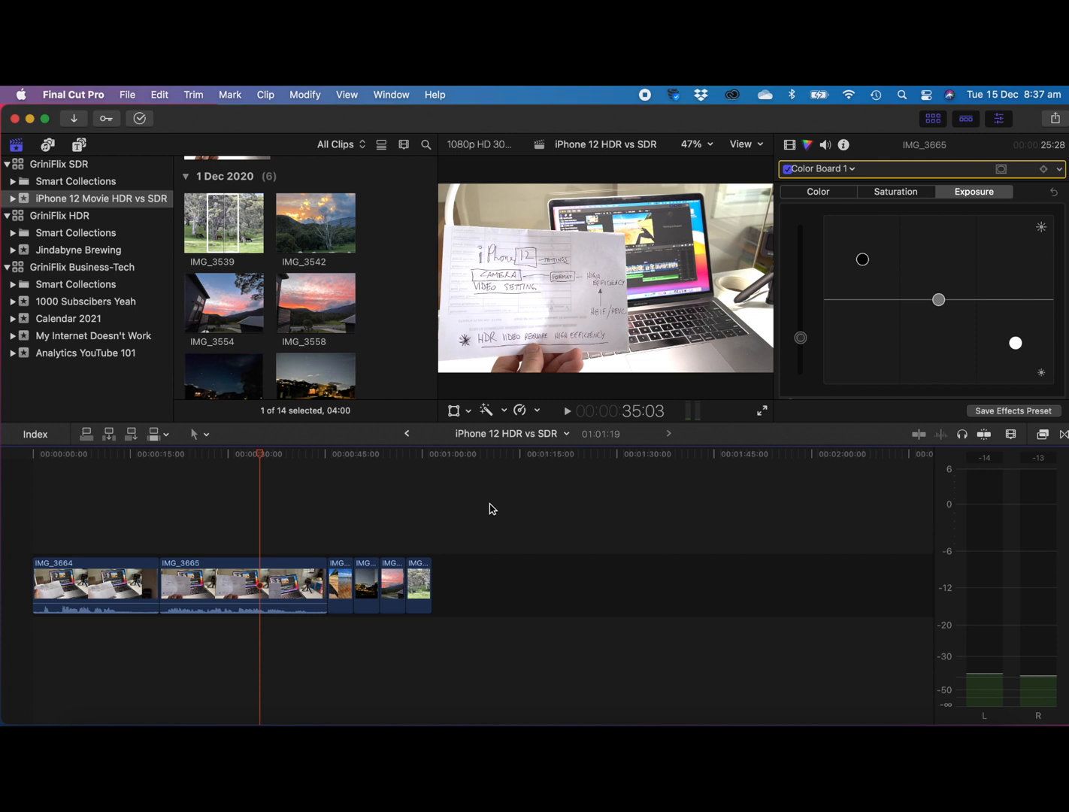
mouse_move(147, 253)
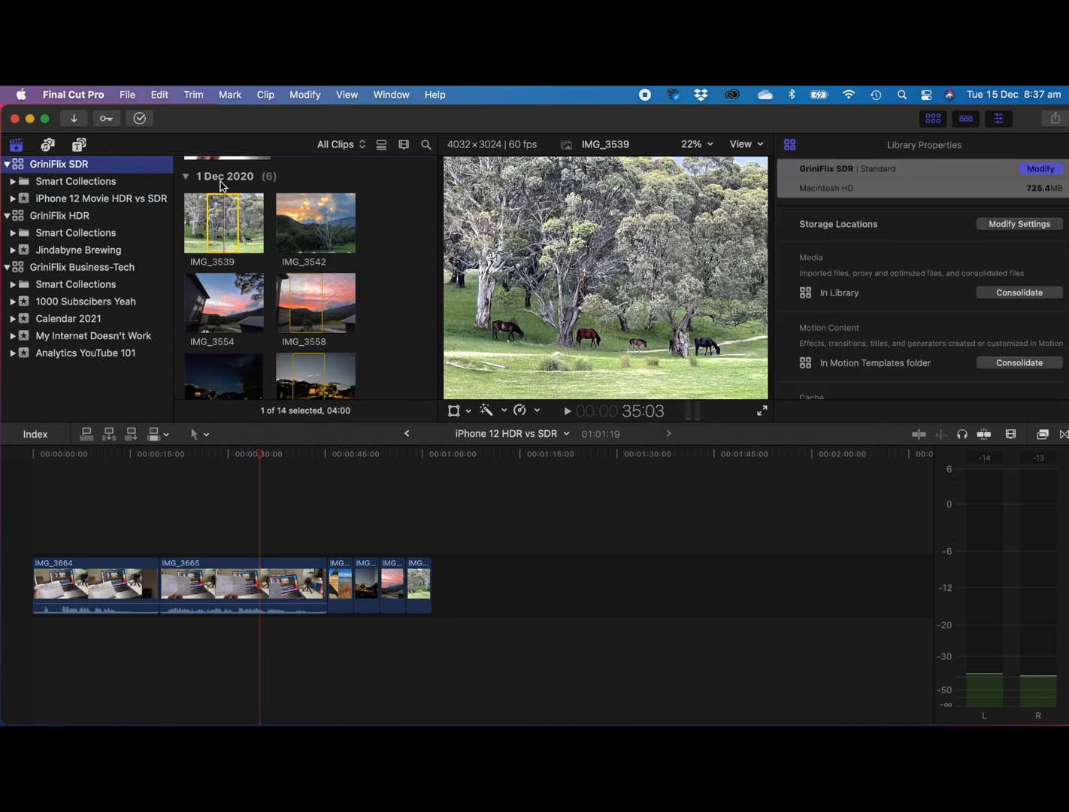
mouse_move(906, 183)
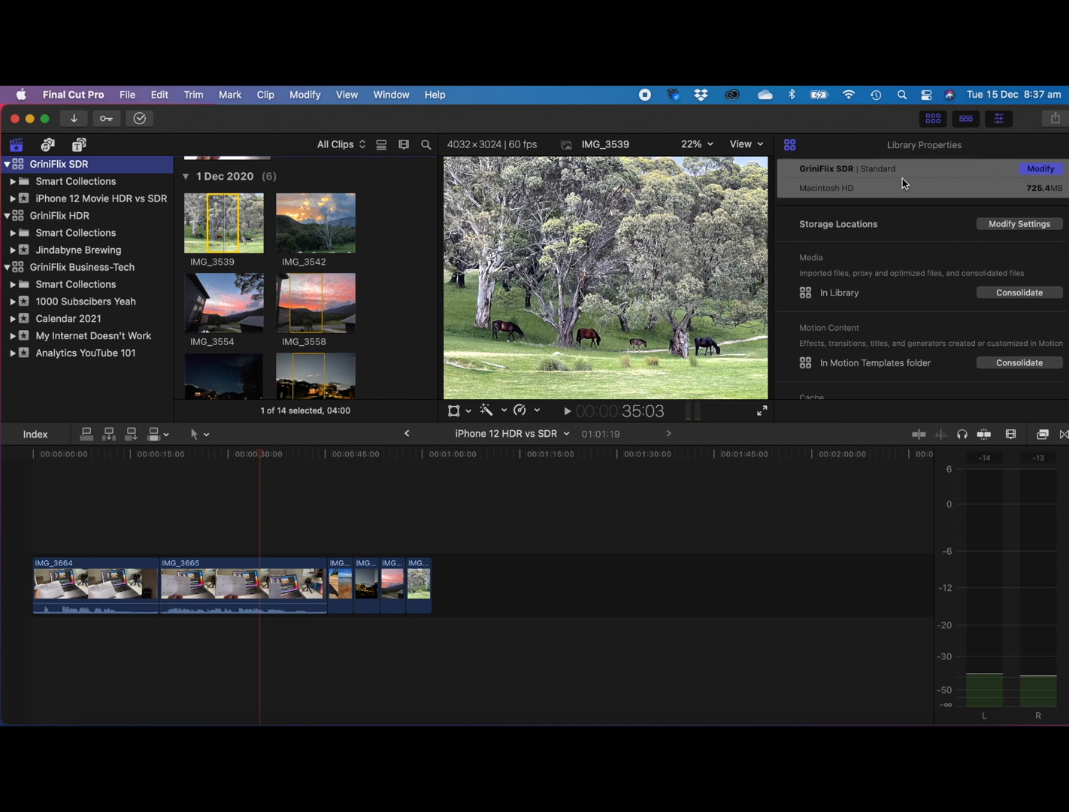
mouse_move(849, 179)
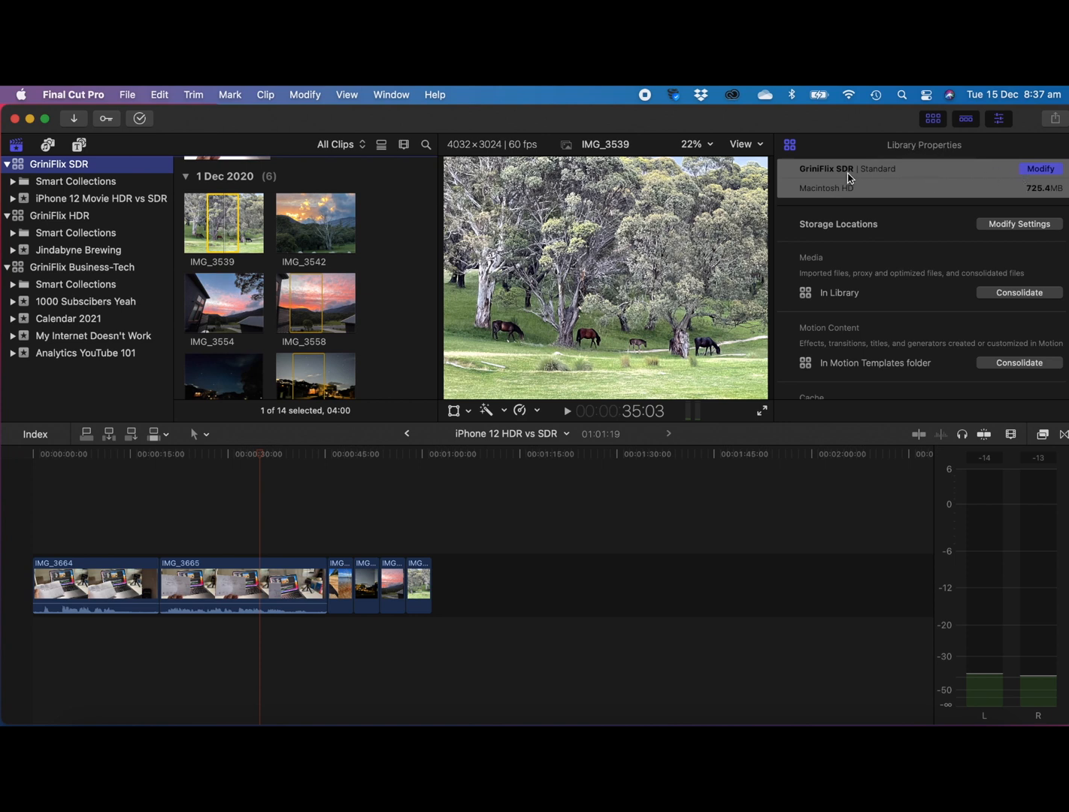
mouse_move(1041, 168)
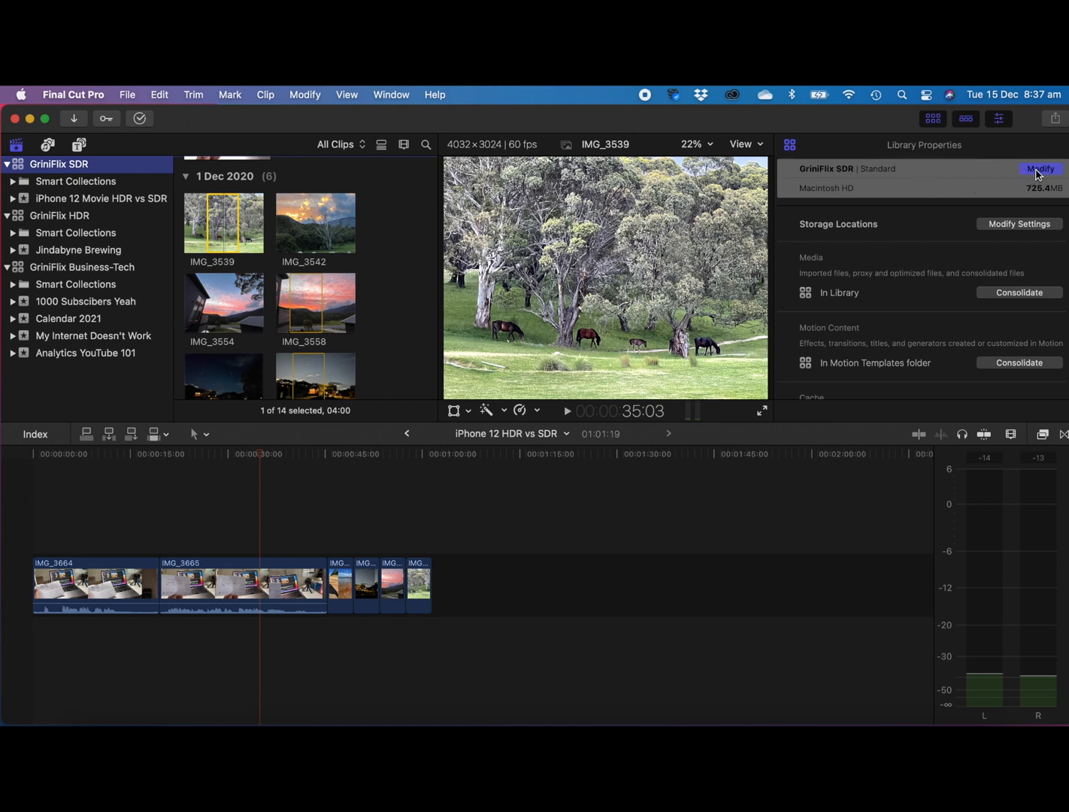
Review the GriniFlix SDR library's color processing options and cancel, keeping Standard
left_click(1041, 169)
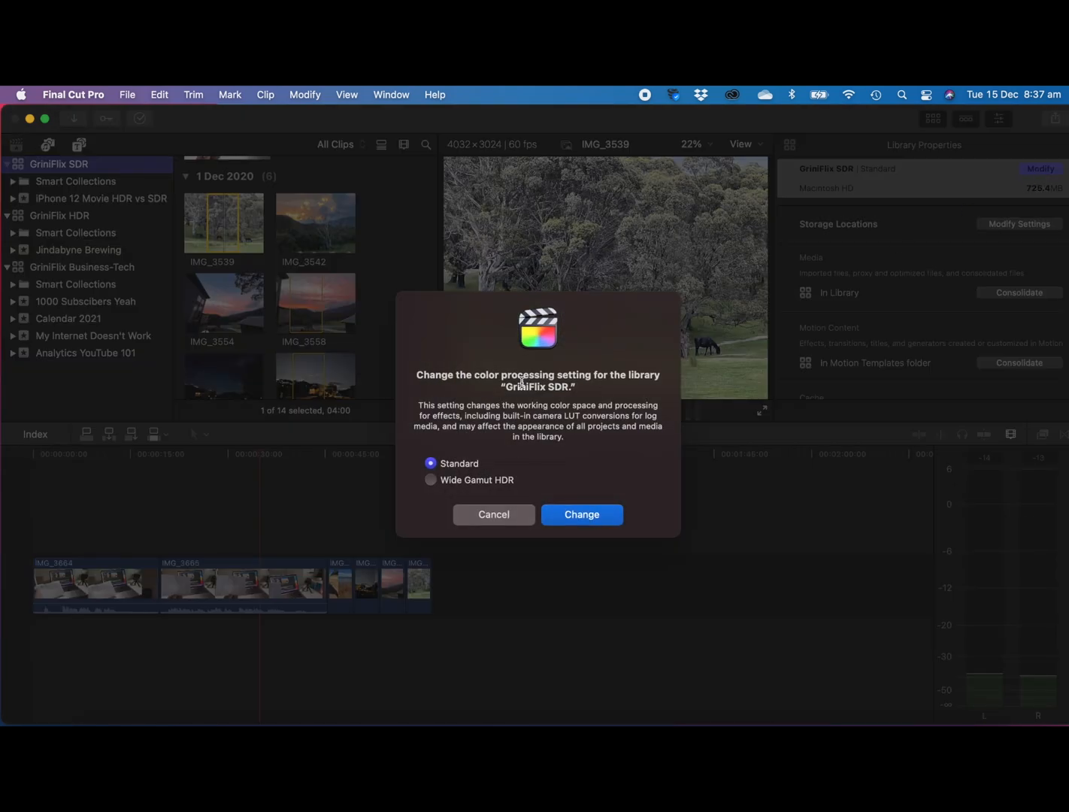
mouse_move(490, 391)
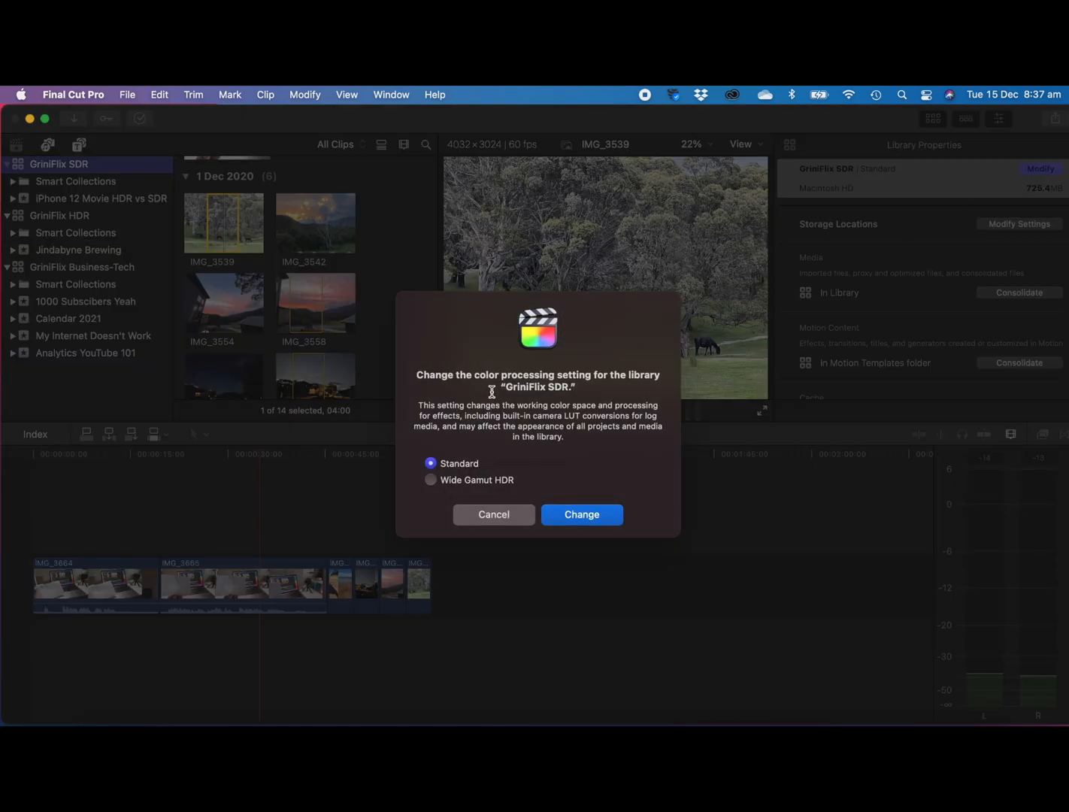
mouse_move(514, 481)
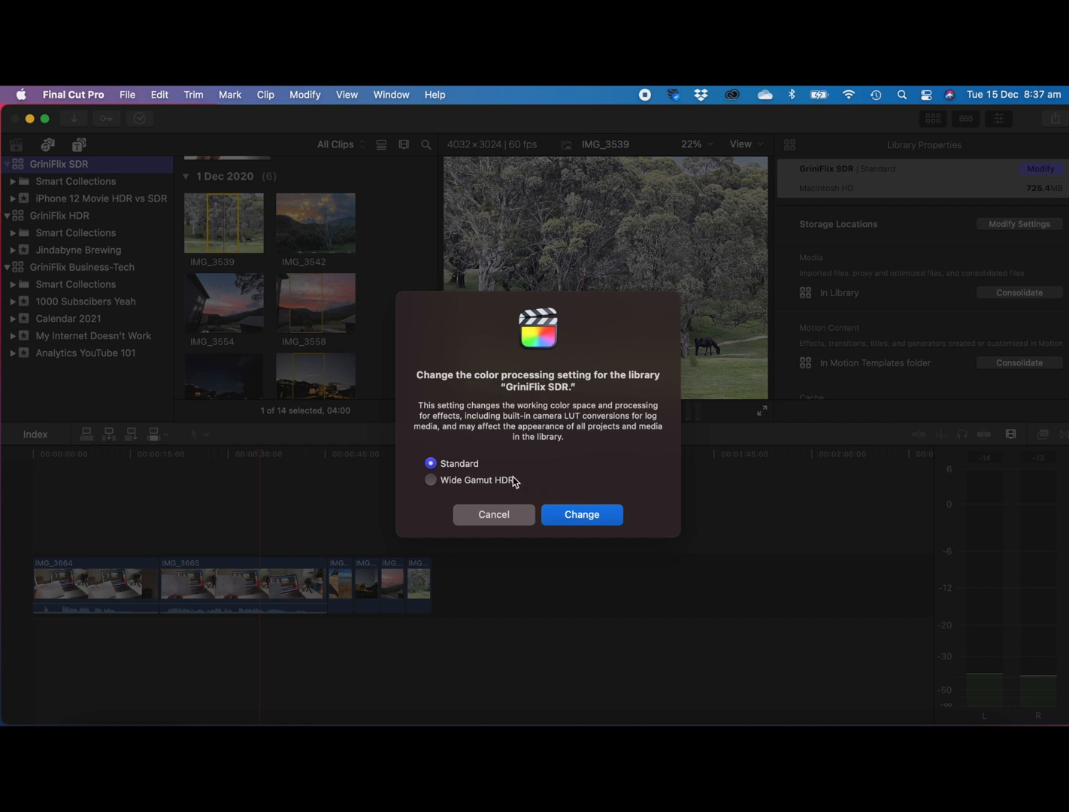
mouse_move(463, 470)
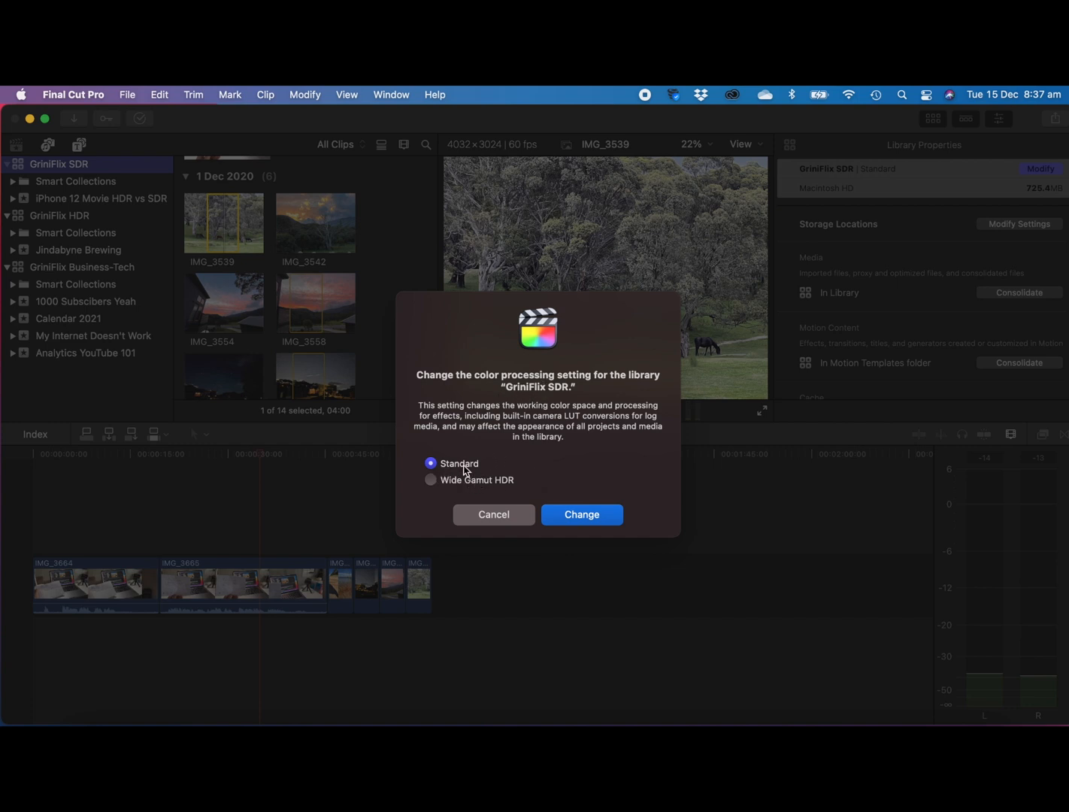
mouse_move(451, 469)
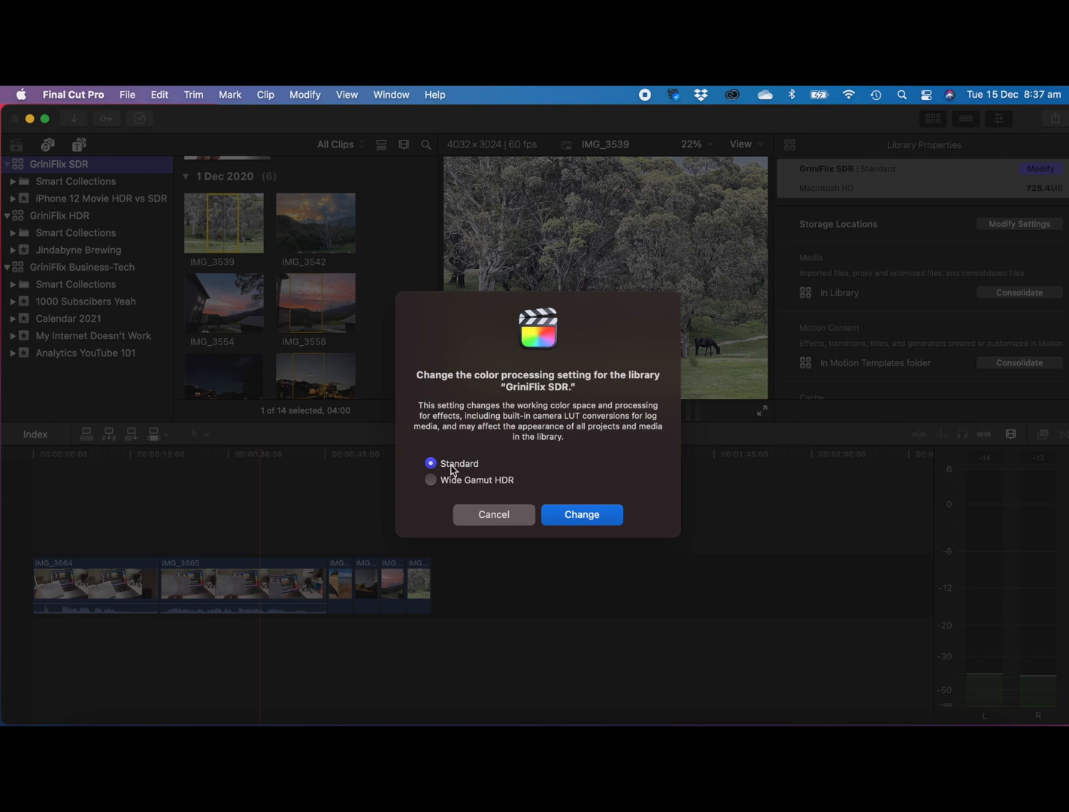
mouse_move(465, 487)
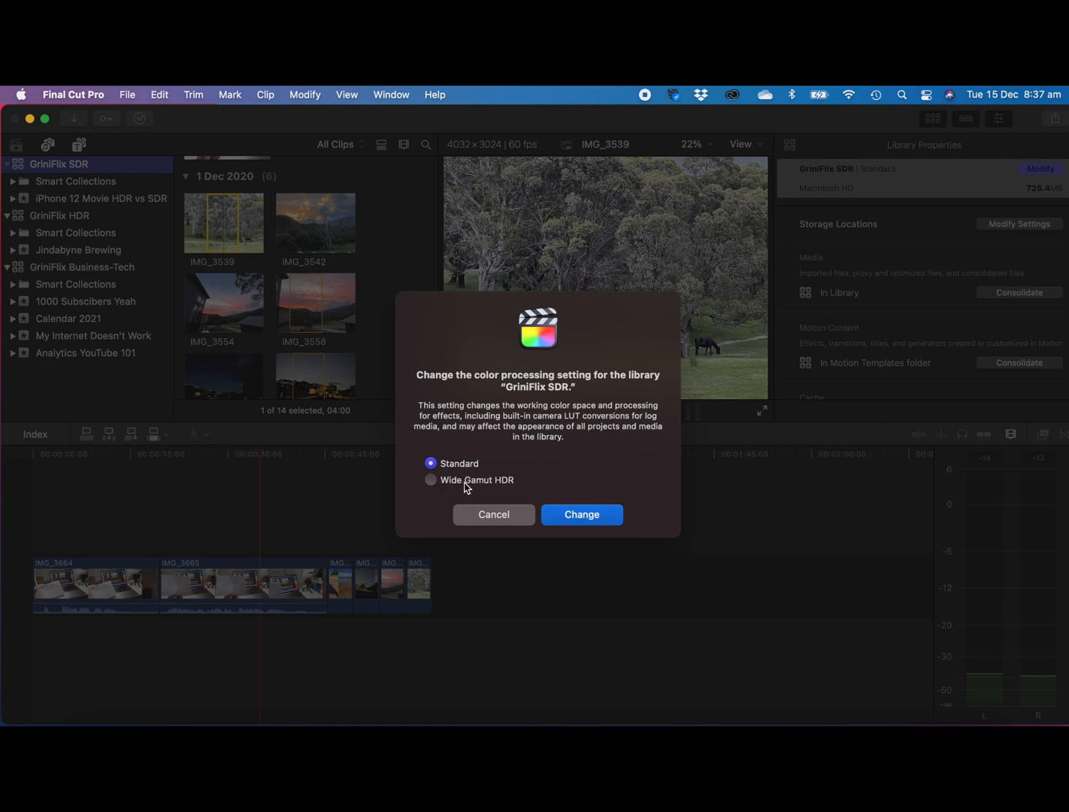
mouse_move(508, 487)
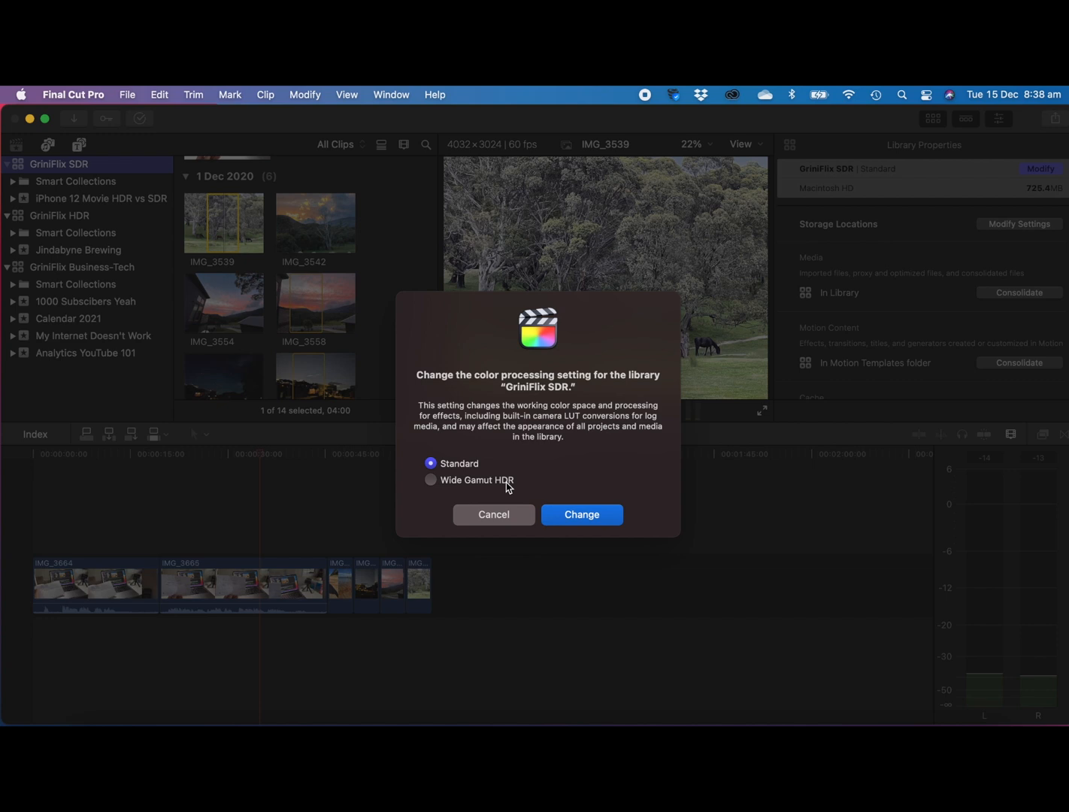
mouse_move(498, 520)
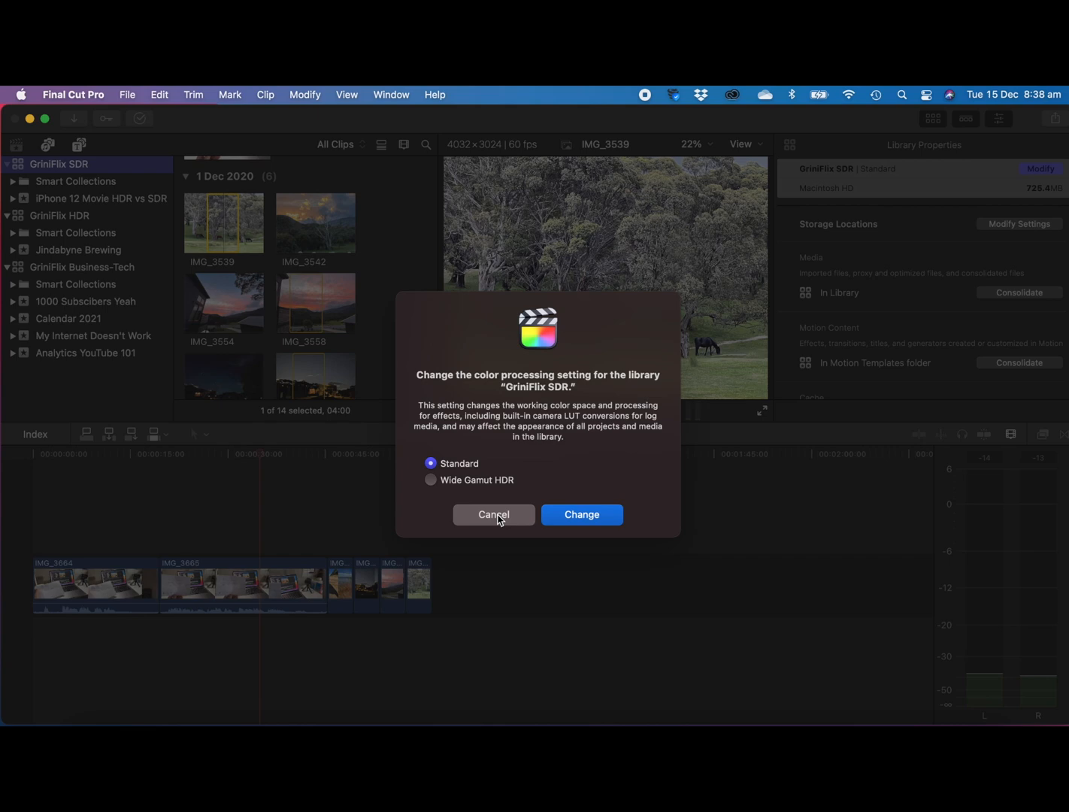
left_click(493, 514)
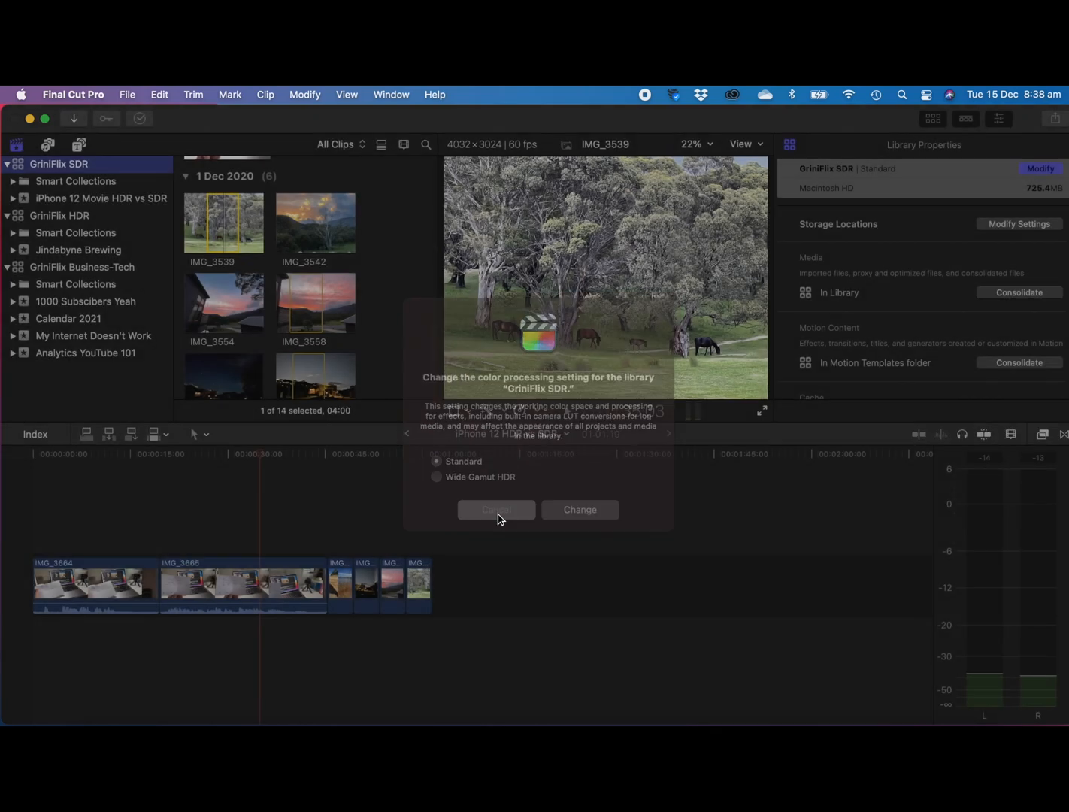
Dismiss the color processing dialog, leaving the empty project timeline
left_click(496, 510)
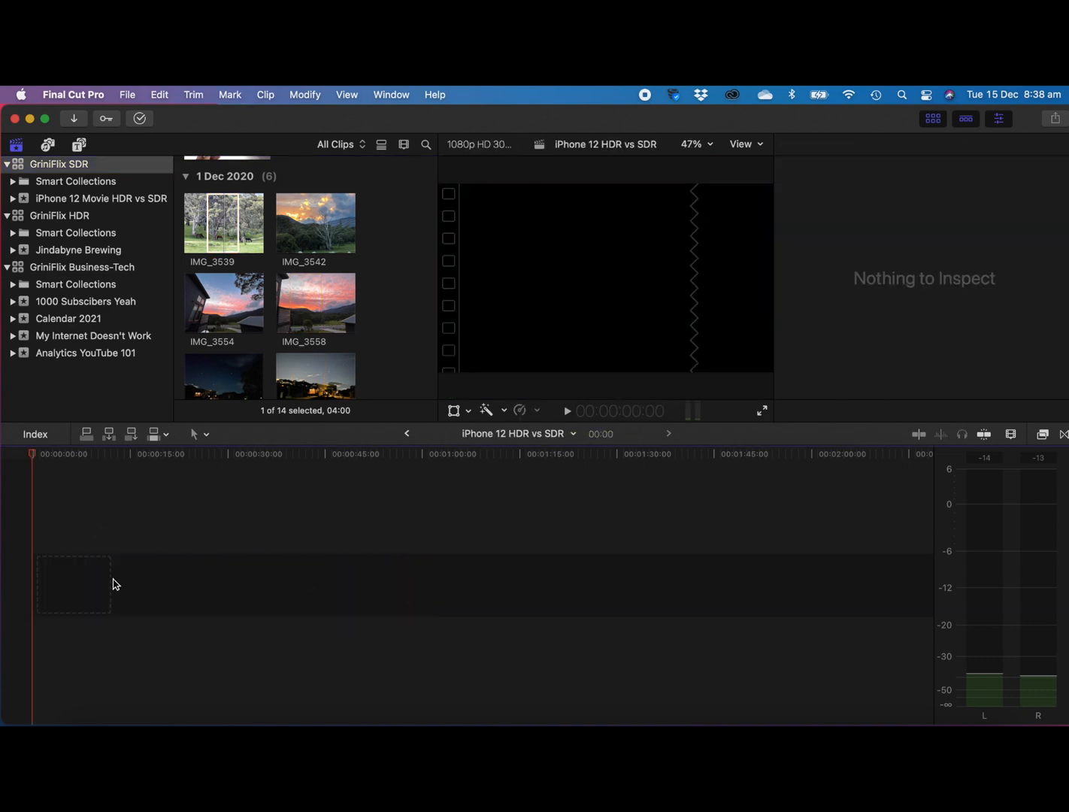
mouse_move(104, 579)
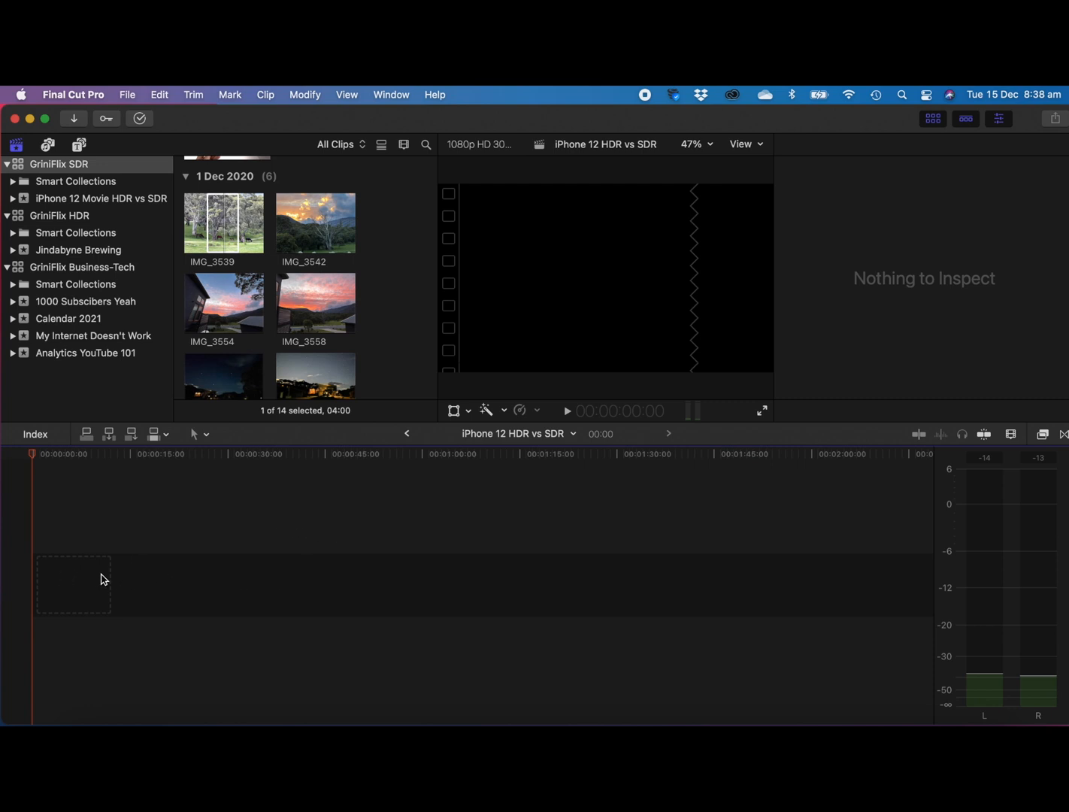
mouse_move(91, 169)
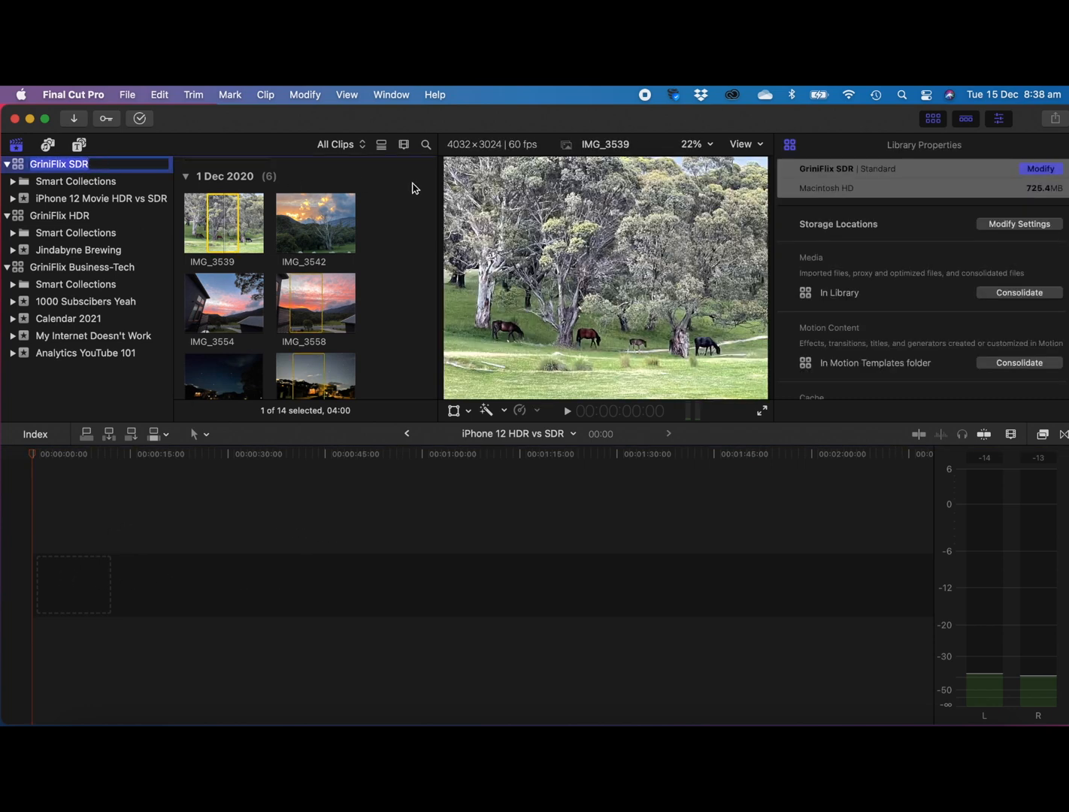
Change the GriniFlix SDR library's color processing to Wide Gamut HDR
left_click(1040, 169)
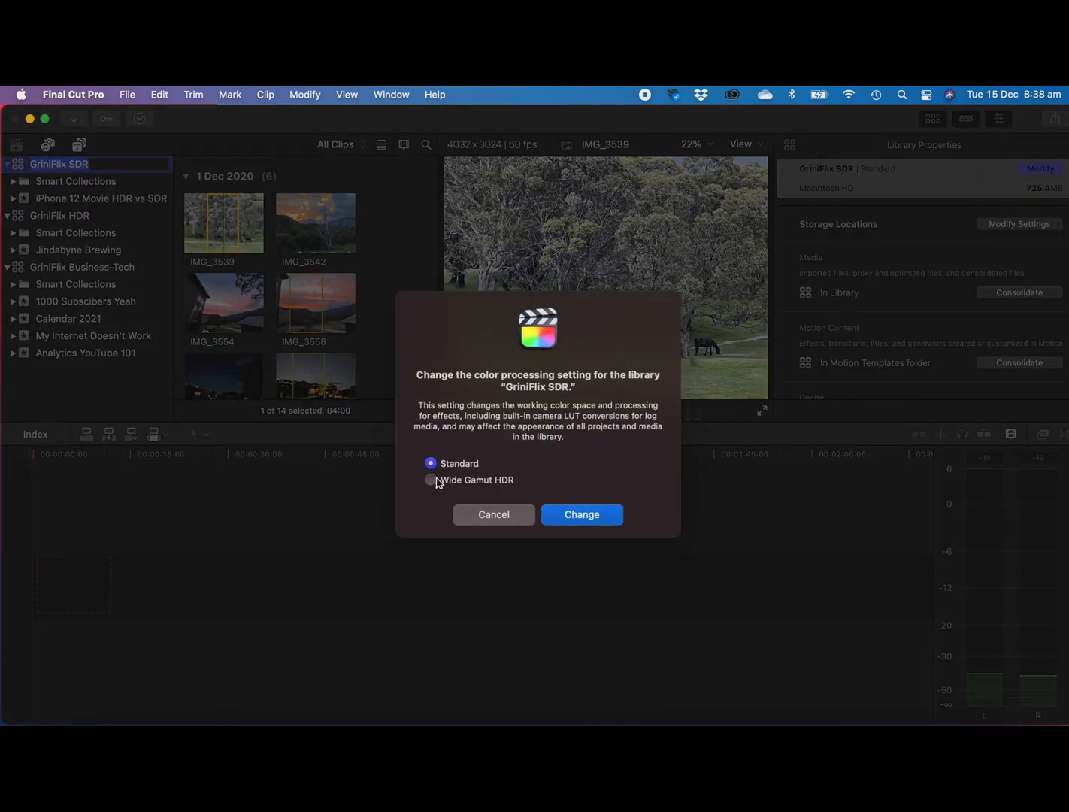
left_click(430, 480)
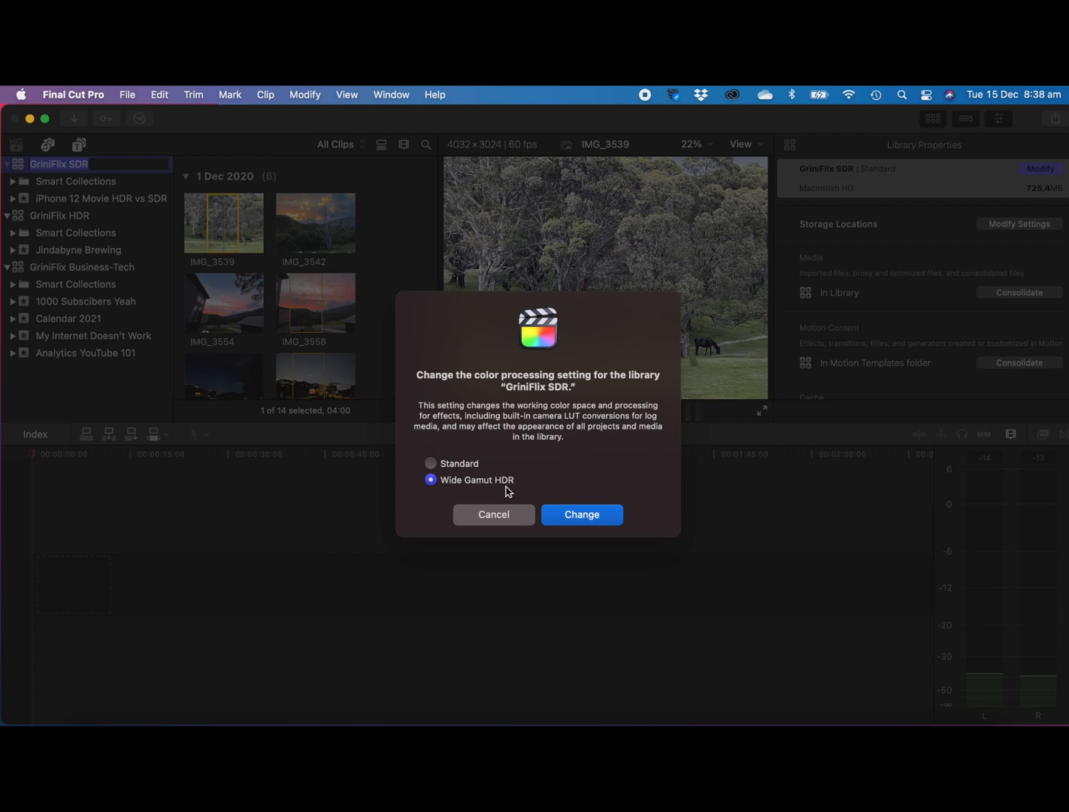
left_click(581, 514)
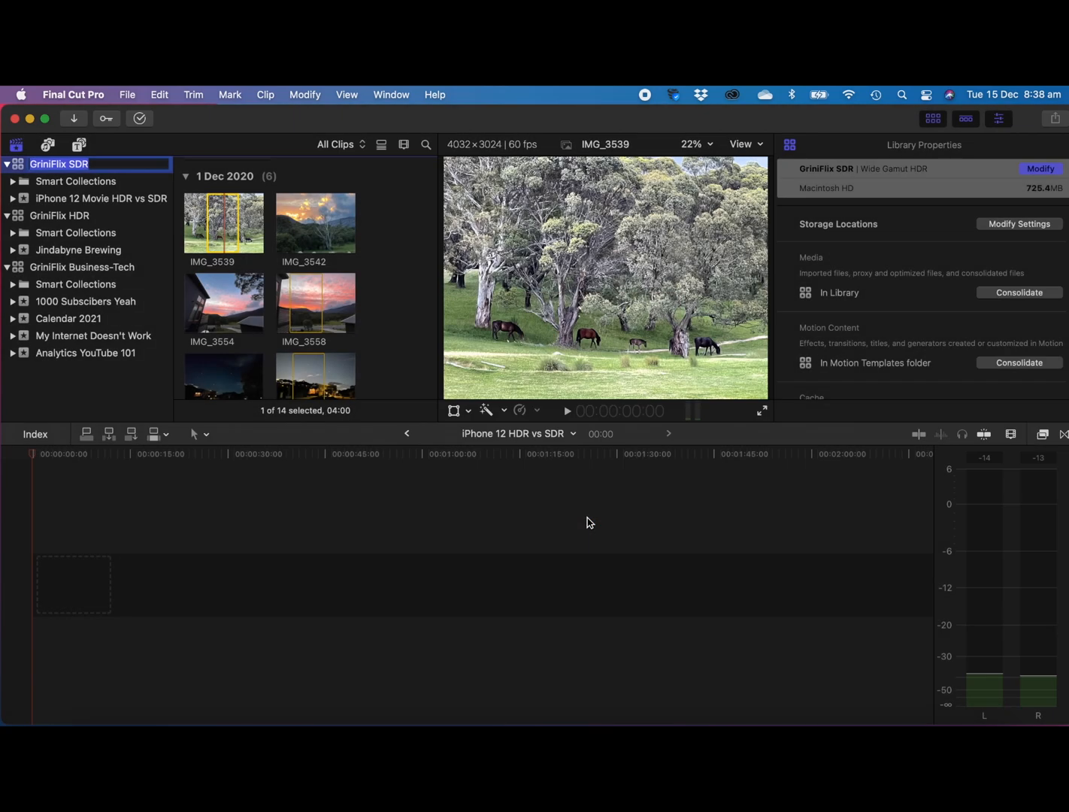
mouse_move(295, 388)
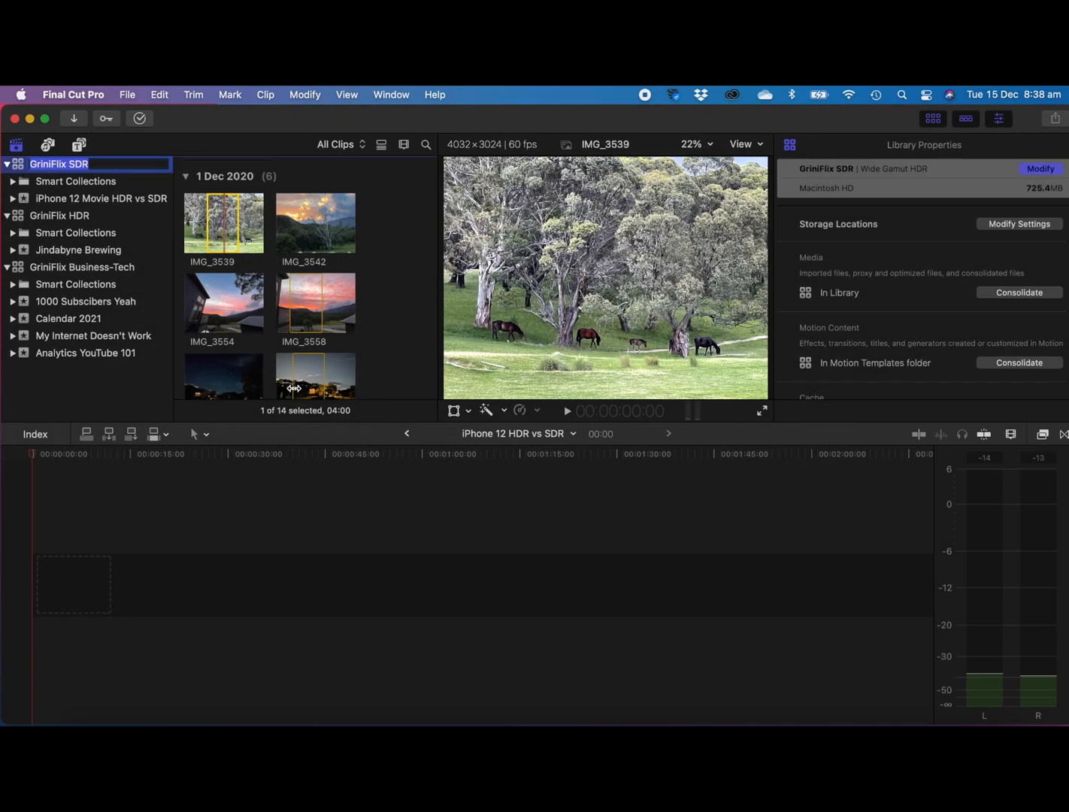
scroll("down", 3)
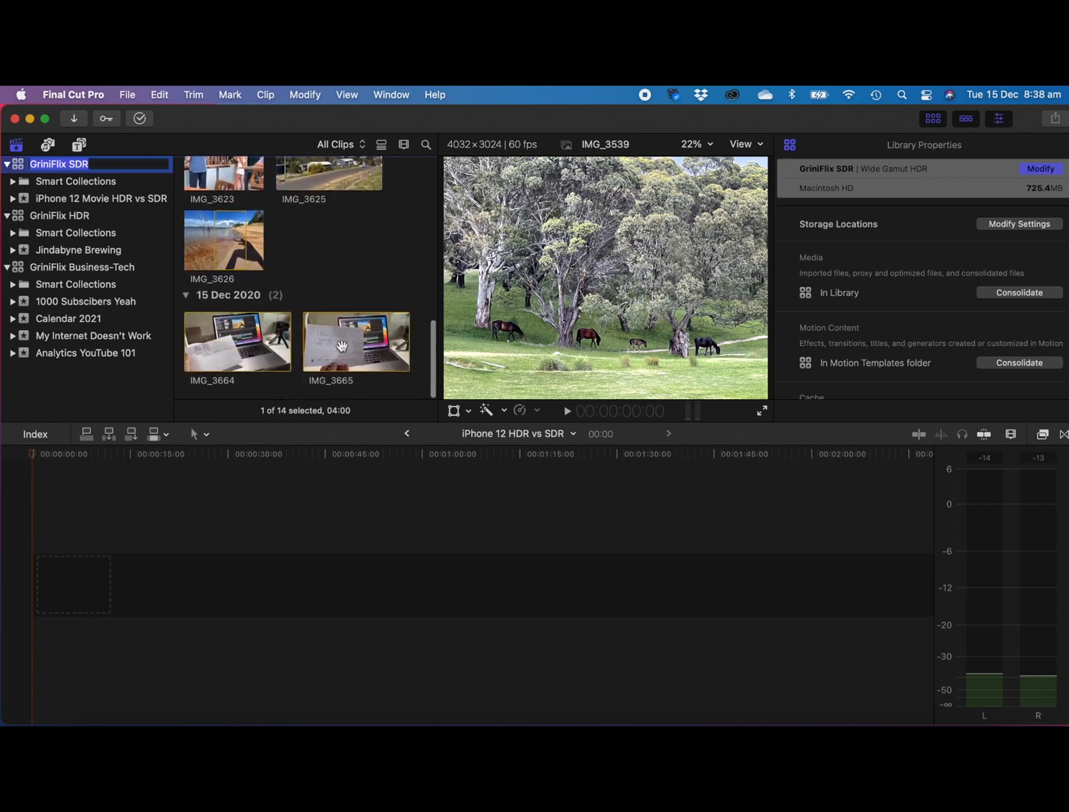
Add IMG_3665 to the timeline and accept the HDR-clip-in-SDR-project warning
left_click(355, 342)
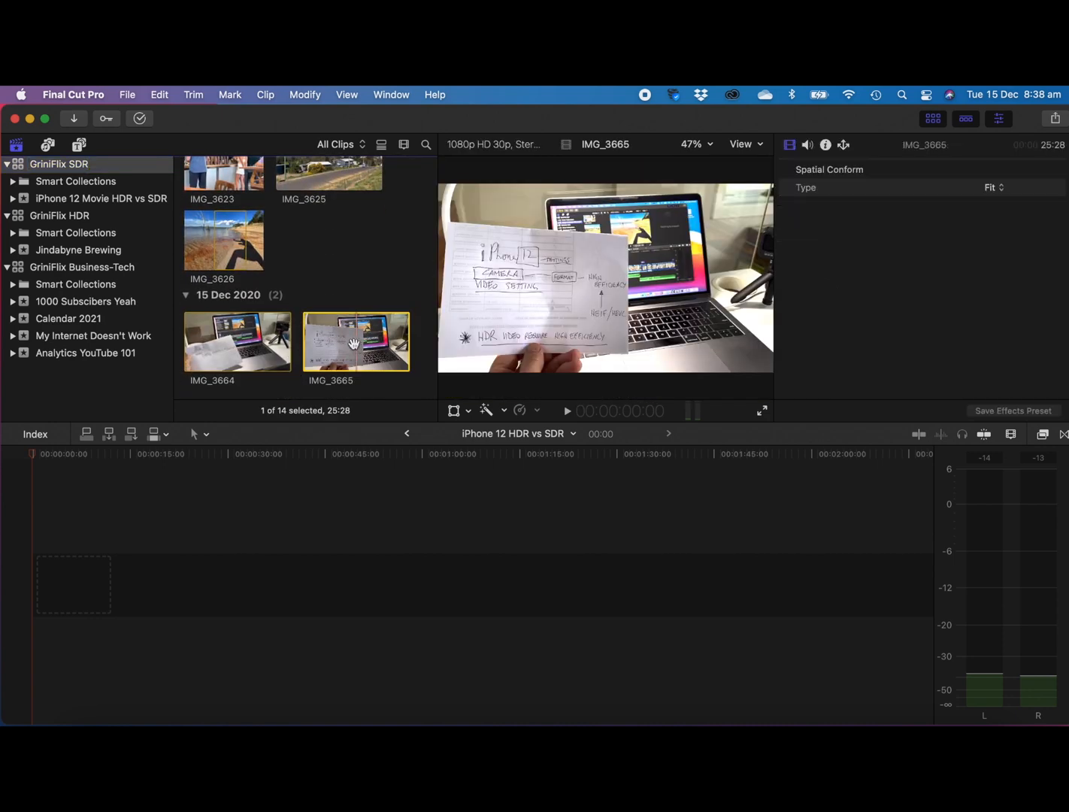
mouse_move(355, 341)
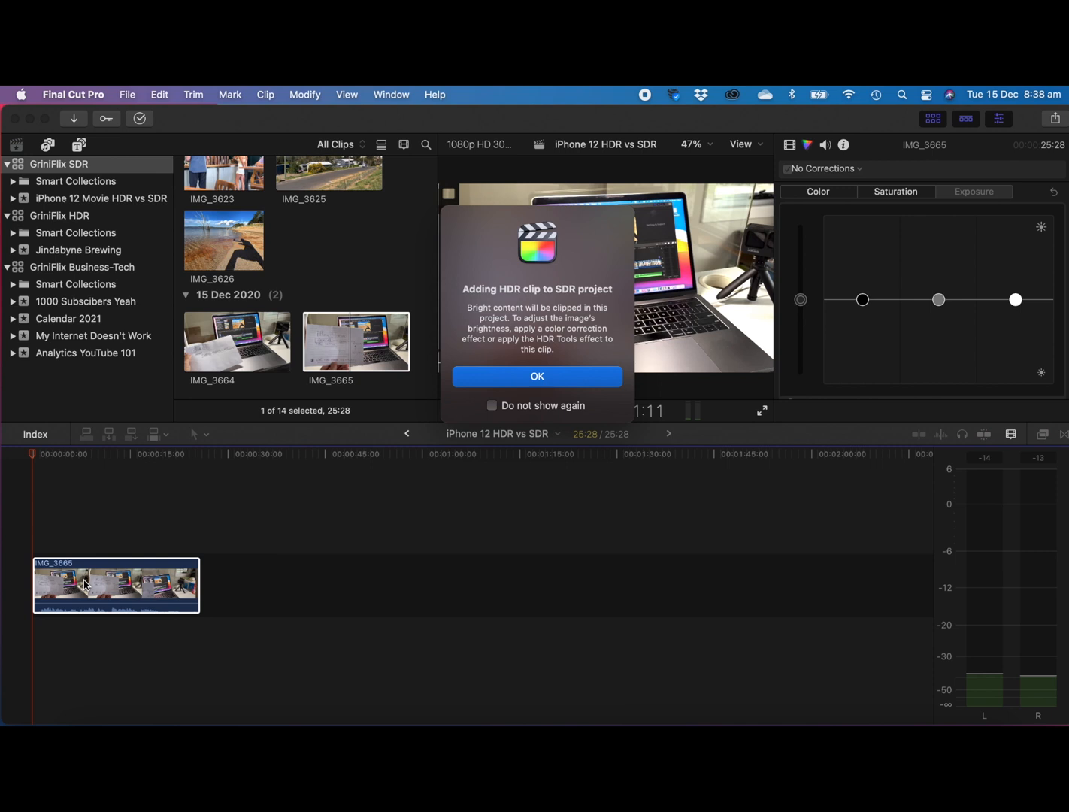
mouse_move(568, 307)
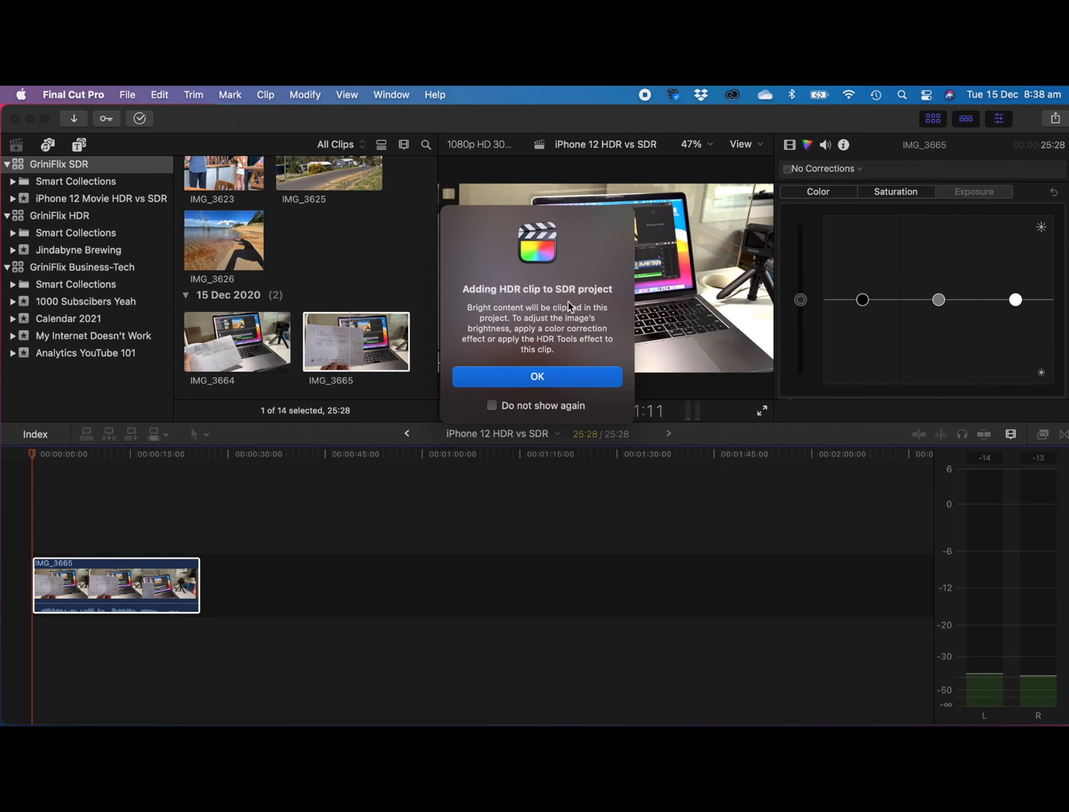
mouse_move(539, 379)
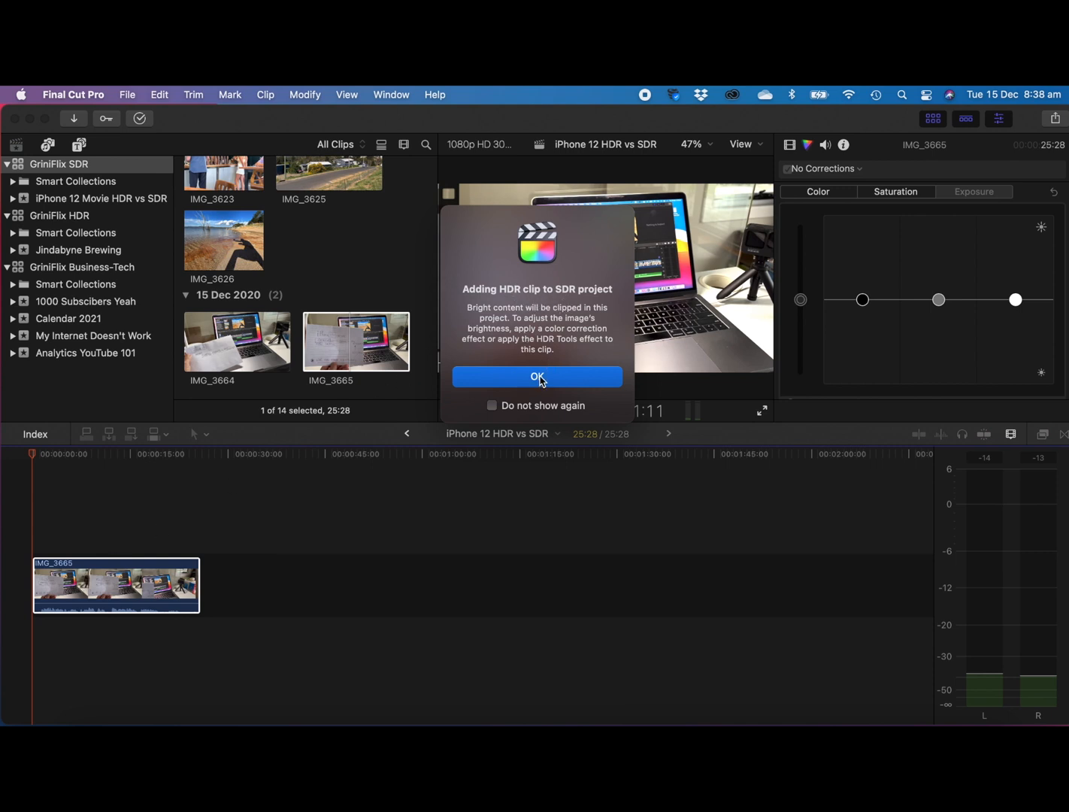
left_click(538, 375)
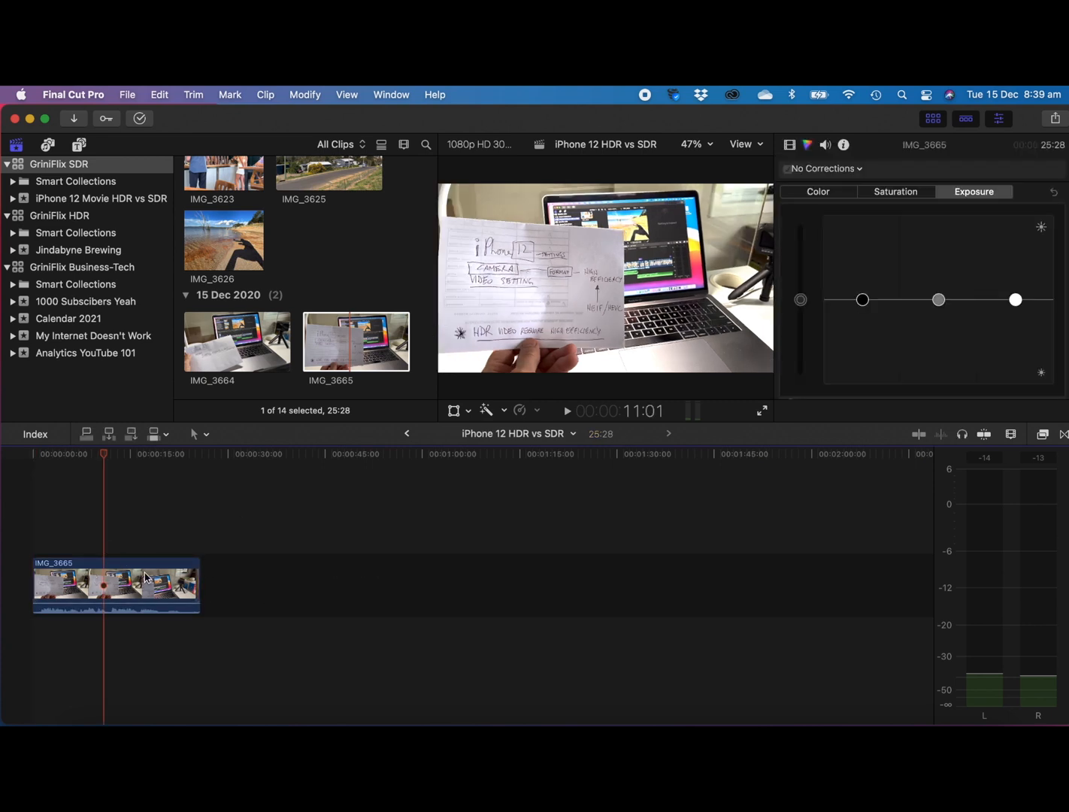
mouse_move(397, 459)
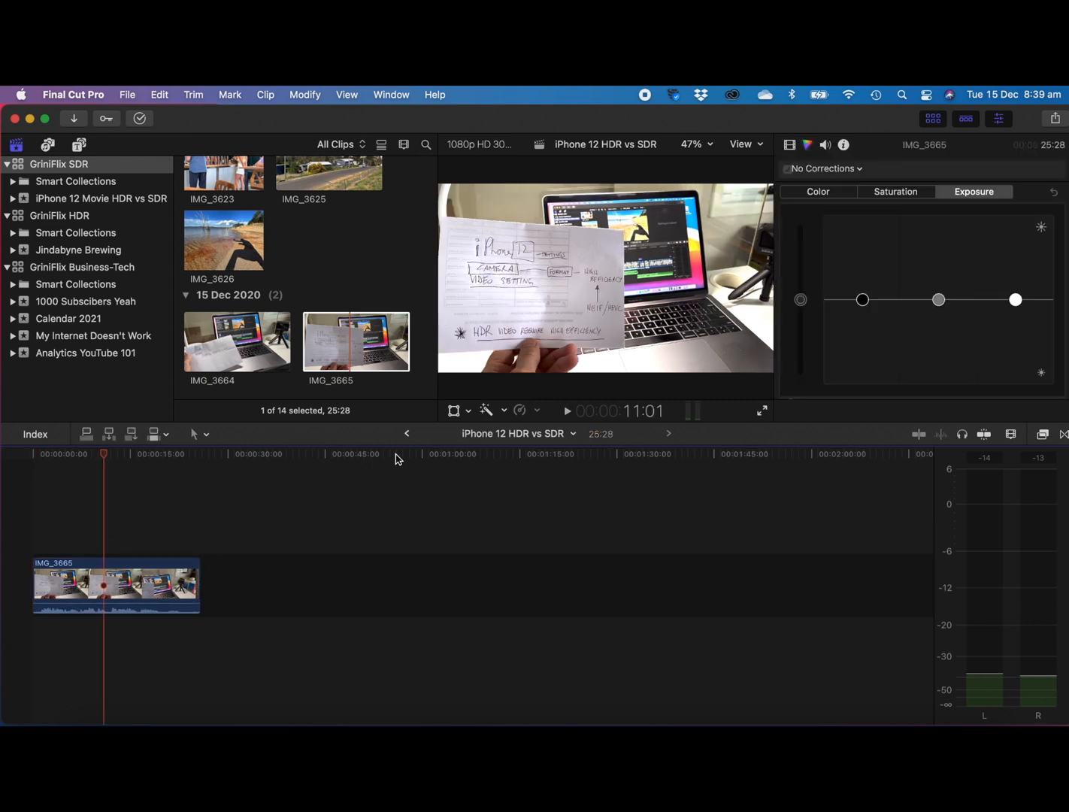
mouse_move(159, 534)
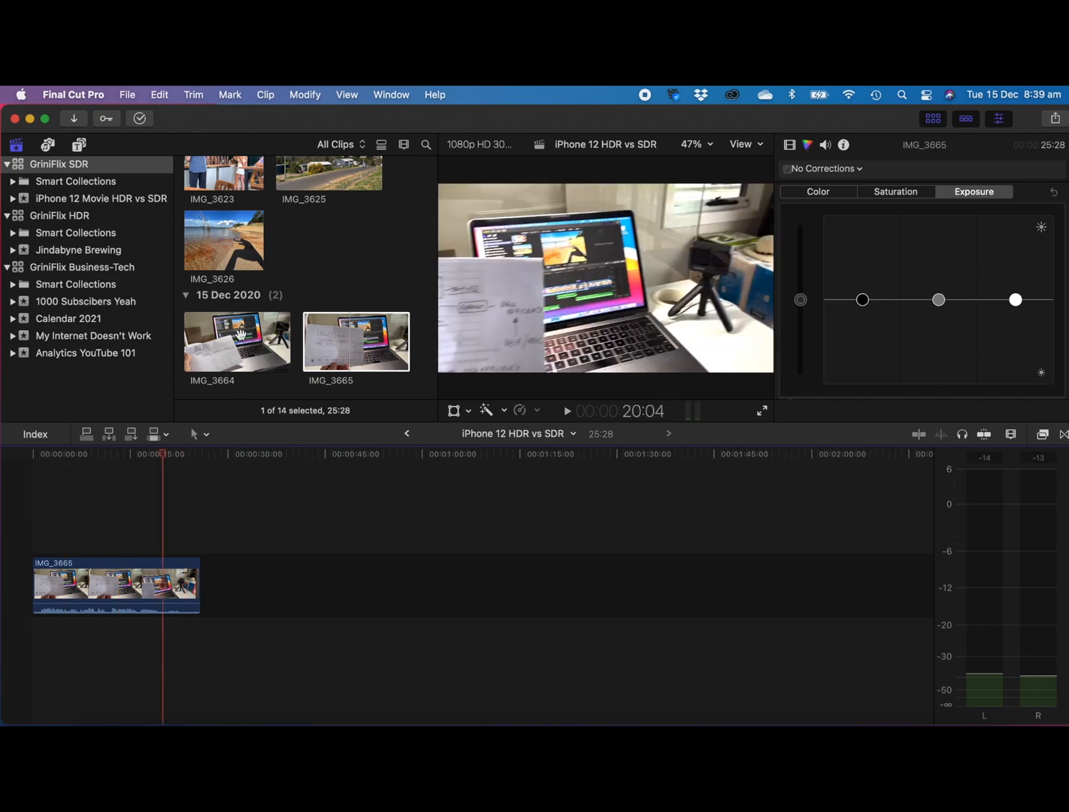
Append the IMG_3664 video and then the beach photo IMG_3626 after IMG_3665 in the timeline
left_click(238, 340)
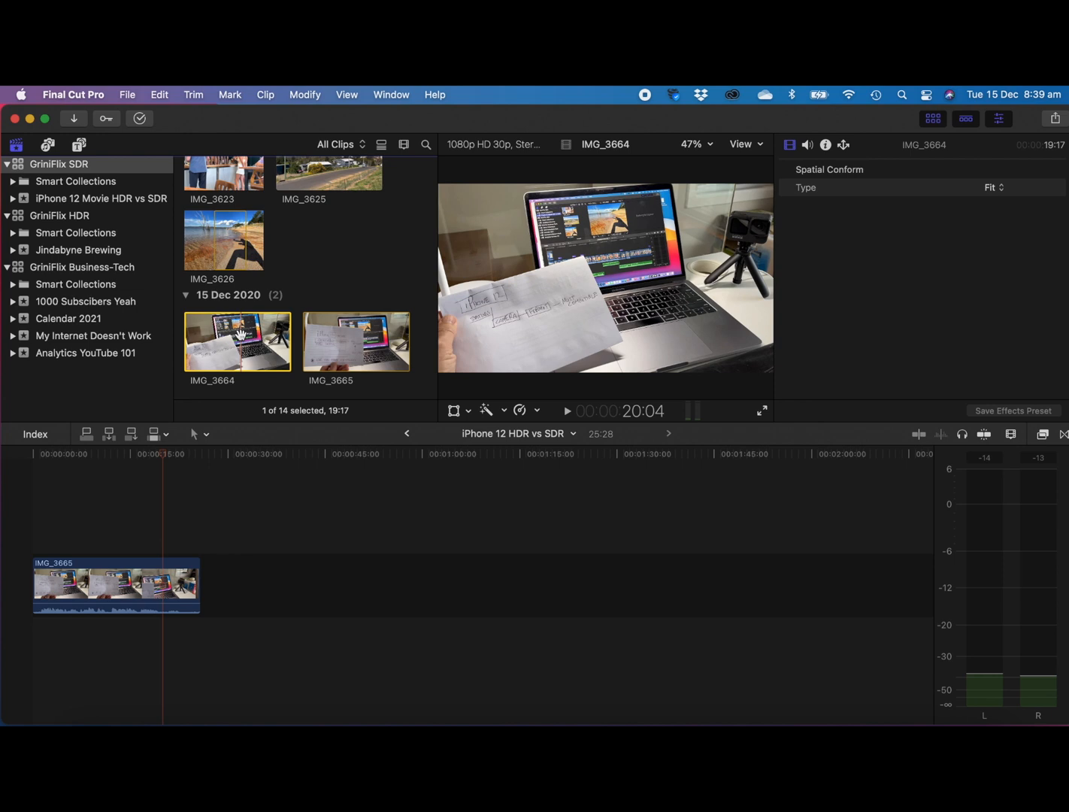
mouse_move(147, 535)
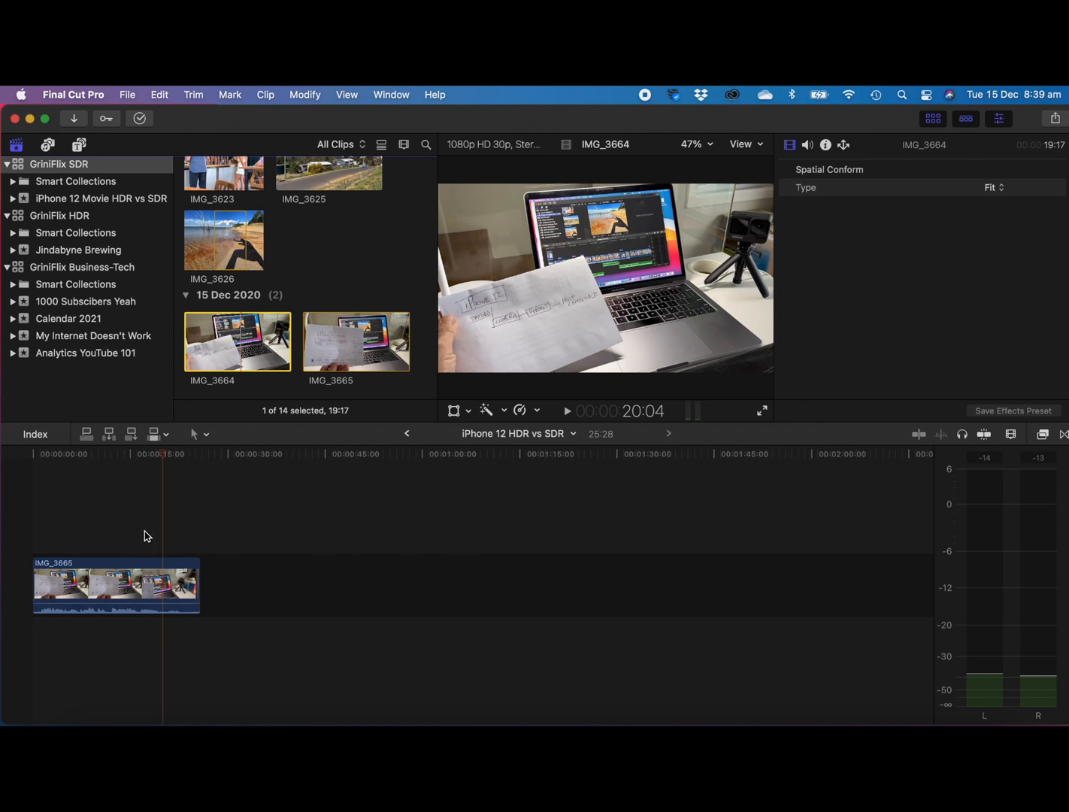
mouse_move(232, 532)
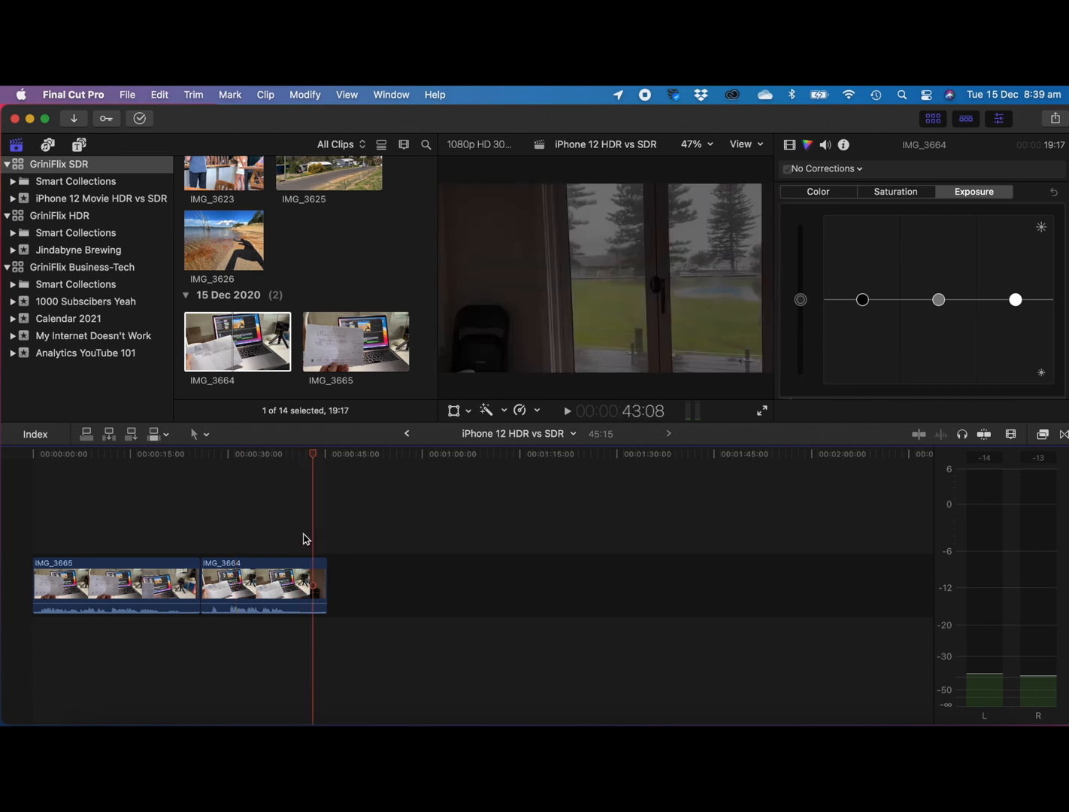
left_click(235, 454)
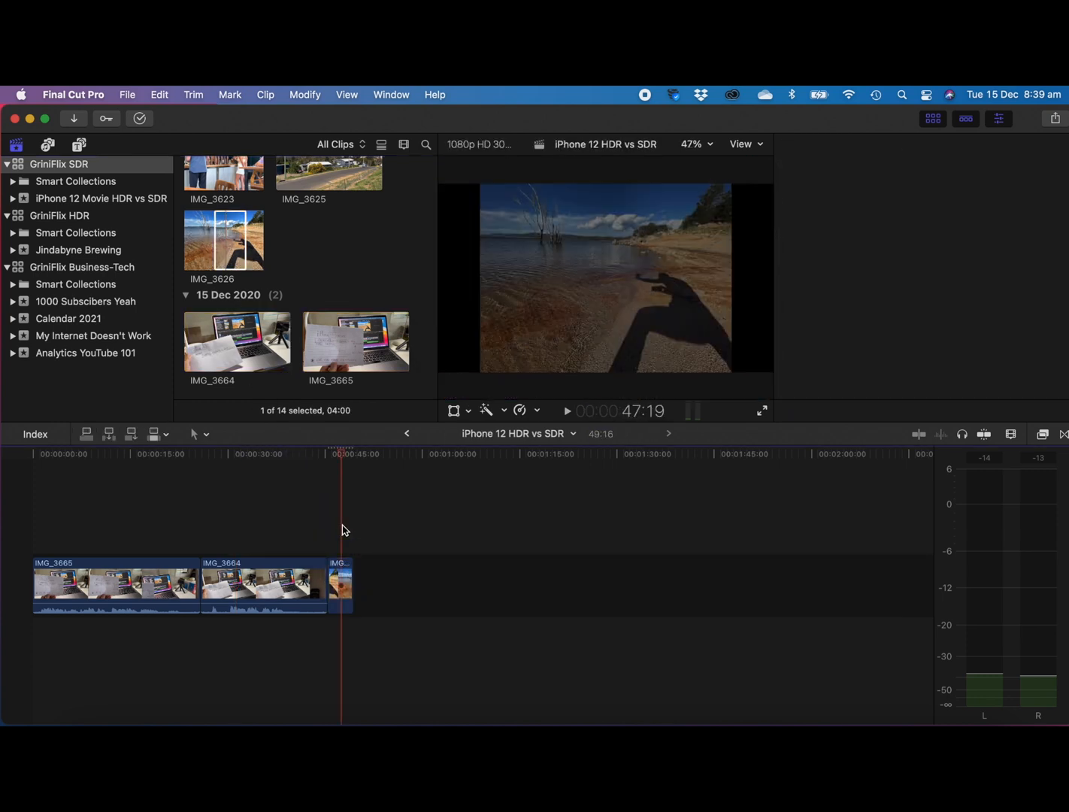
Append the six sunset and night photos IMG_3539–IMG_3578 after the beach photo and preview IMG_3578
left_click(999, 119)
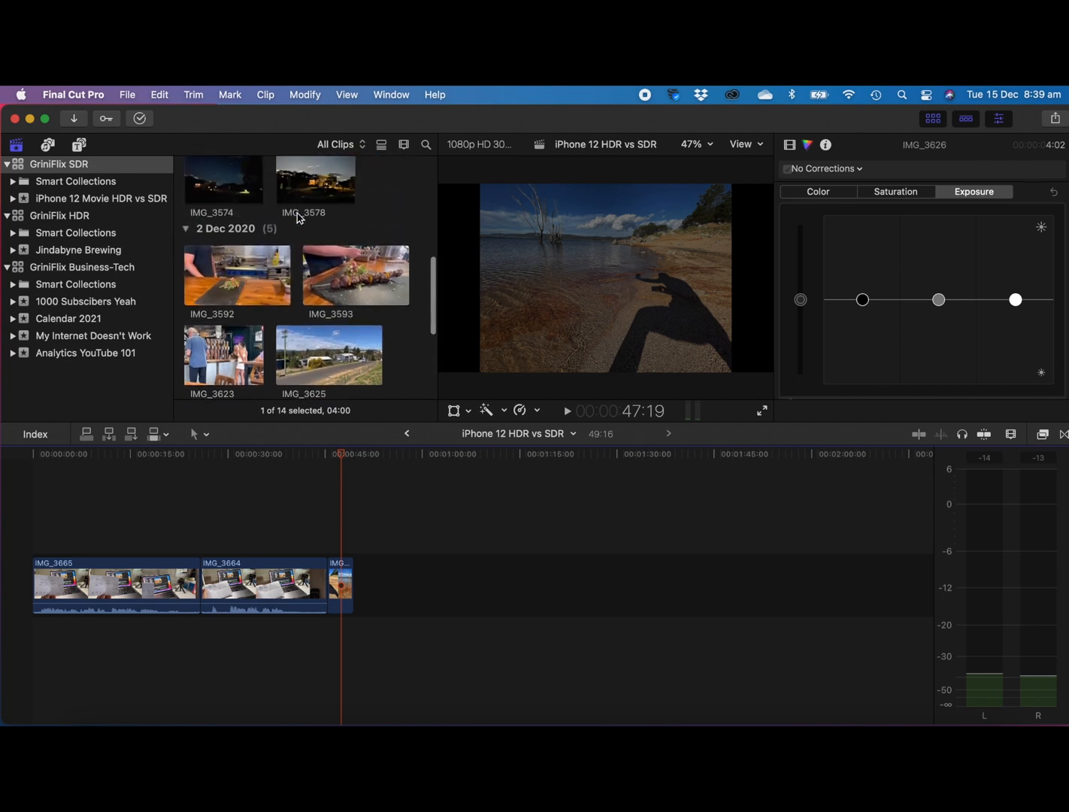
left_click(224, 238)
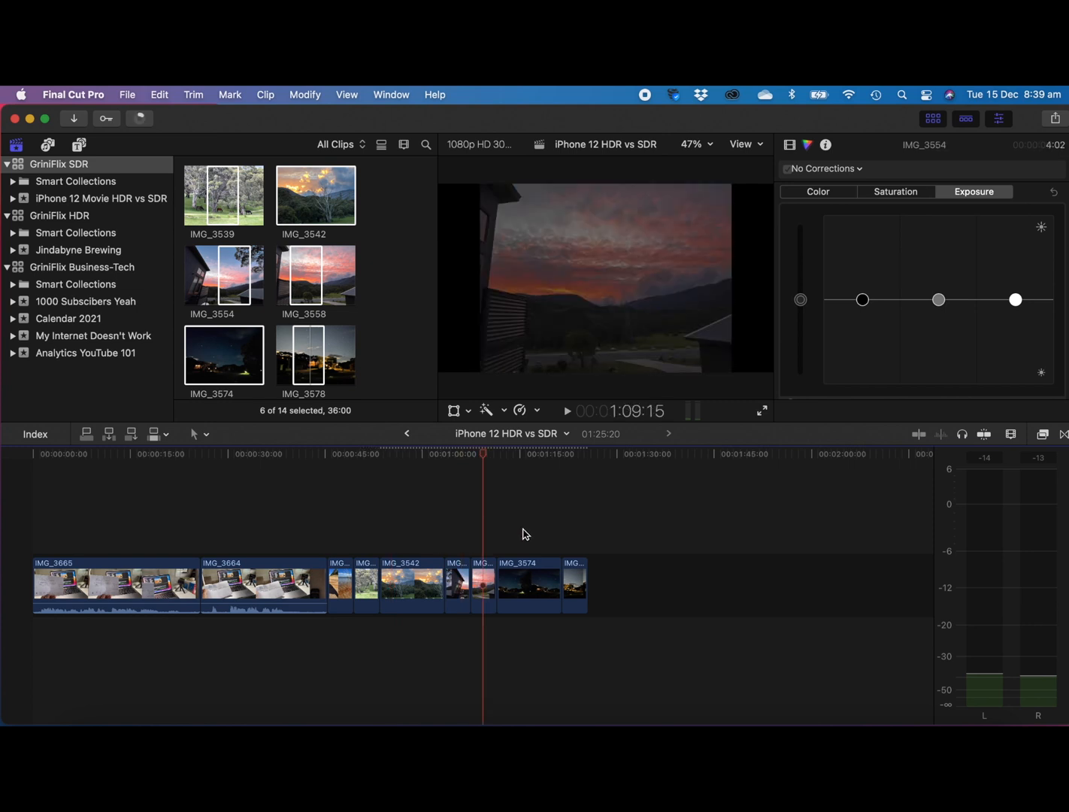
left_click(573, 454)
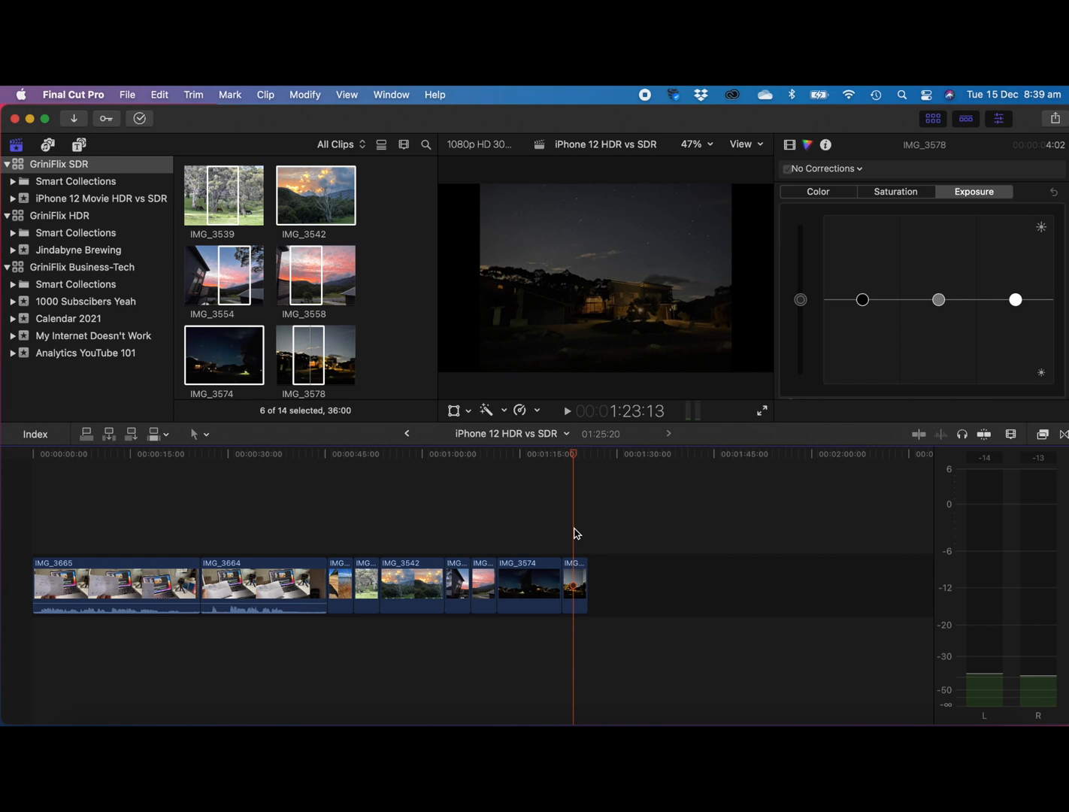
mouse_move(160, 498)
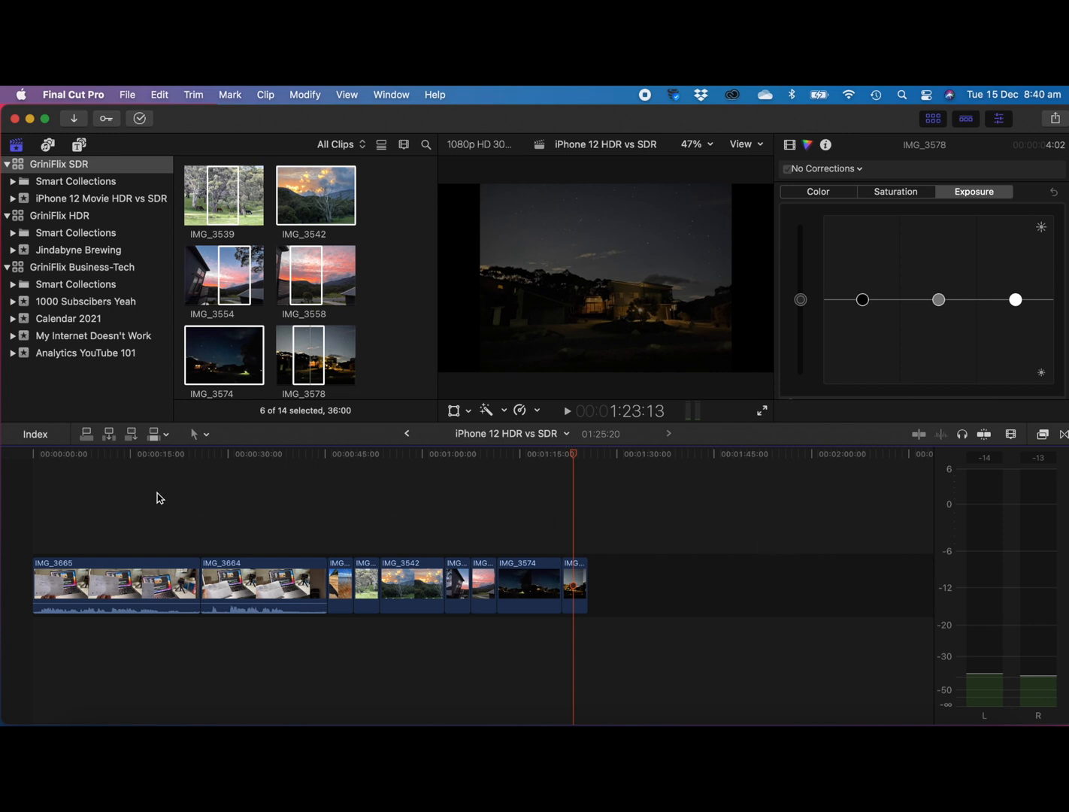
mouse_move(367, 543)
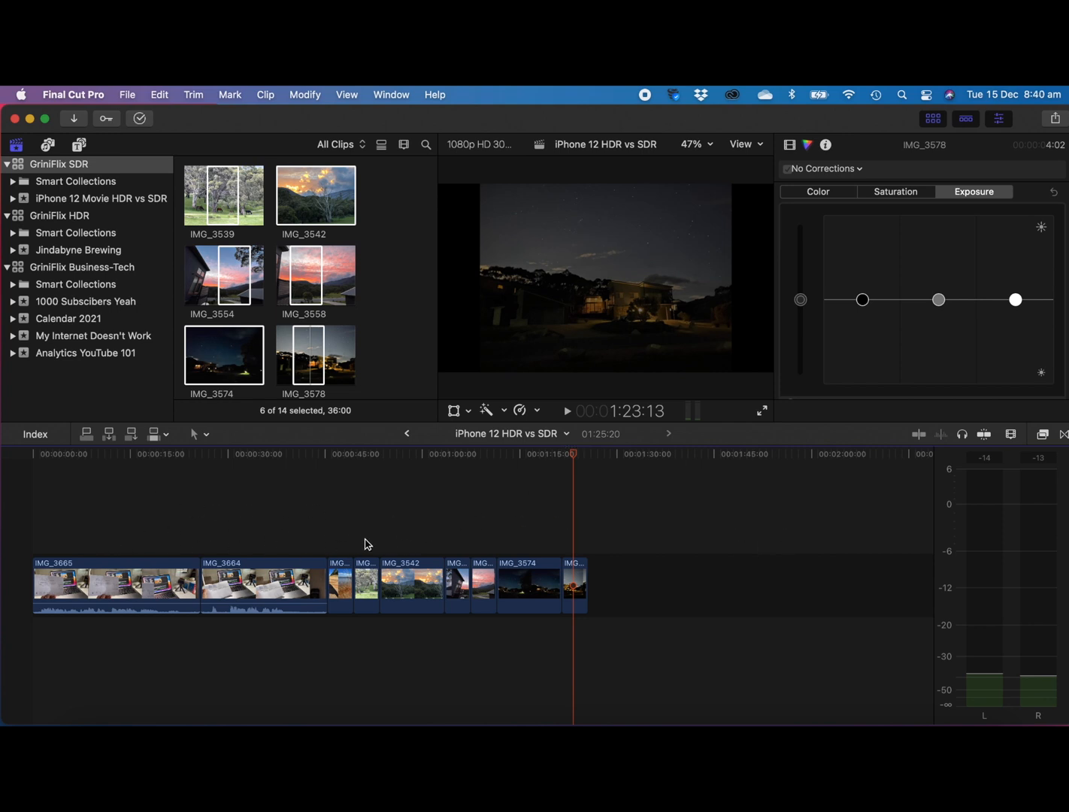
mouse_move(545, 594)
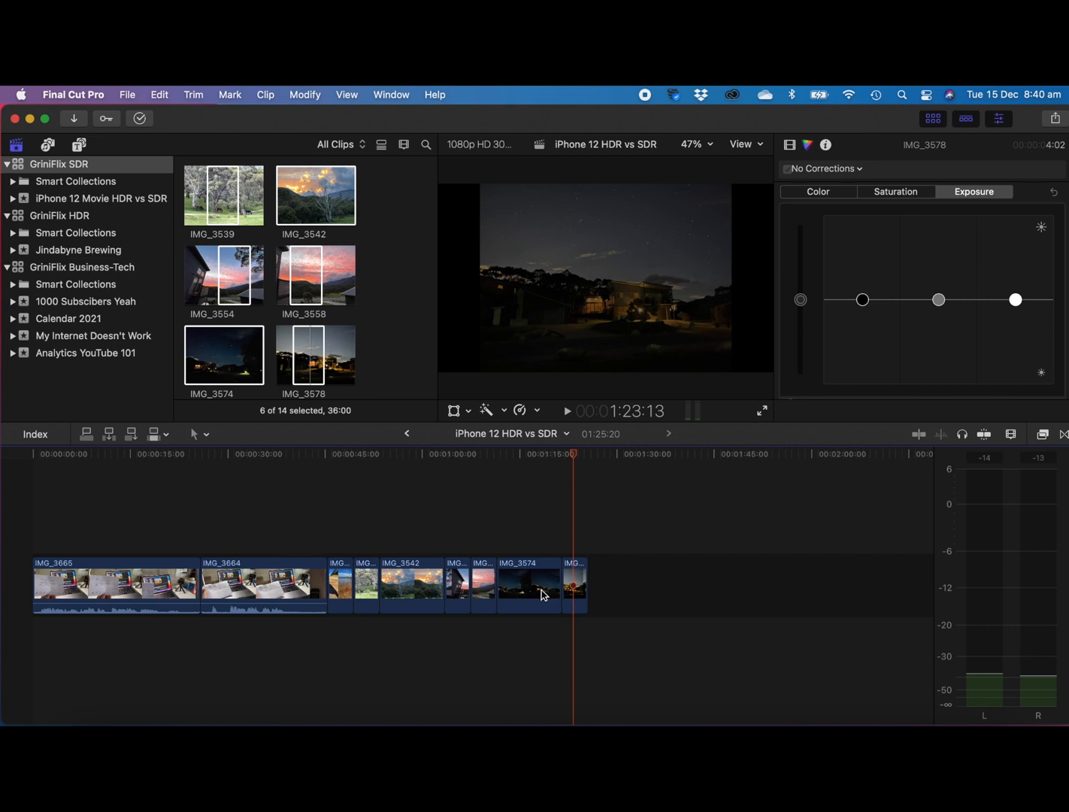
mouse_move(554, 578)
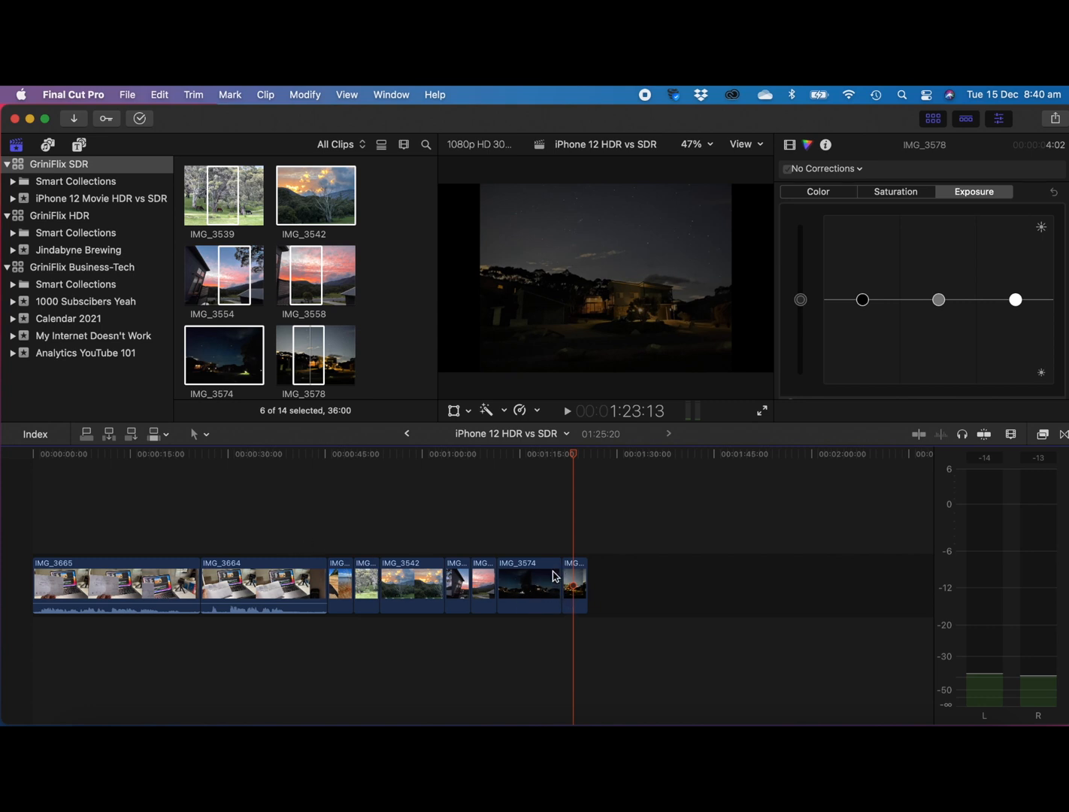
mouse_move(265, 523)
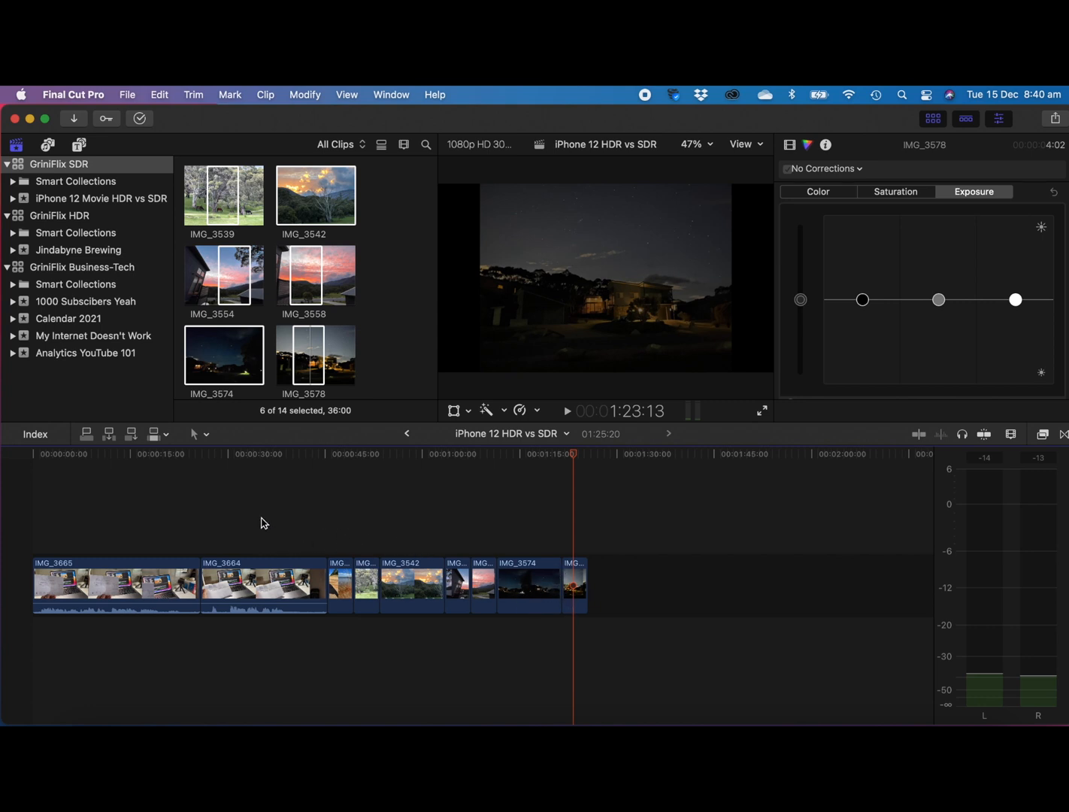
mouse_move(372, 533)
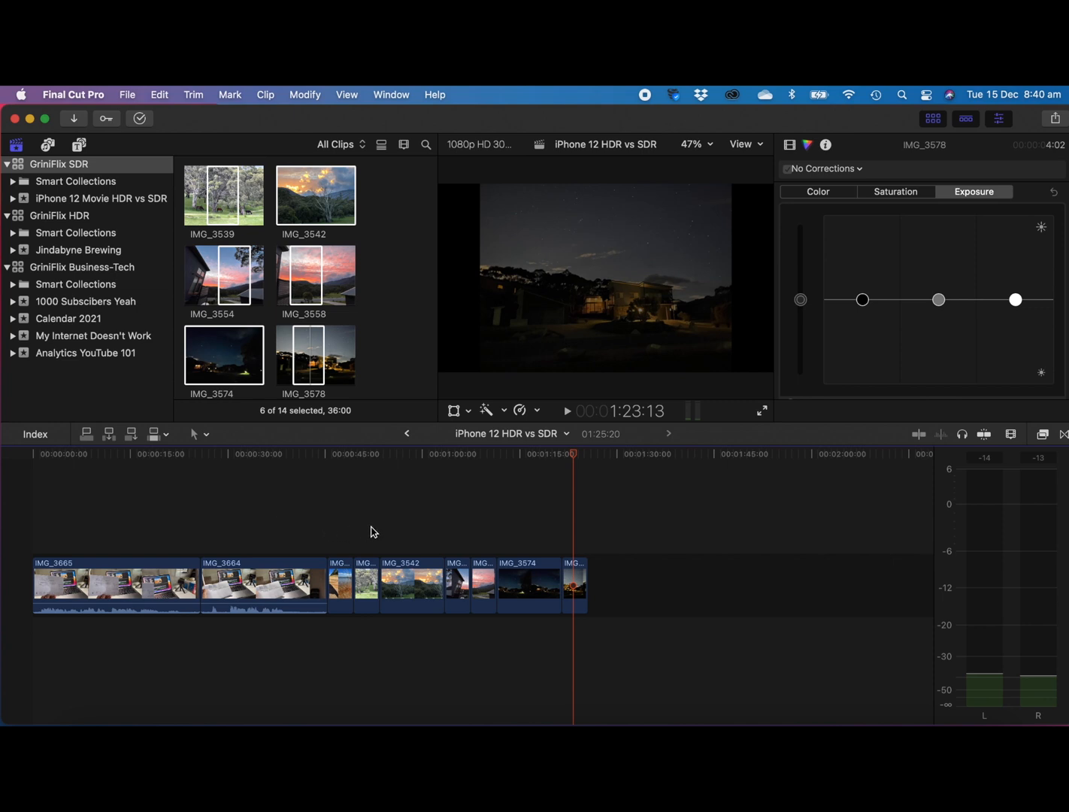
mouse_move(313, 533)
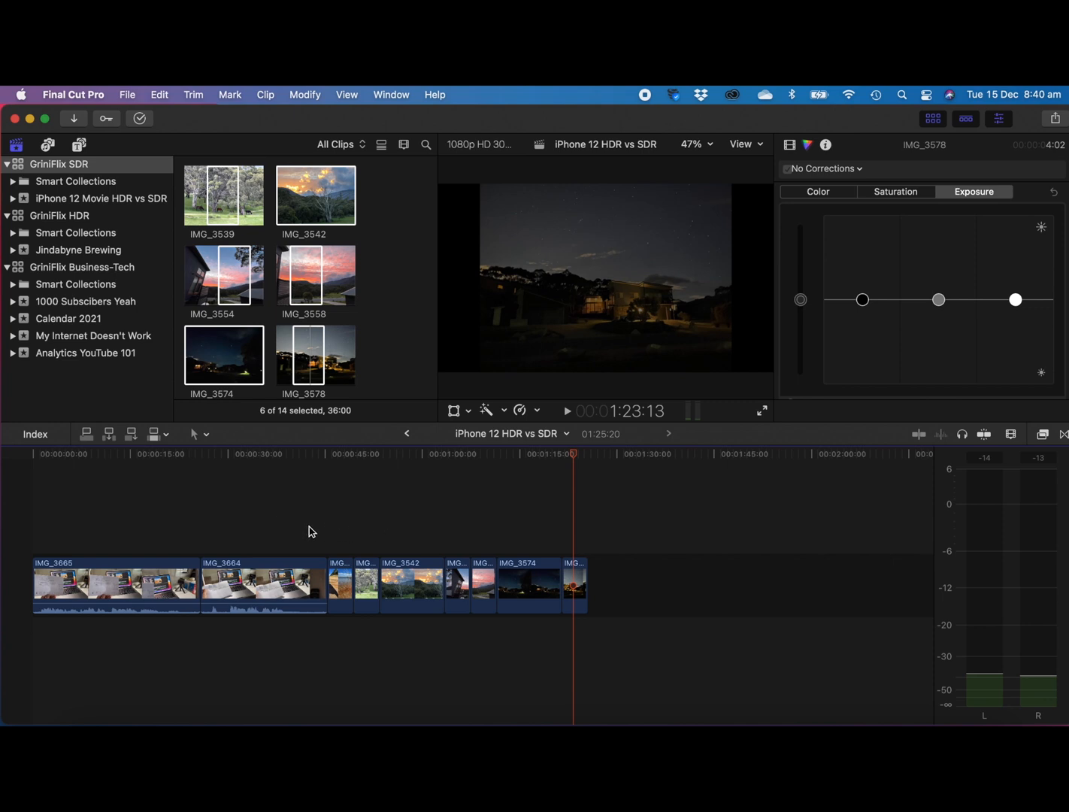
mouse_move(271, 523)
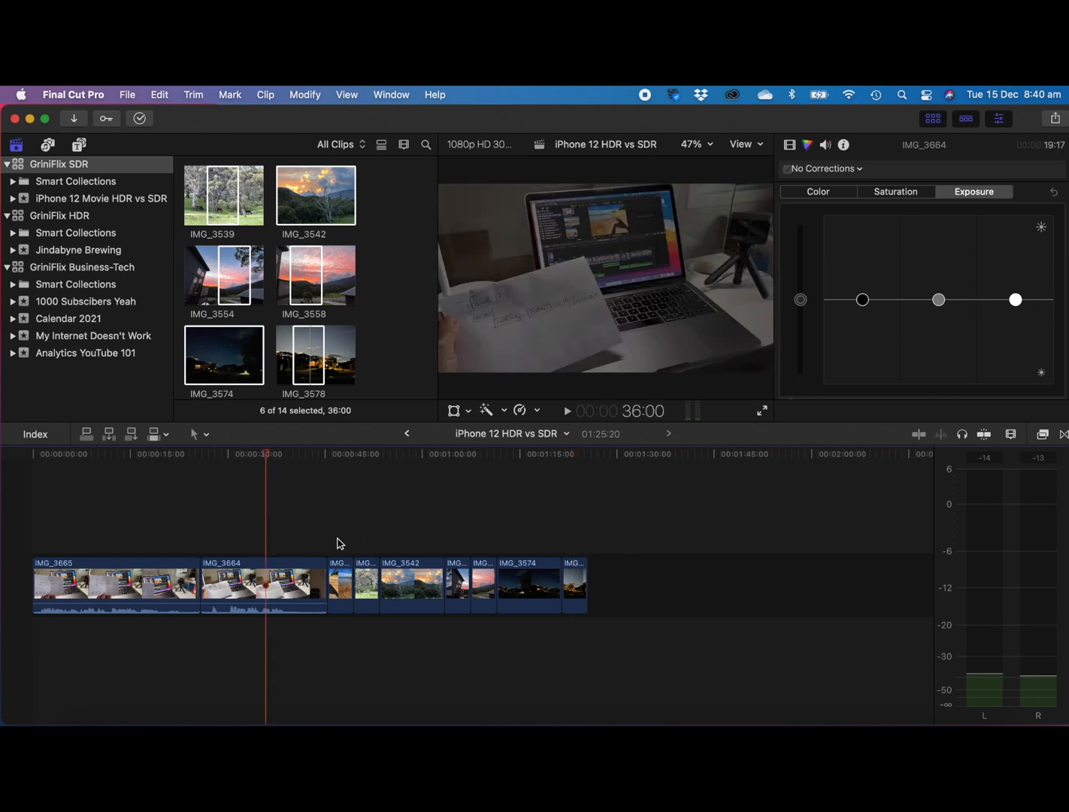
left_click(364, 454)
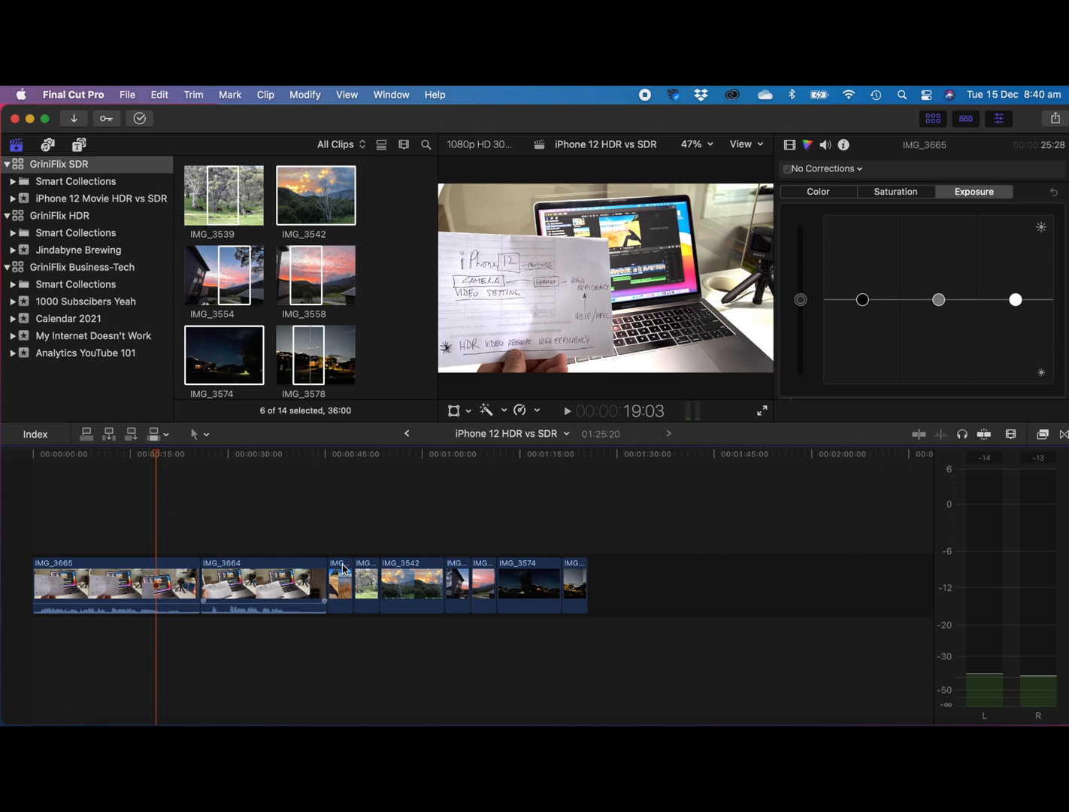
mouse_move(677, 595)
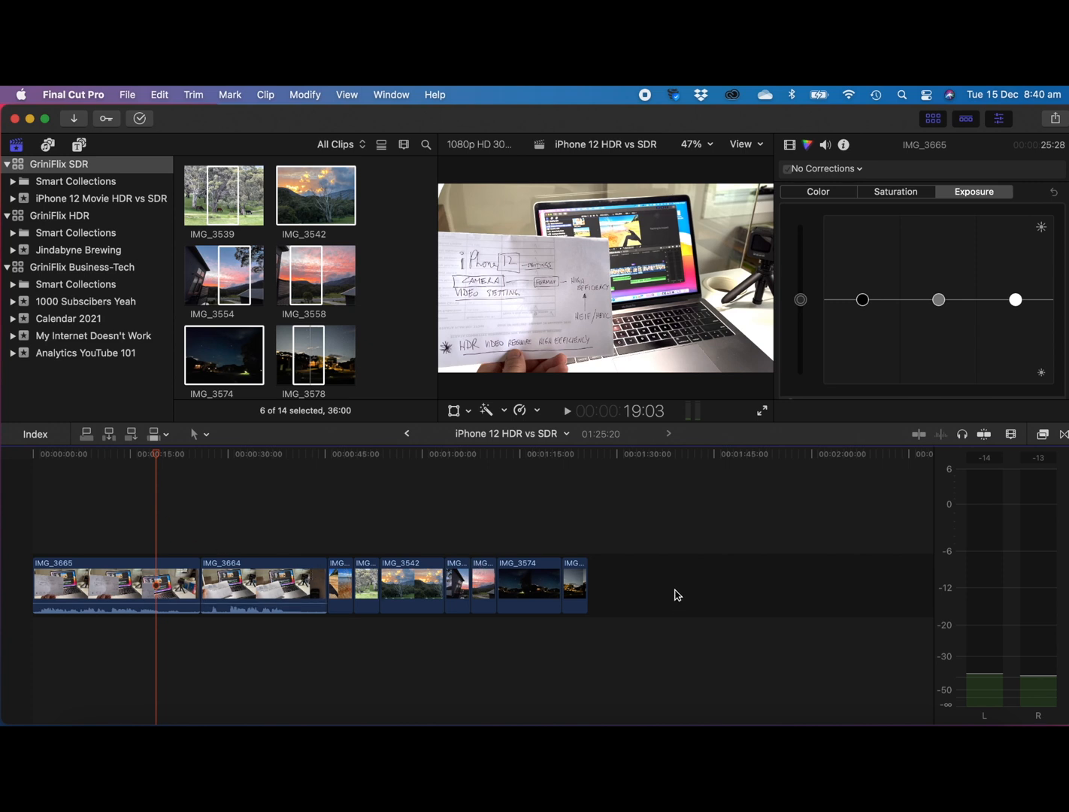
mouse_move(555, 575)
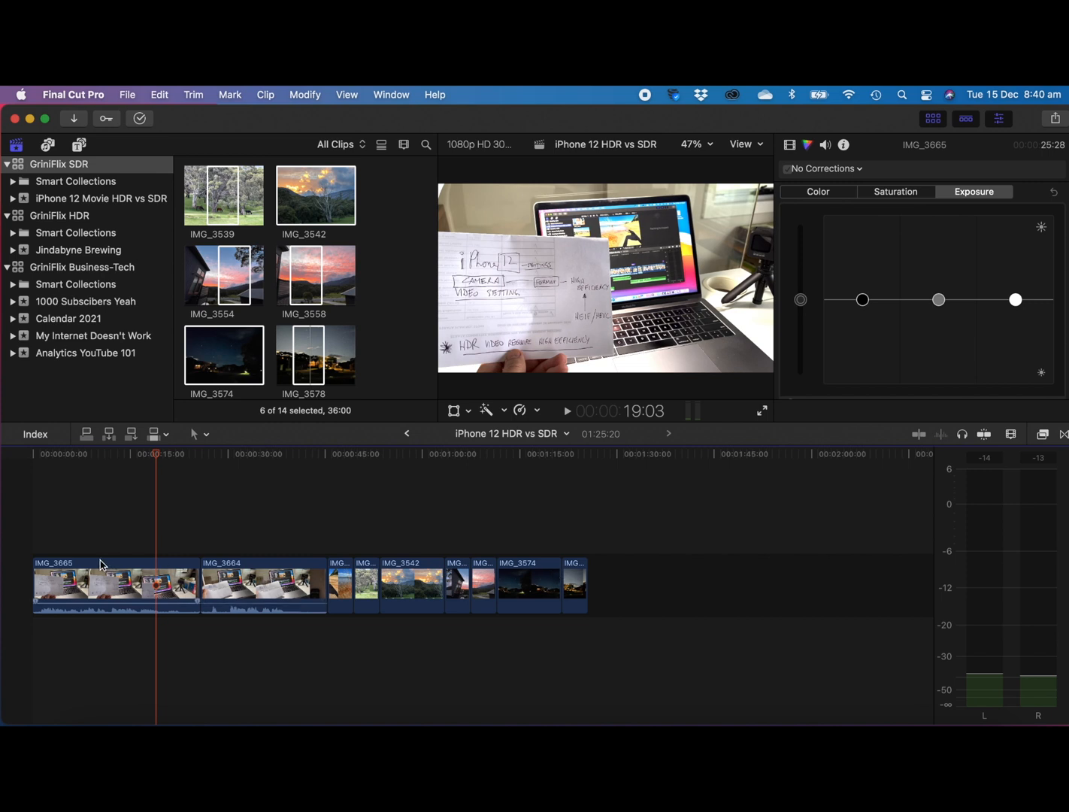
mouse_move(90, 568)
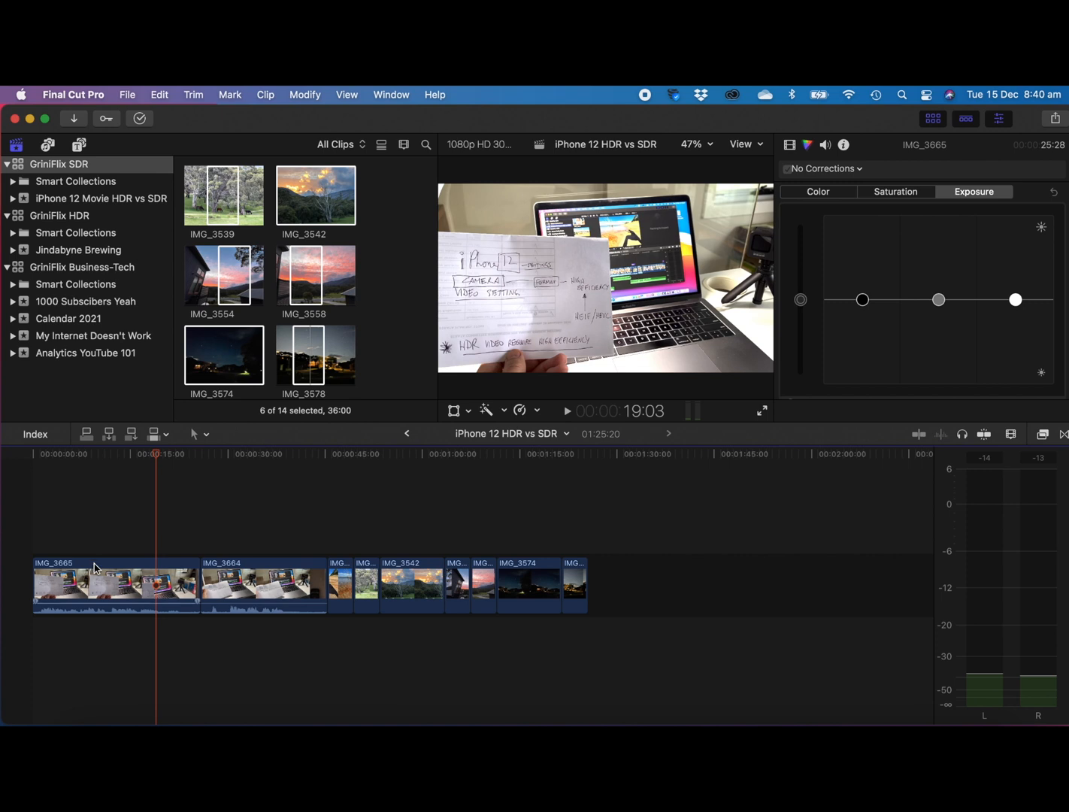
mouse_move(275, 559)
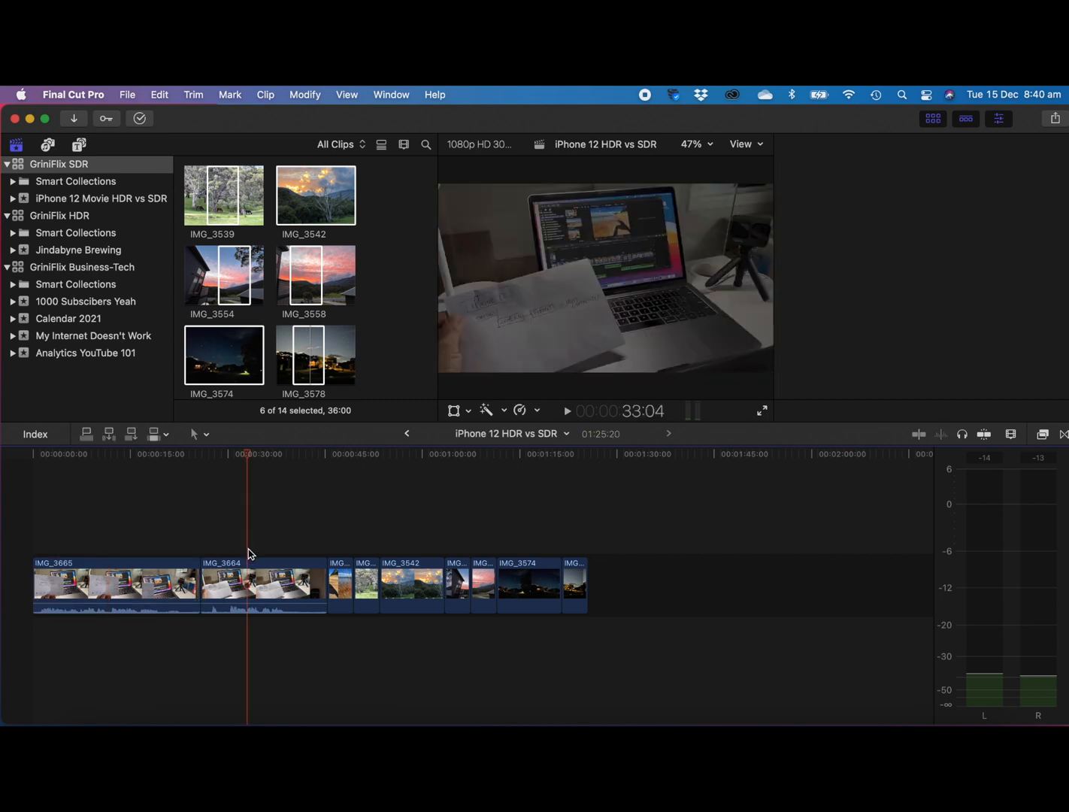
left_click(338, 454)
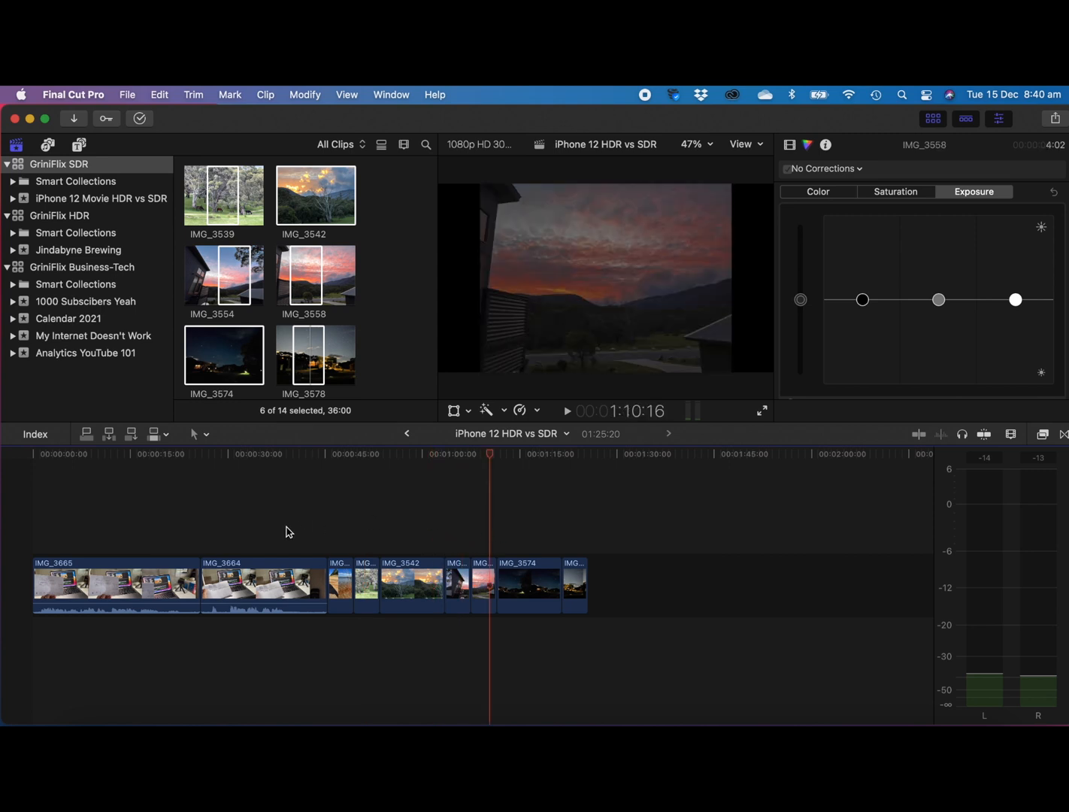
left_click(118, 585)
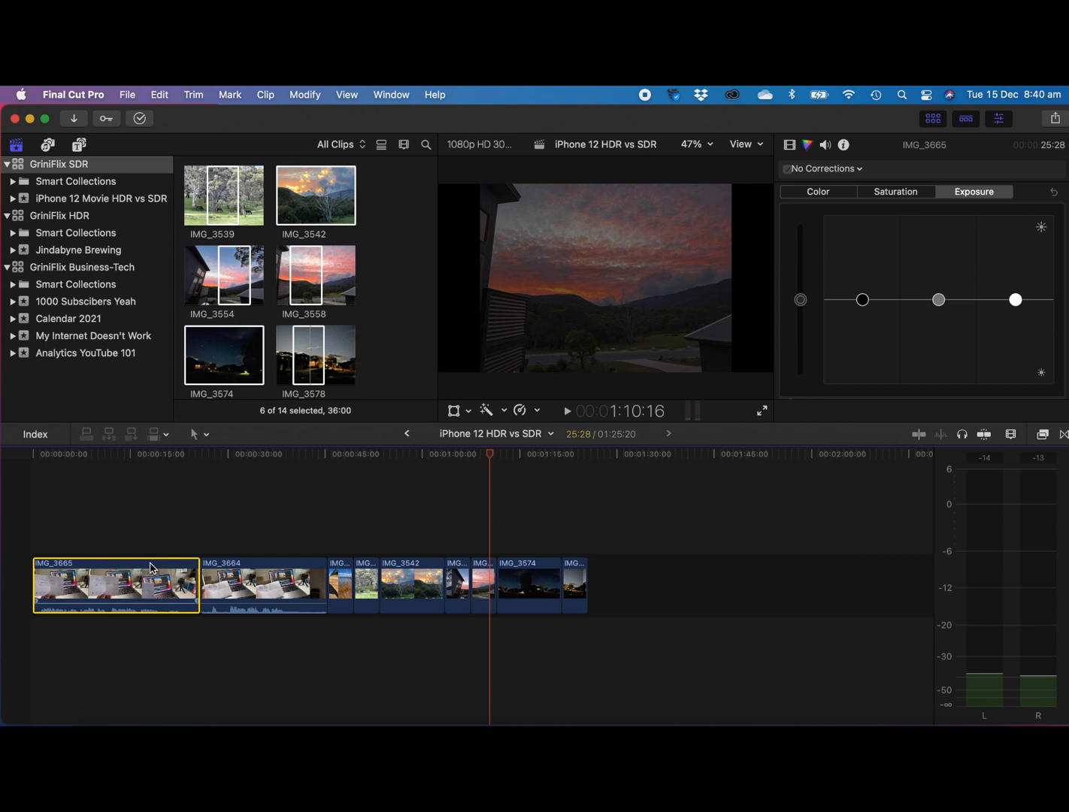
mouse_move(274, 539)
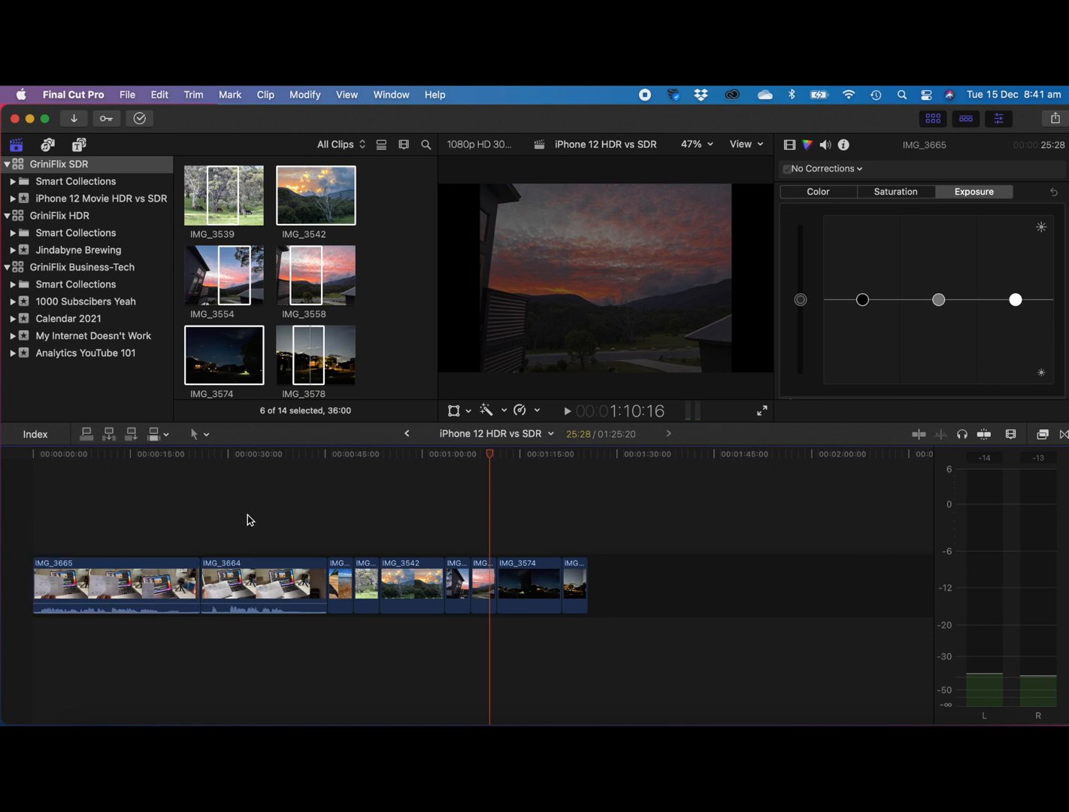
left_click(246, 454)
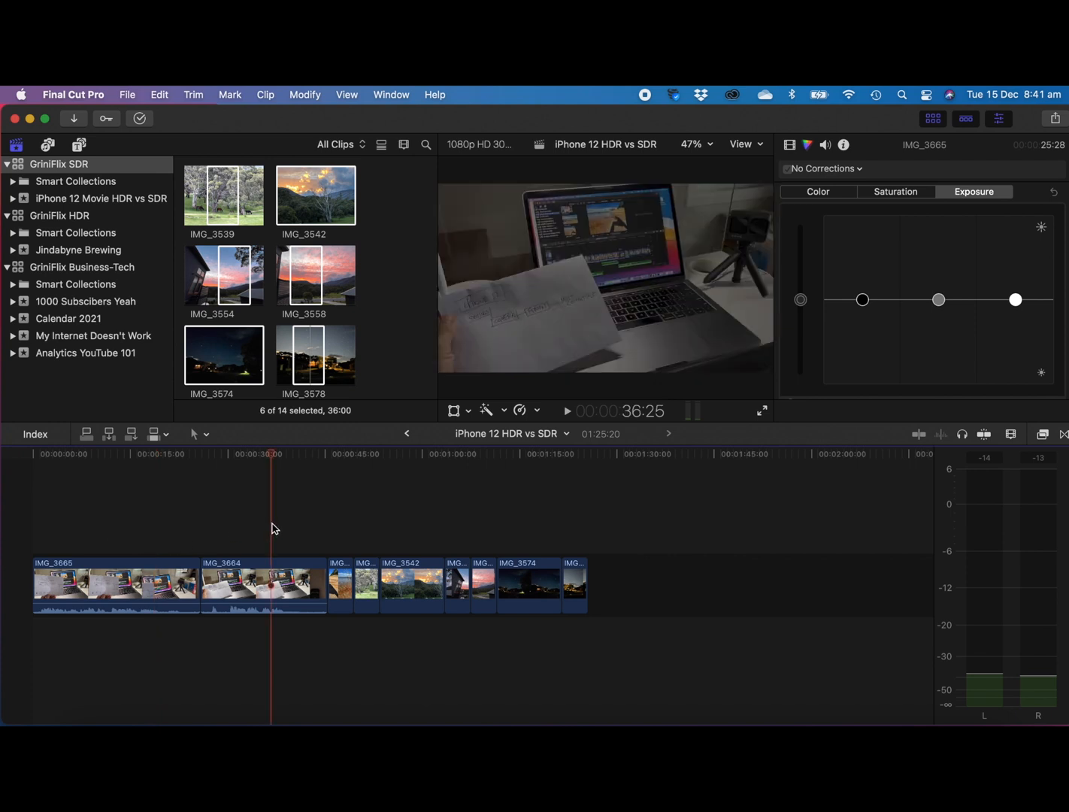
left_click(263, 585)
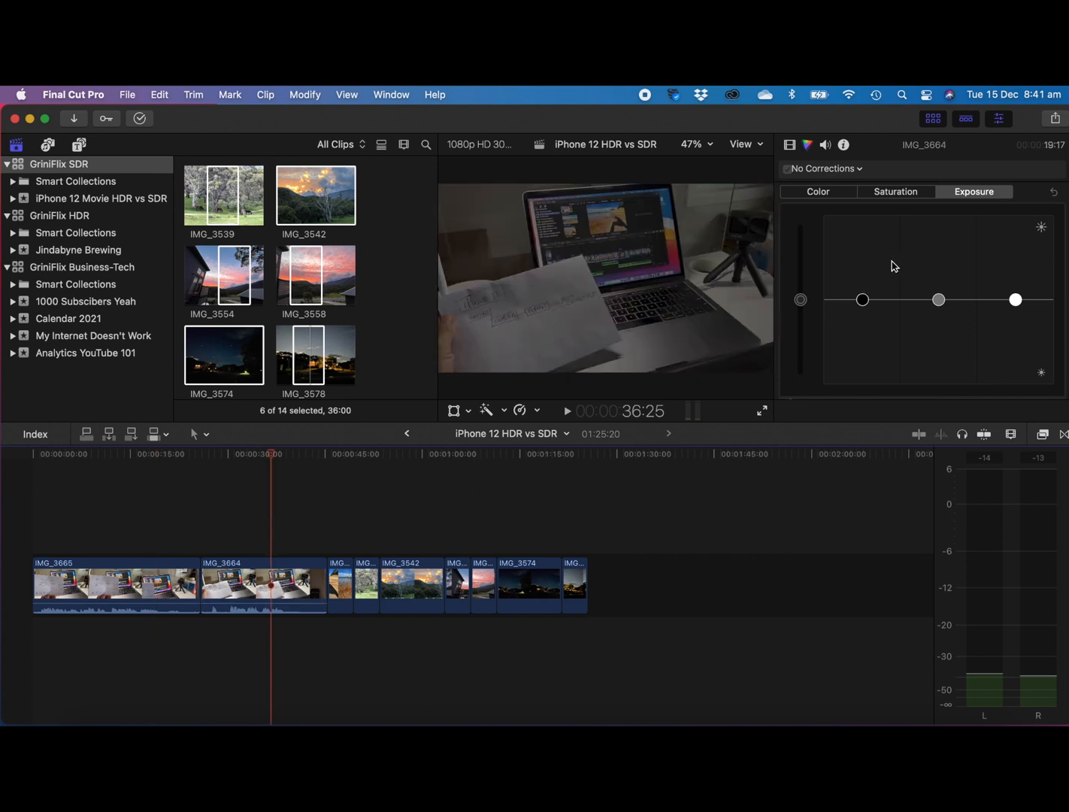
mouse_move(812, 148)
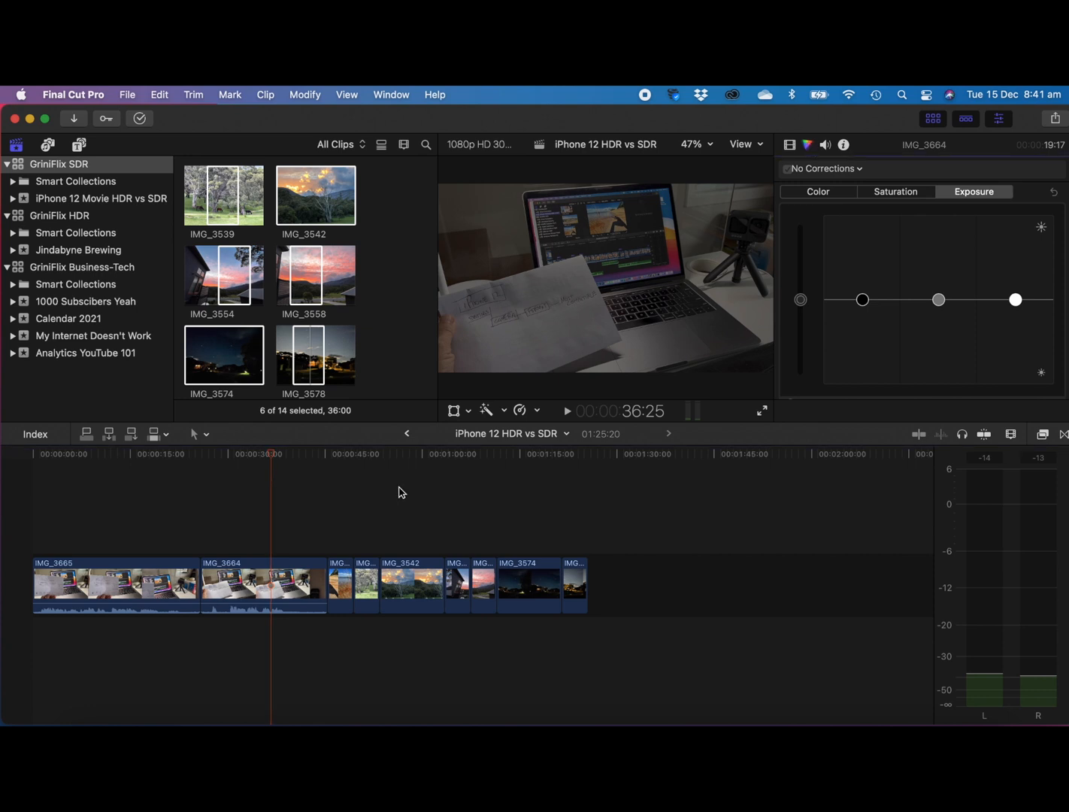
Apply a Color Board exposure correction to IMG_3664, raising highlights and global exposure and lowering shadows
left_click(263, 587)
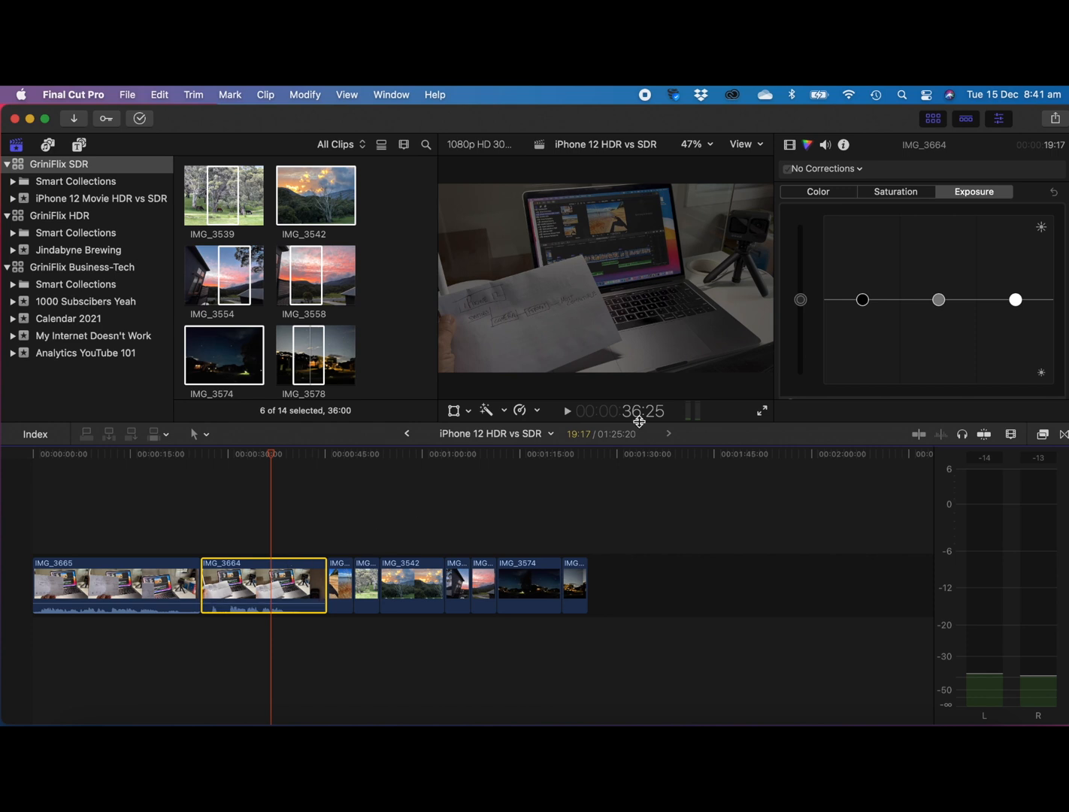
mouse_move(869, 226)
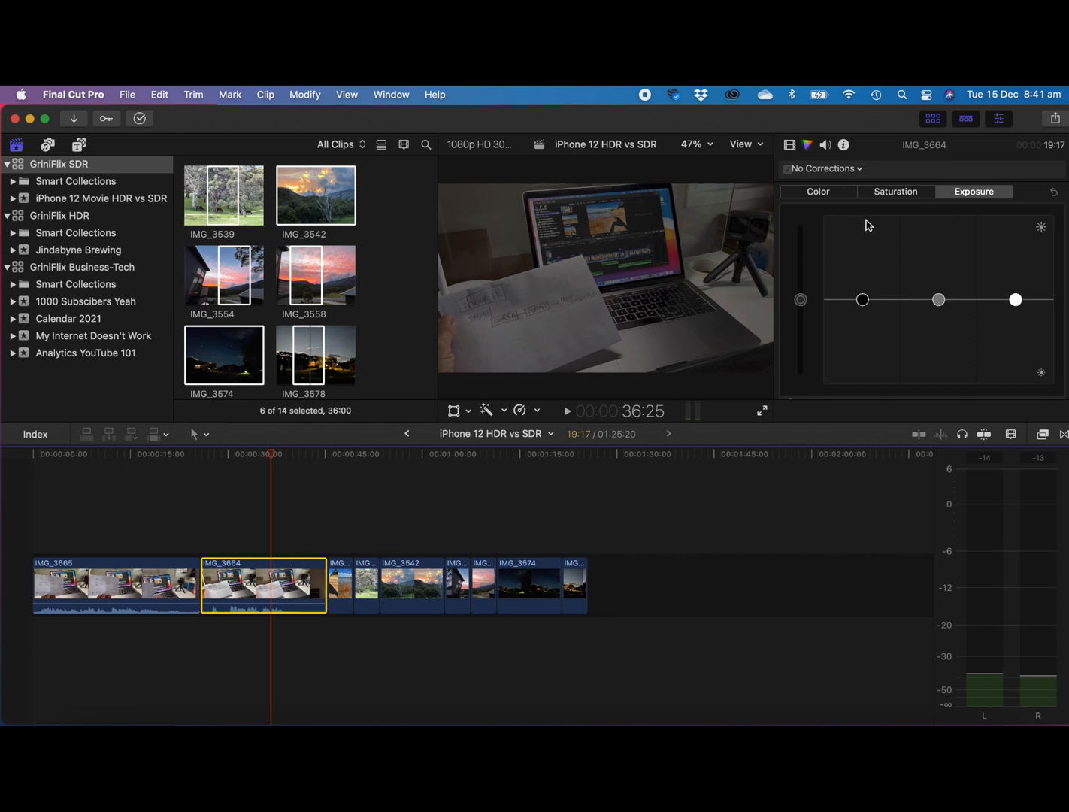
mouse_move(850, 307)
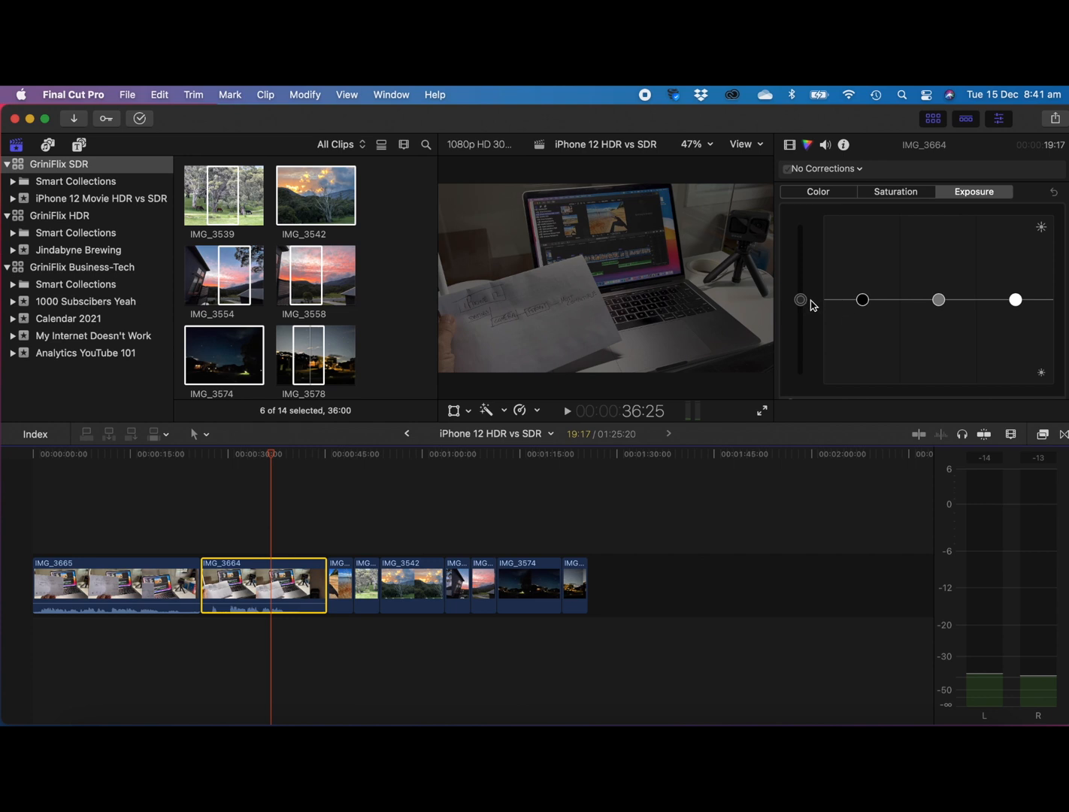
mouse_move(860, 315)
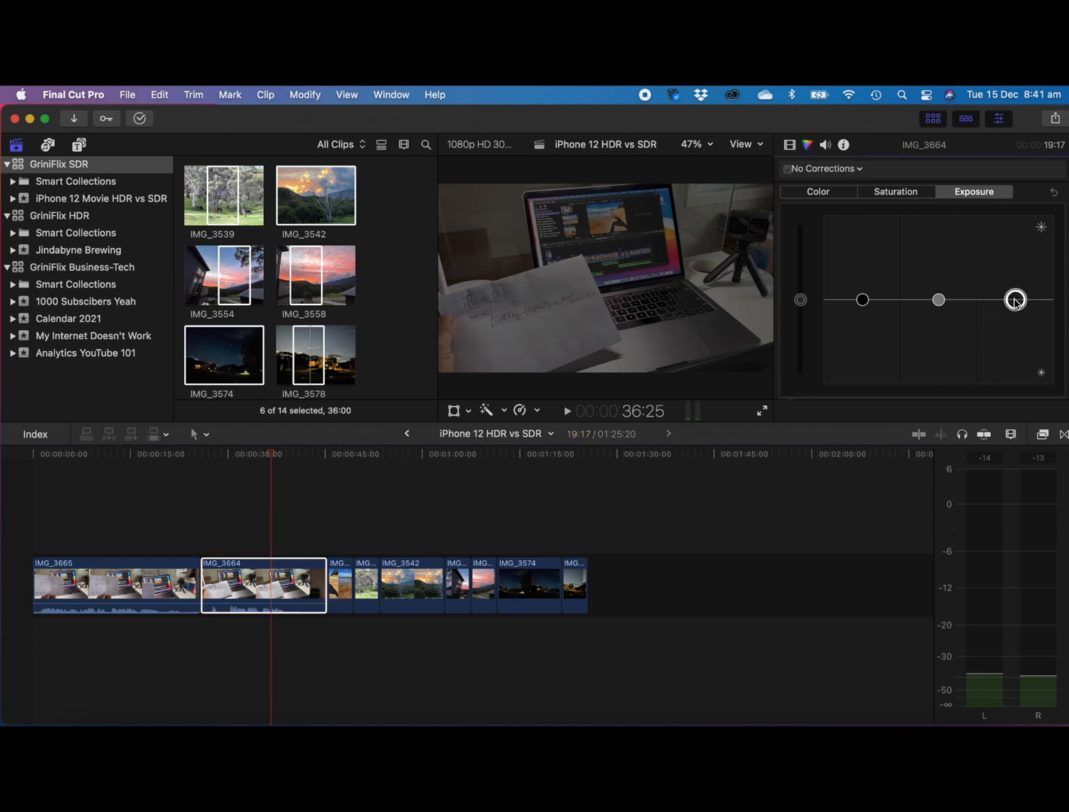
left_click(822, 169)
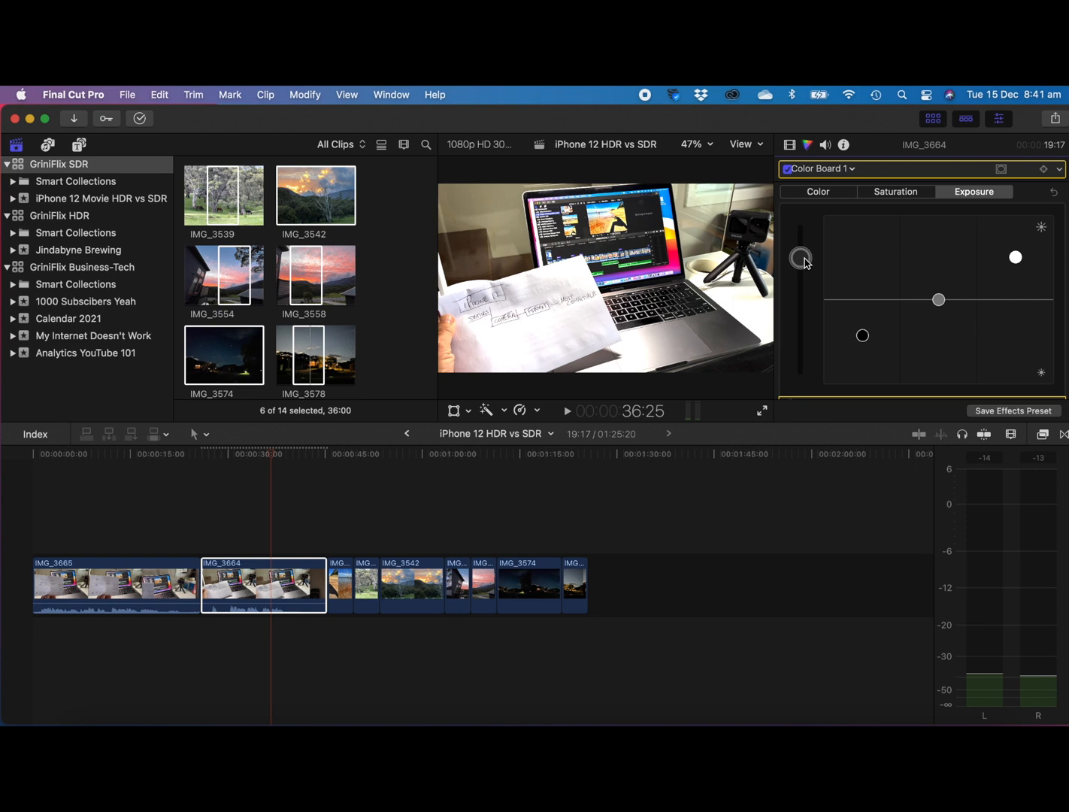
mouse_move(1017, 259)
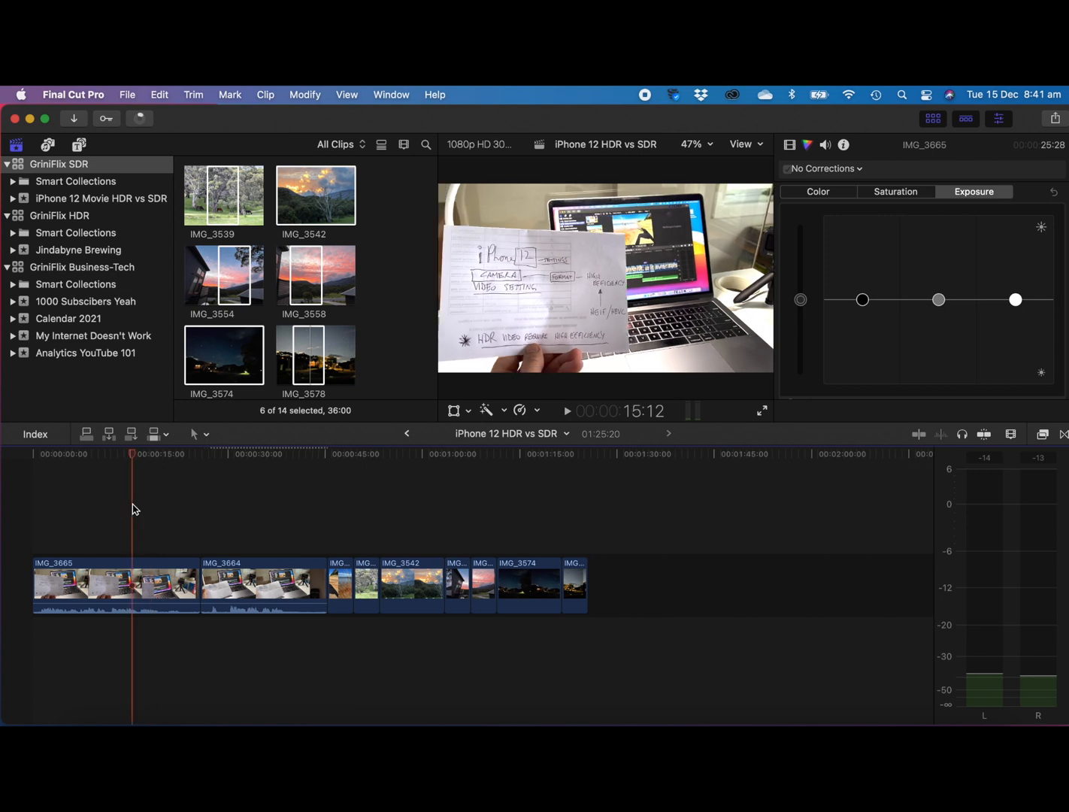
mouse_move(196, 538)
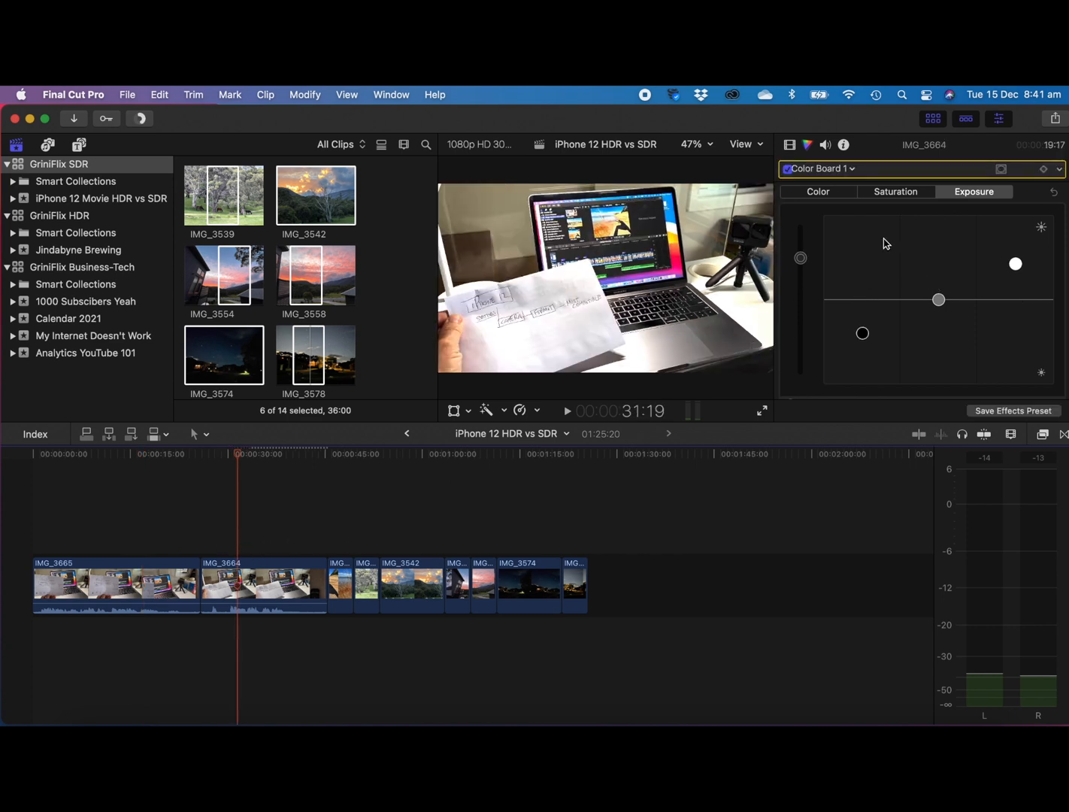
mouse_move(272, 517)
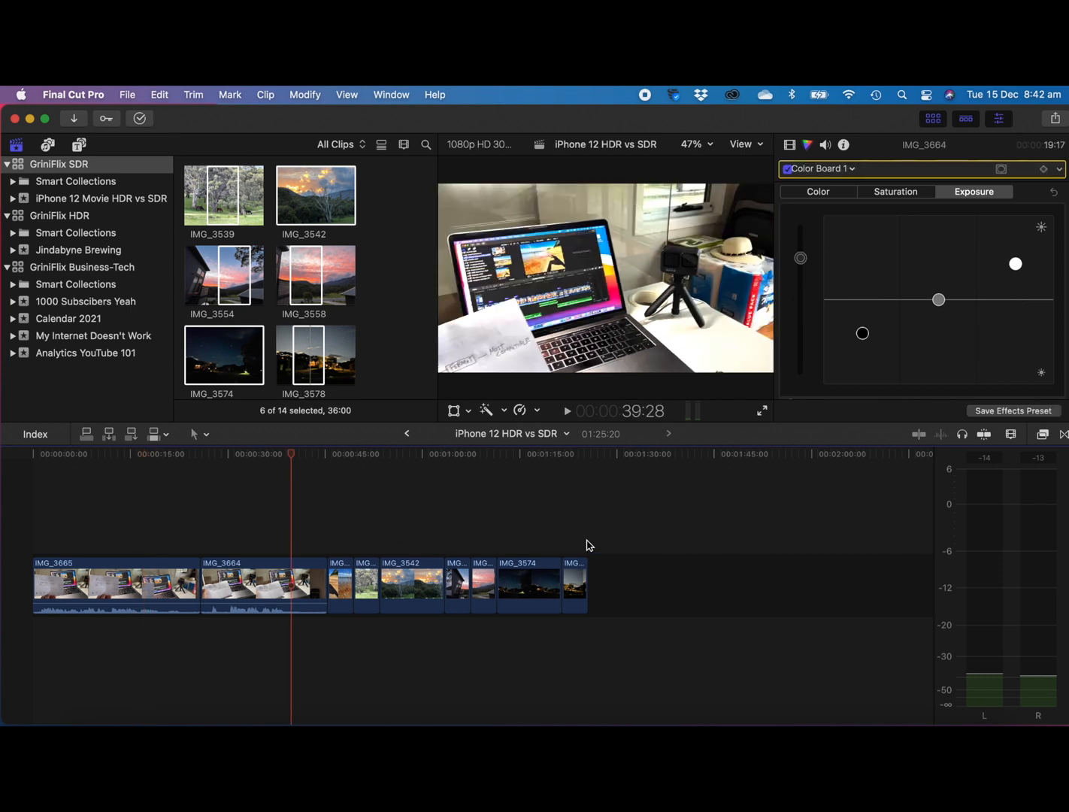
mouse_move(337, 532)
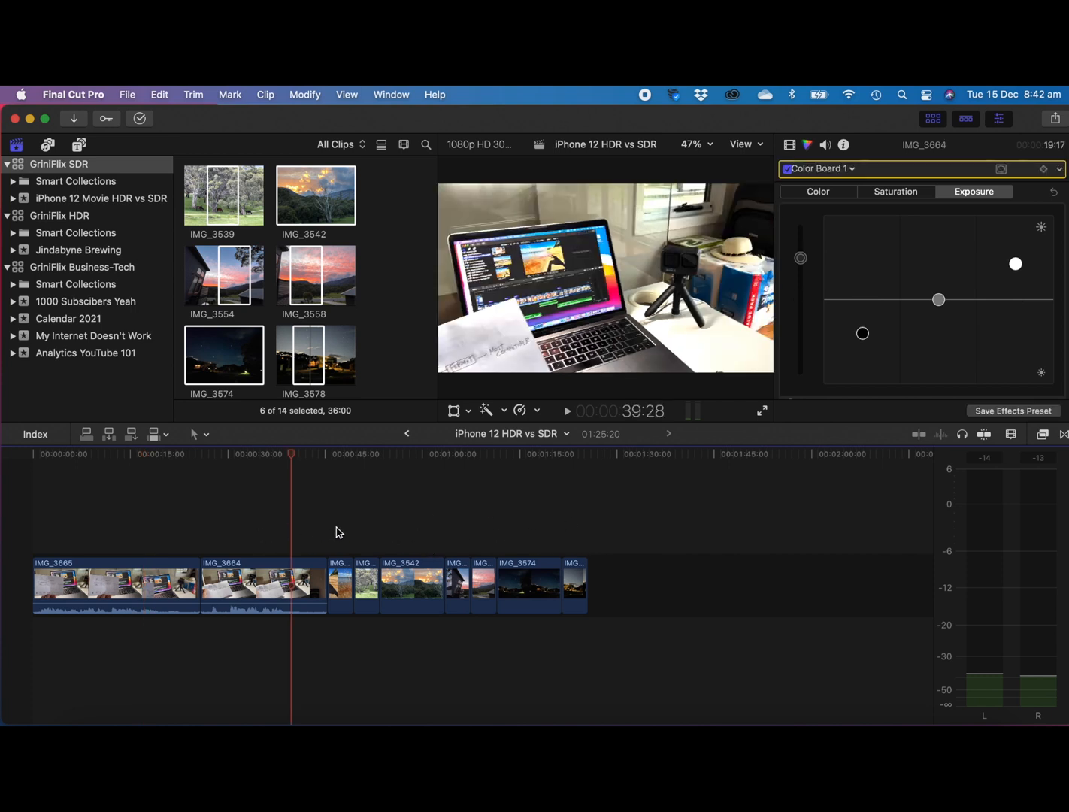
mouse_move(158, 523)
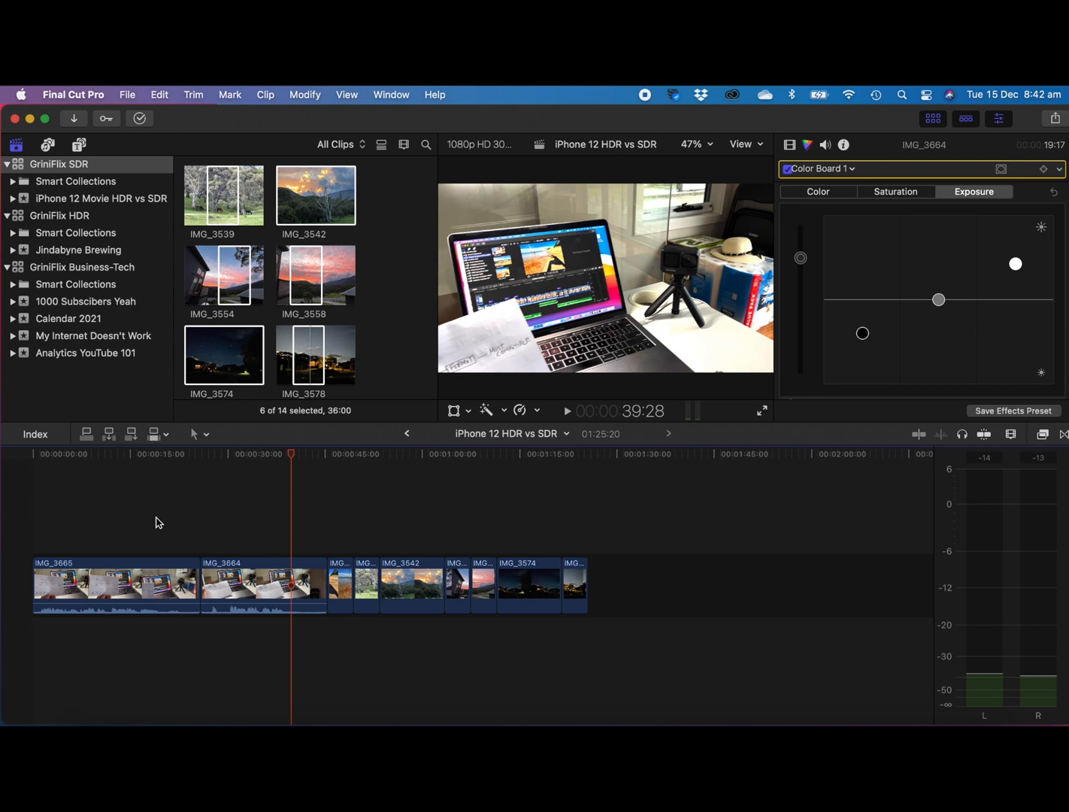
mouse_move(966, 268)
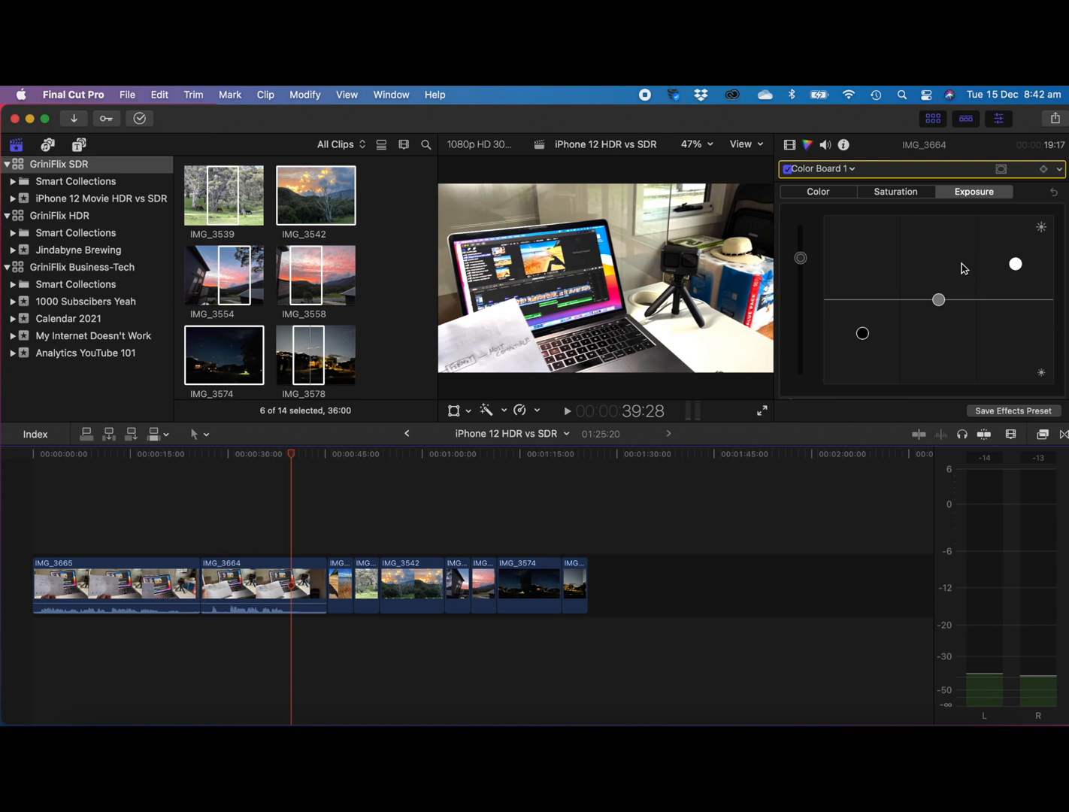
mouse_move(490, 426)
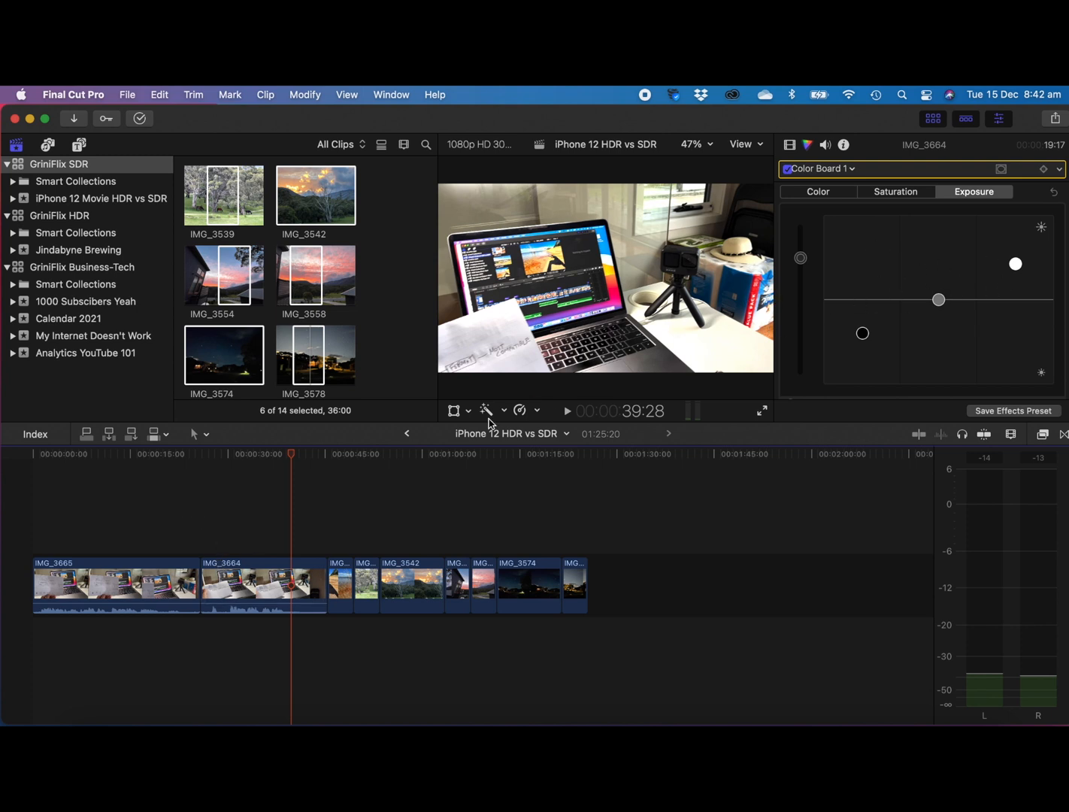
Raise the highlights and global exposure of the lake photo IMG_3626 to match the video
left_click(334, 454)
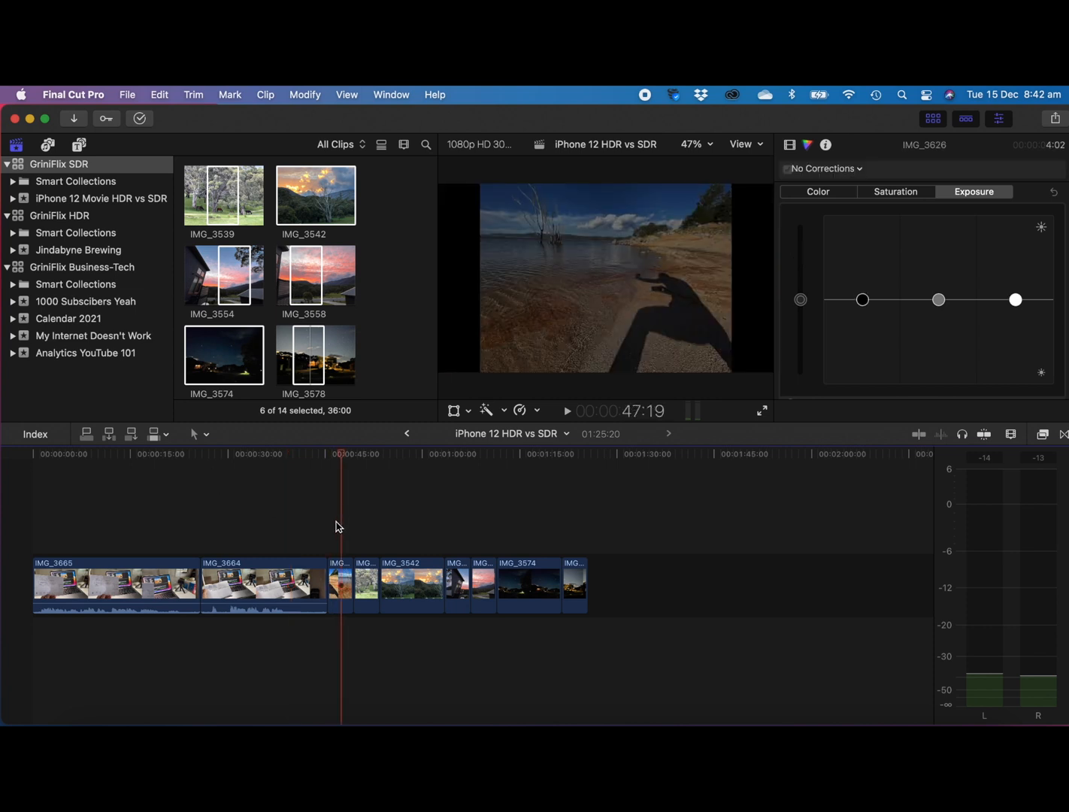
mouse_move(595, 254)
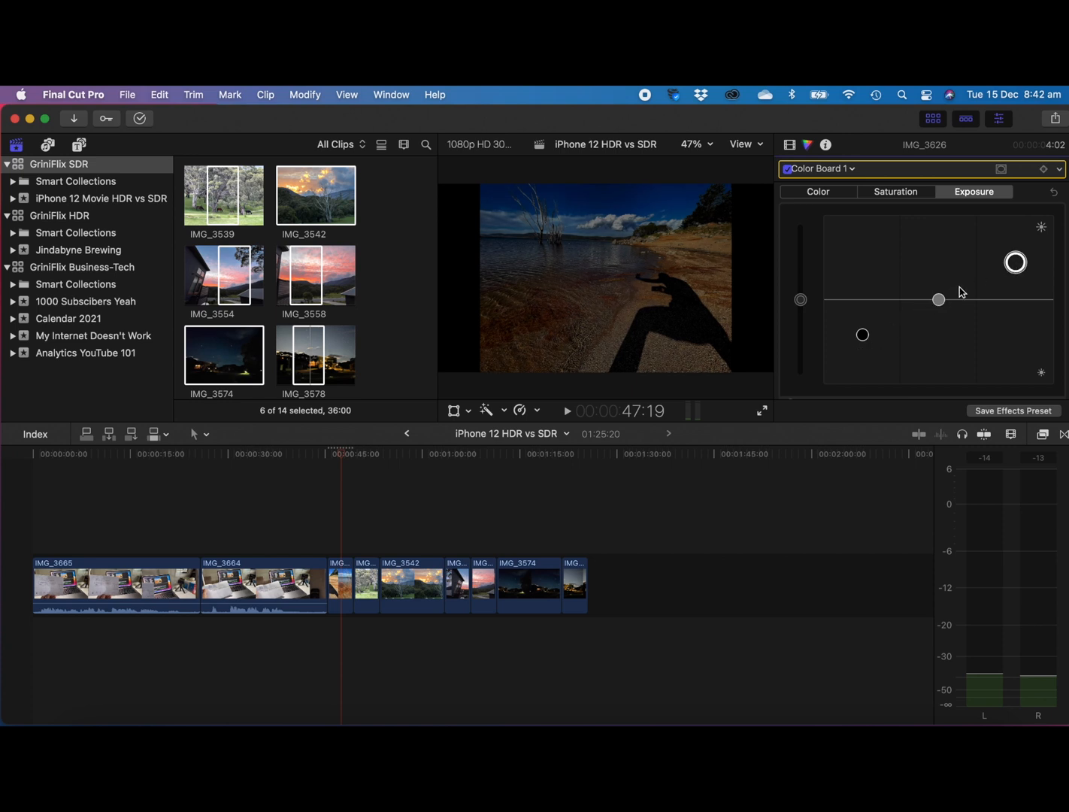
mouse_move(980, 279)
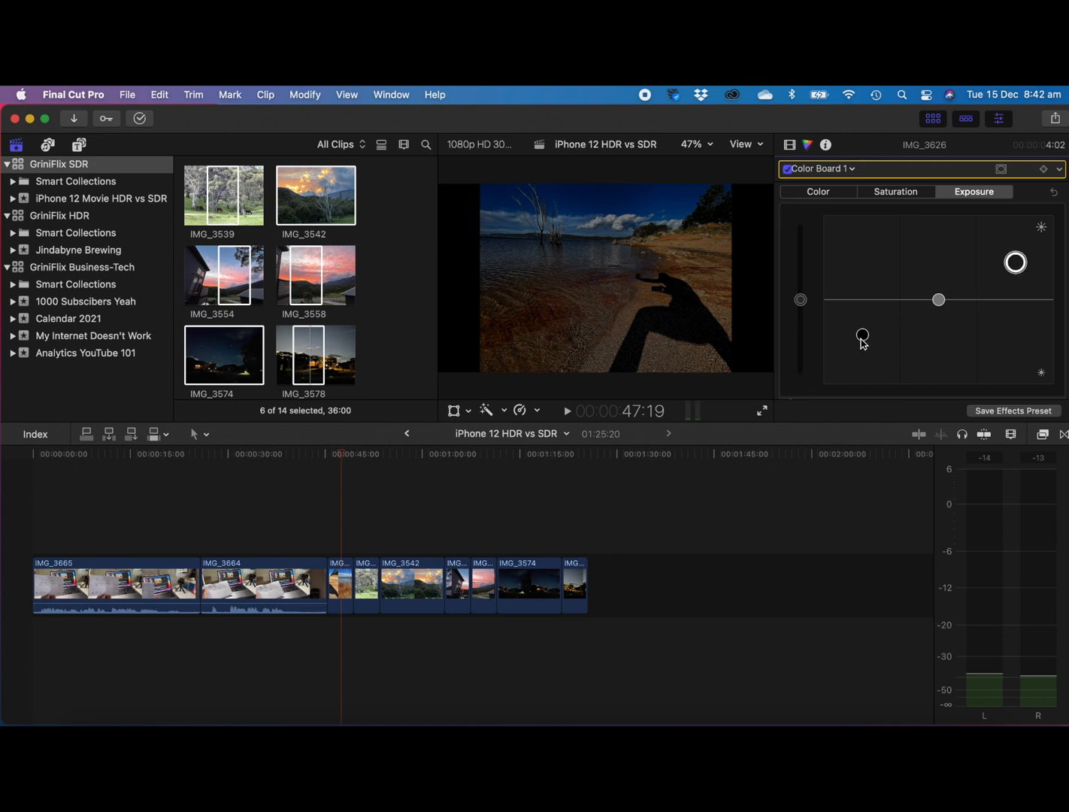
mouse_move(863, 337)
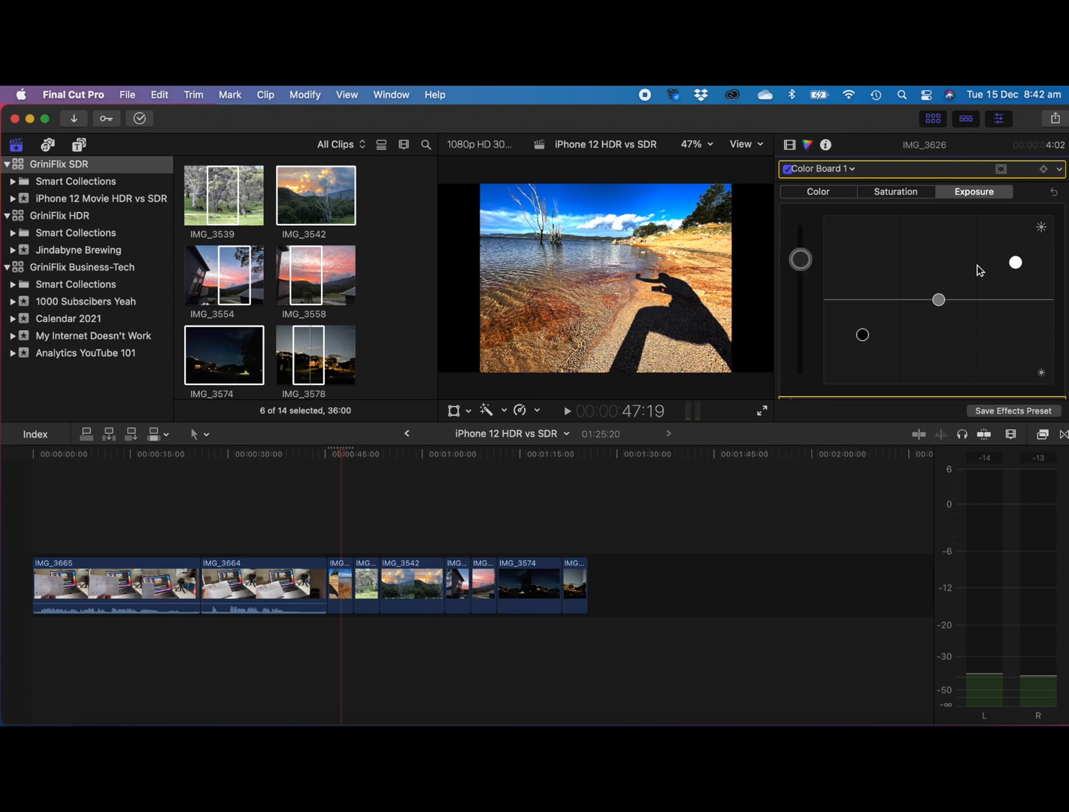
mouse_move(1016, 263)
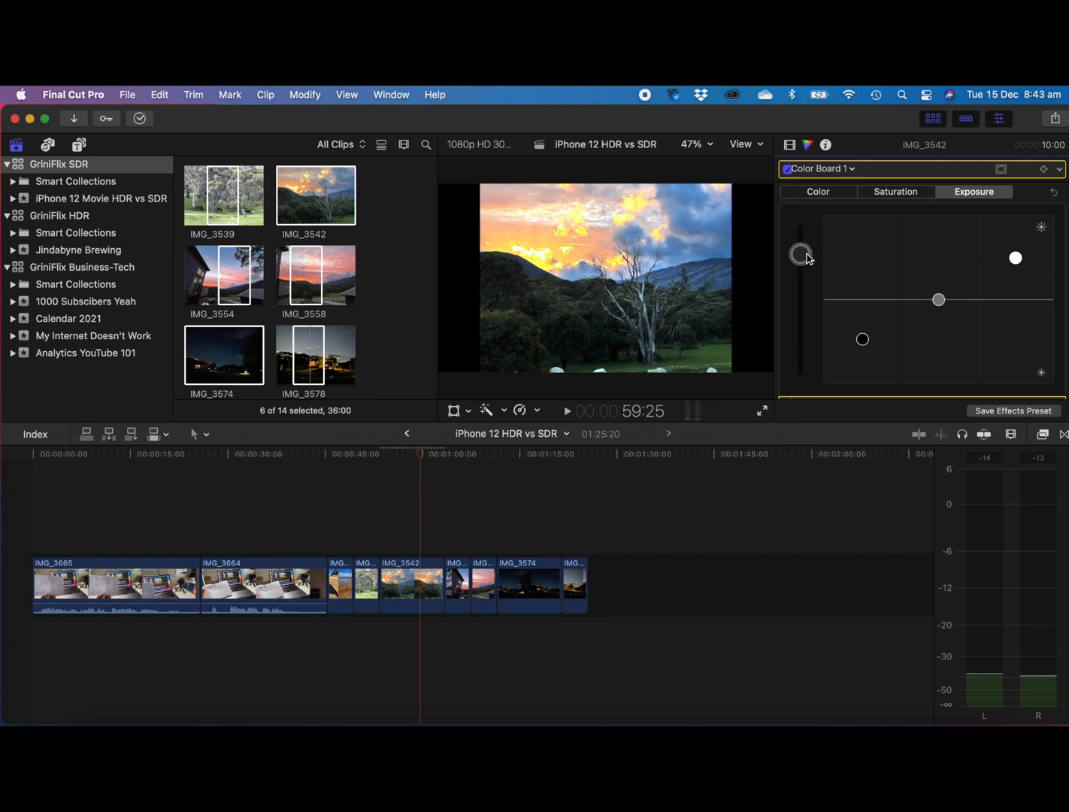
Raise the global and highlights exposure of sunset photo IMG_3558 and night-sky photo IMG_3578, then review IMG_3664
left_click(460, 493)
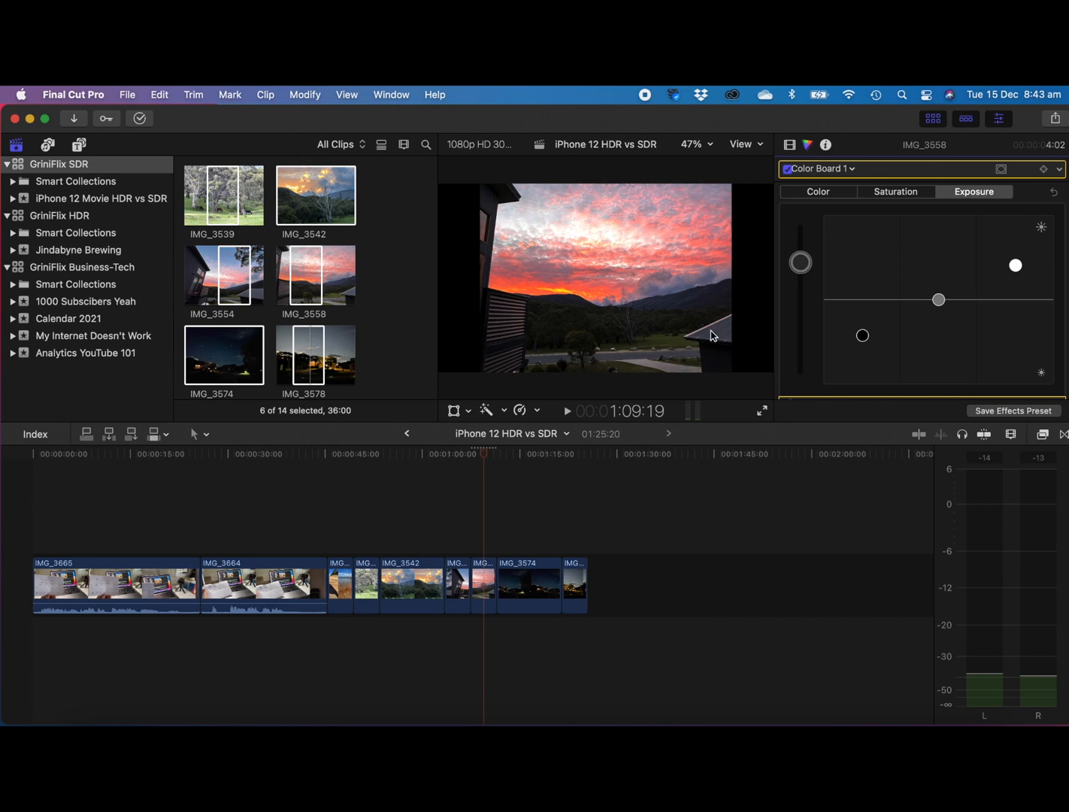
left_click(519, 585)
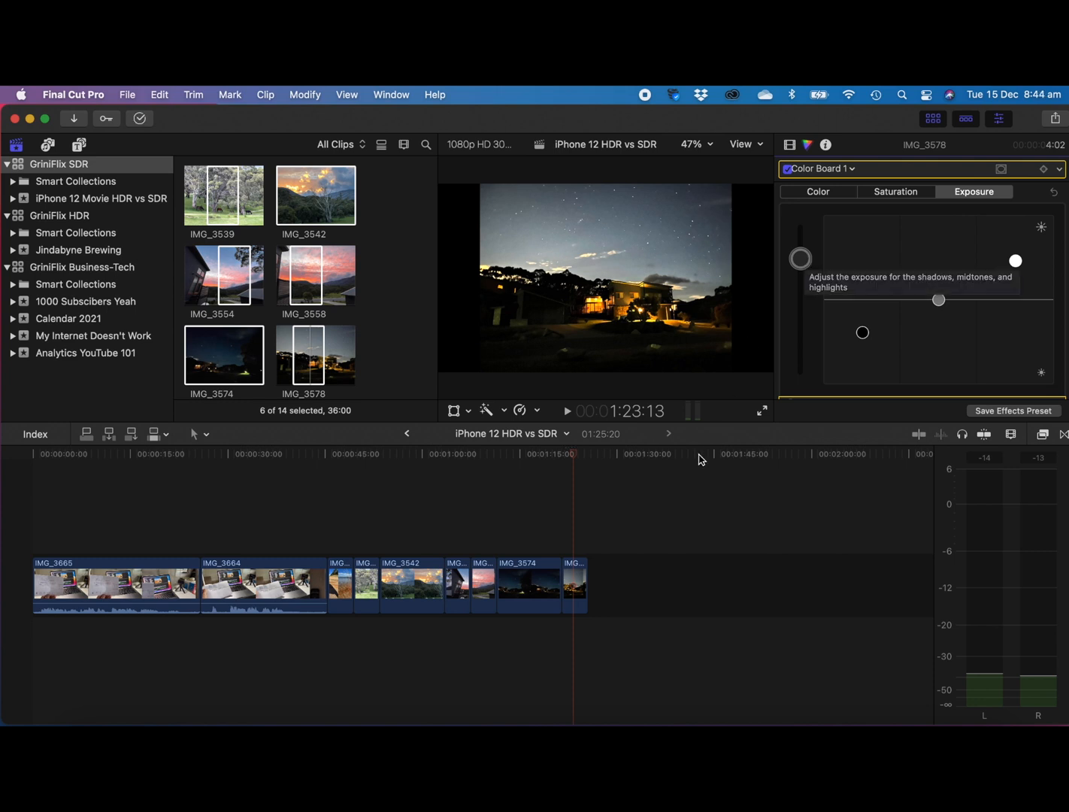
mouse_move(531, 503)
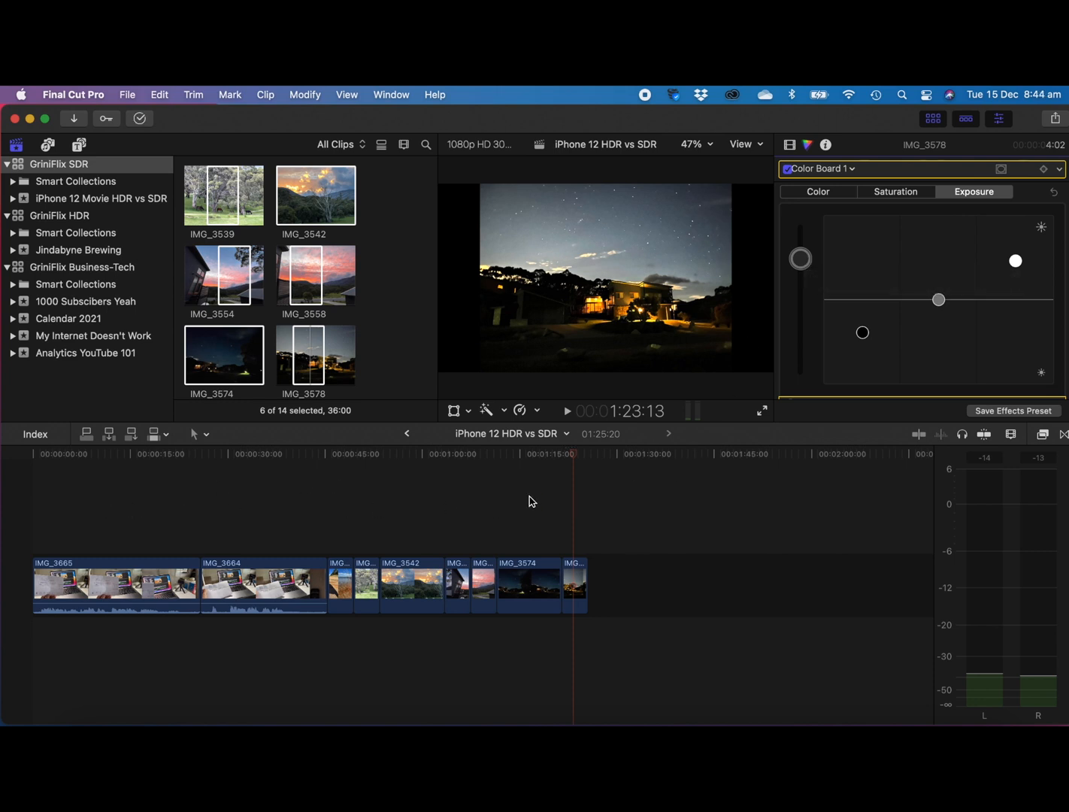
left_click(229, 455)
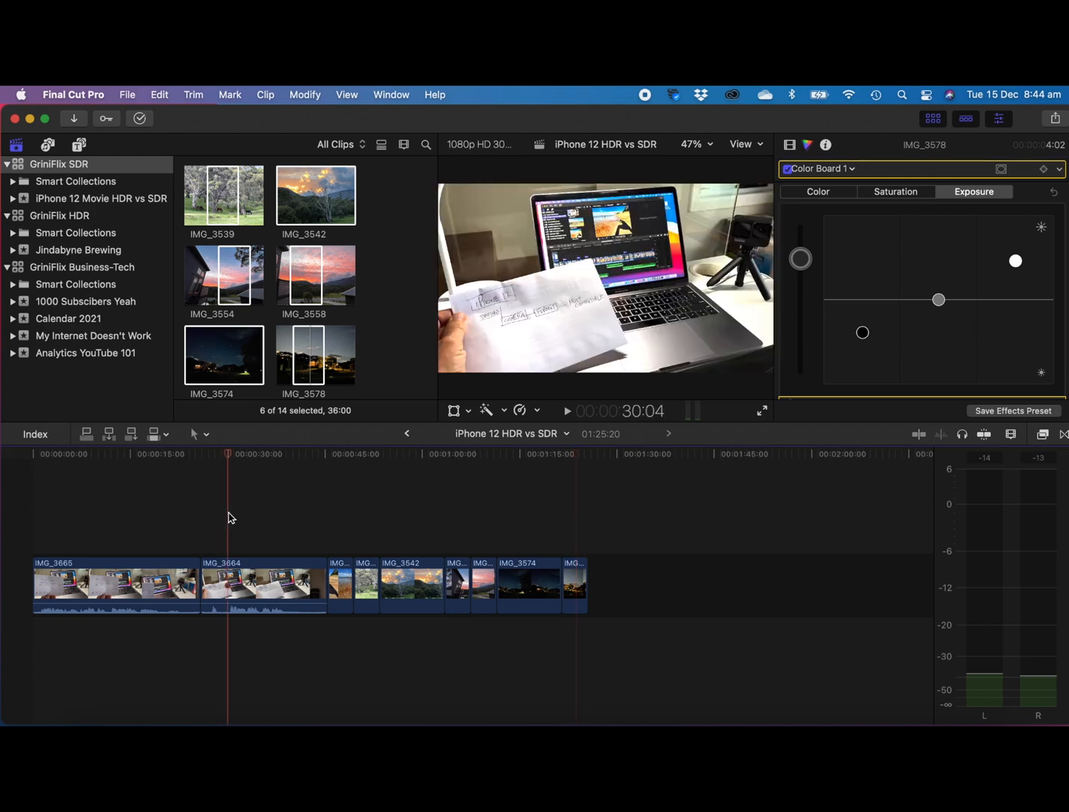
Raise the exposure pucks on the grazing-horses photo IMG_3539 in the Color Board
left_click(345, 454)
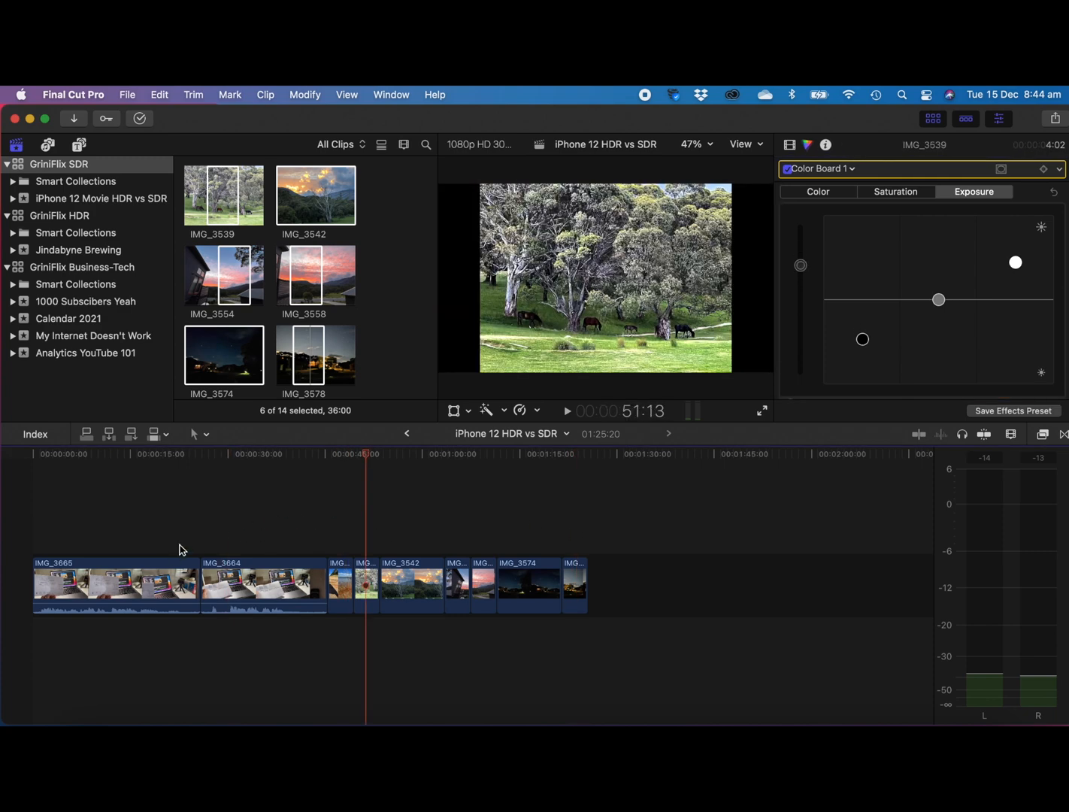
mouse_move(73, 533)
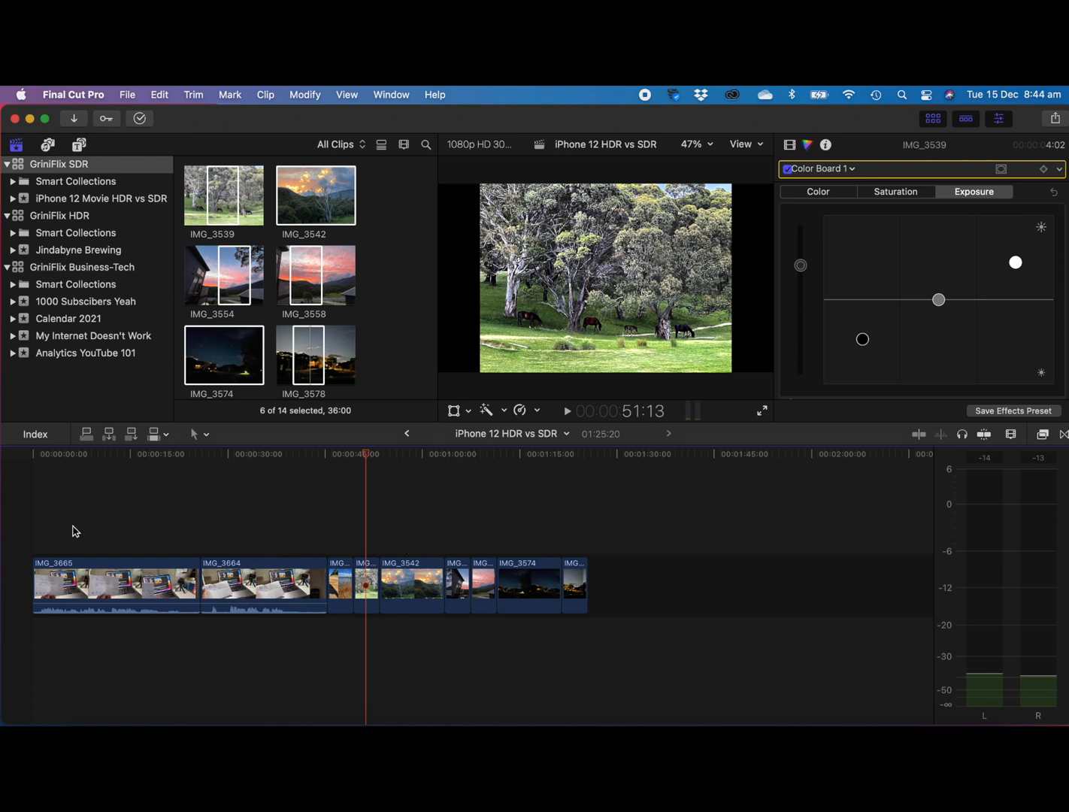
mouse_move(61, 120)
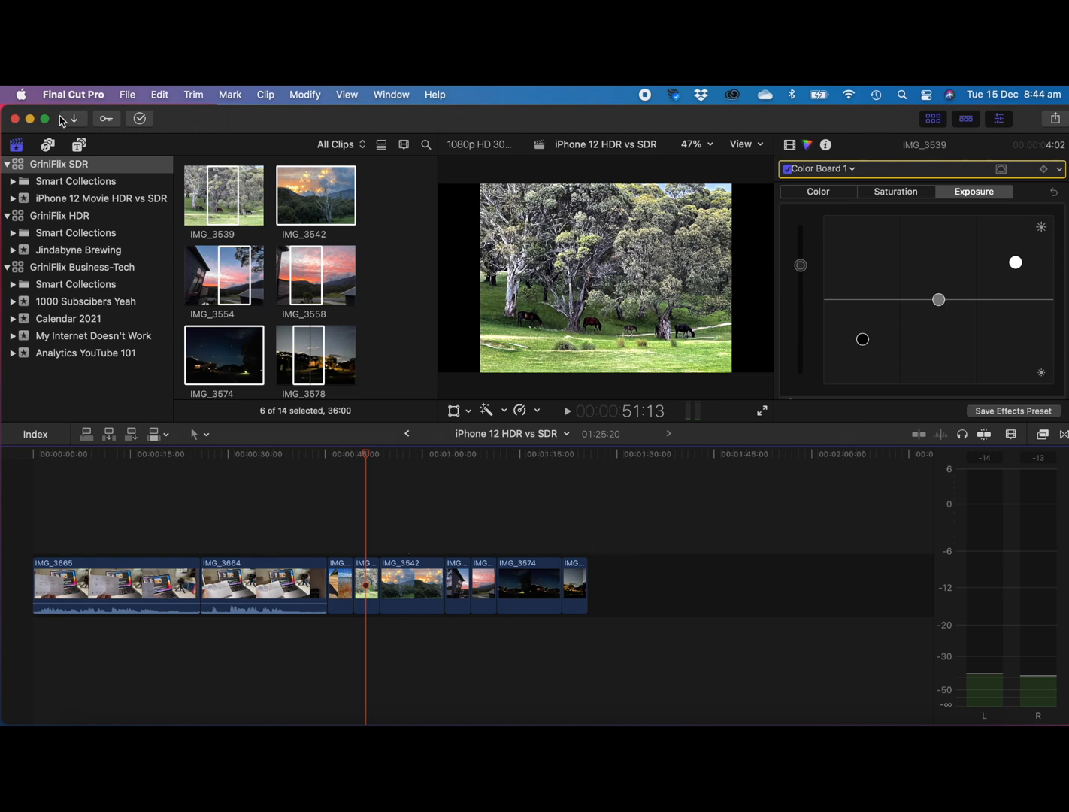
mouse_move(143, 541)
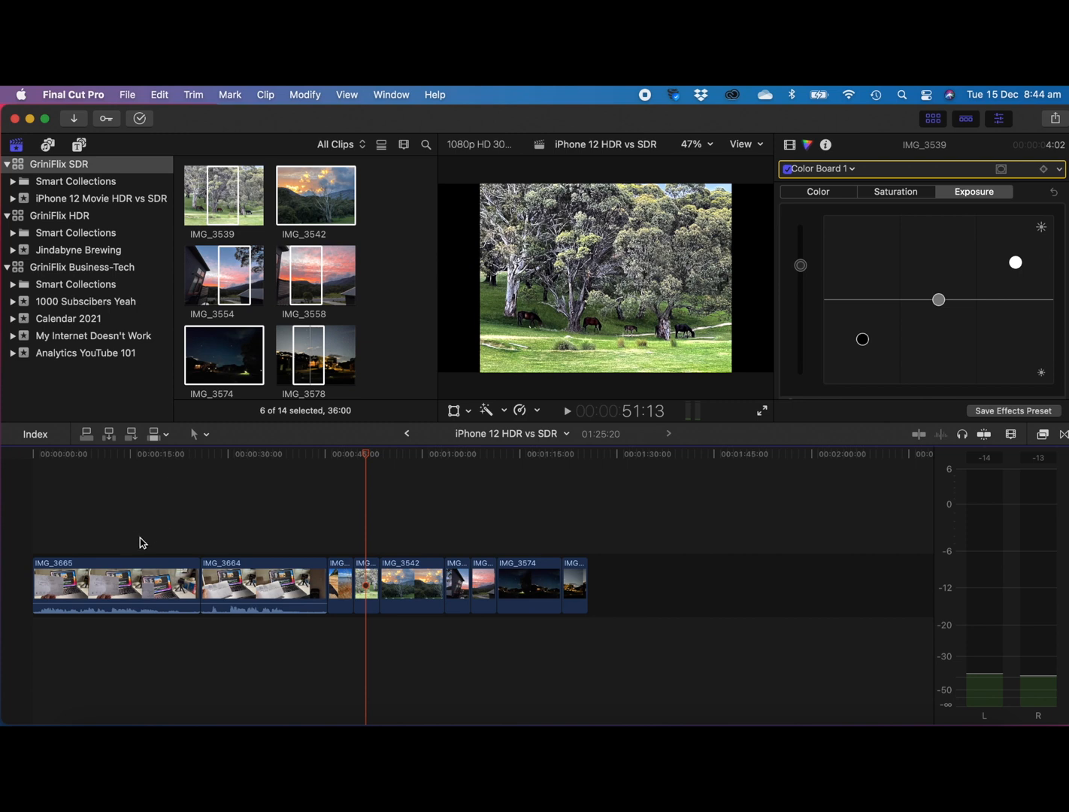
mouse_move(684, 544)
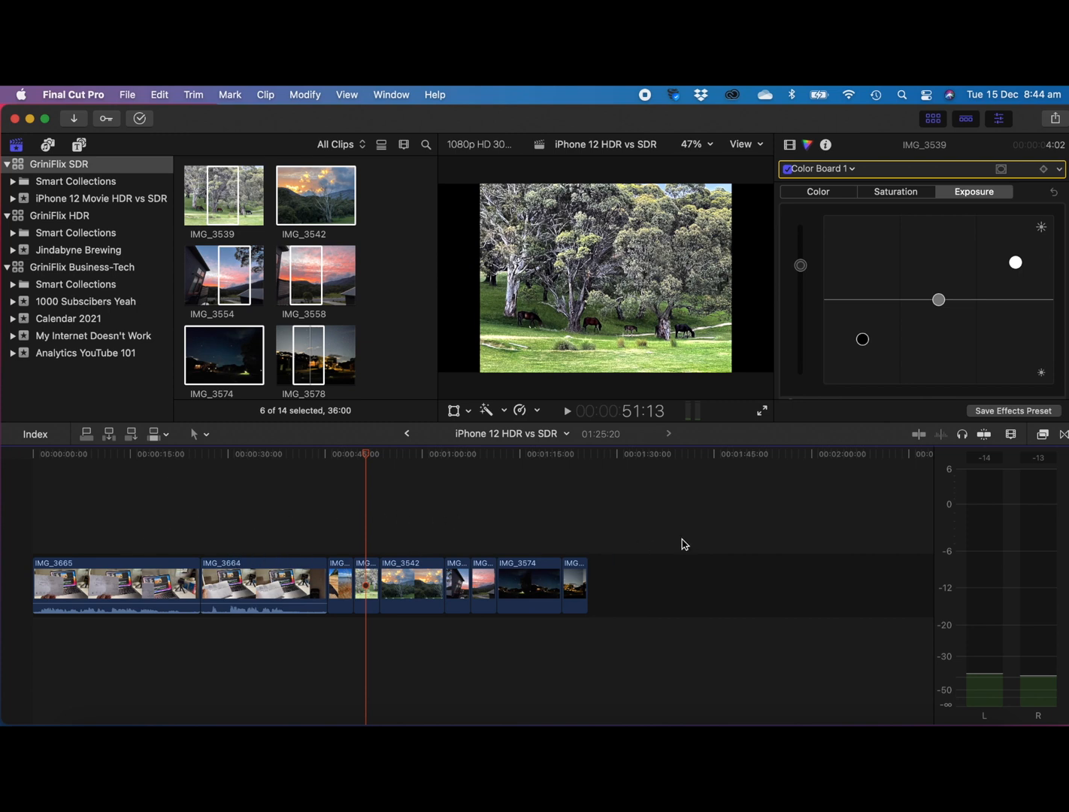
mouse_move(544, 547)
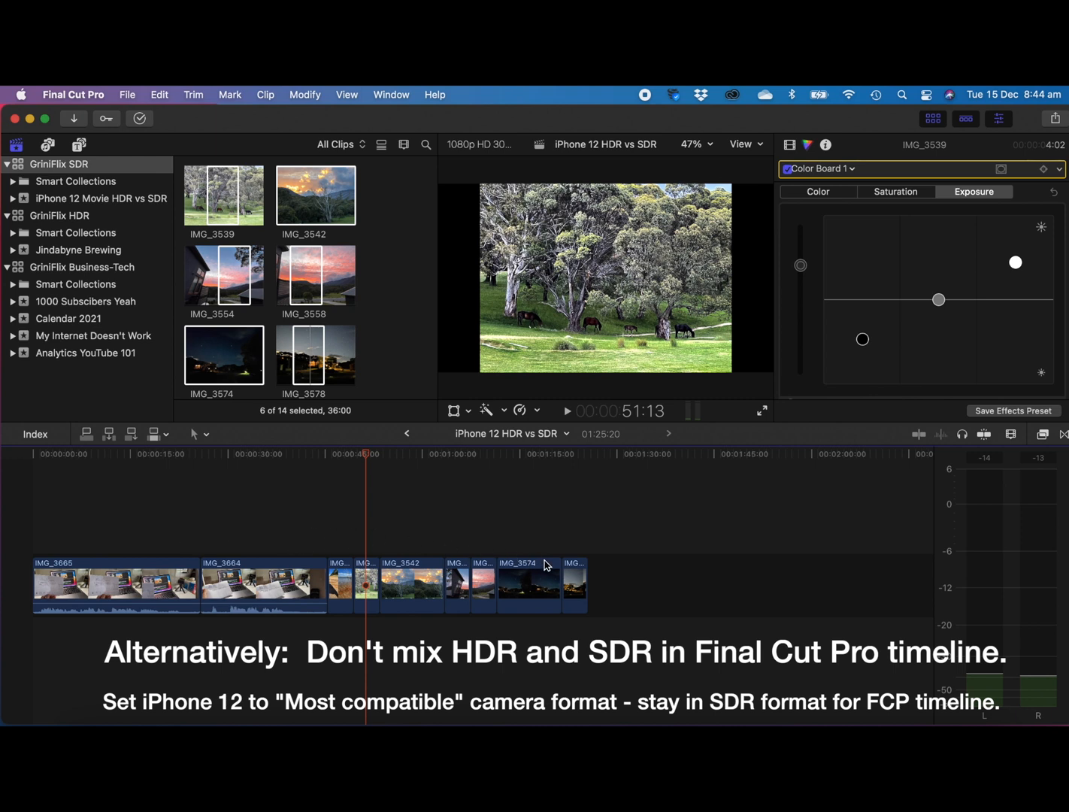
mouse_move(517, 555)
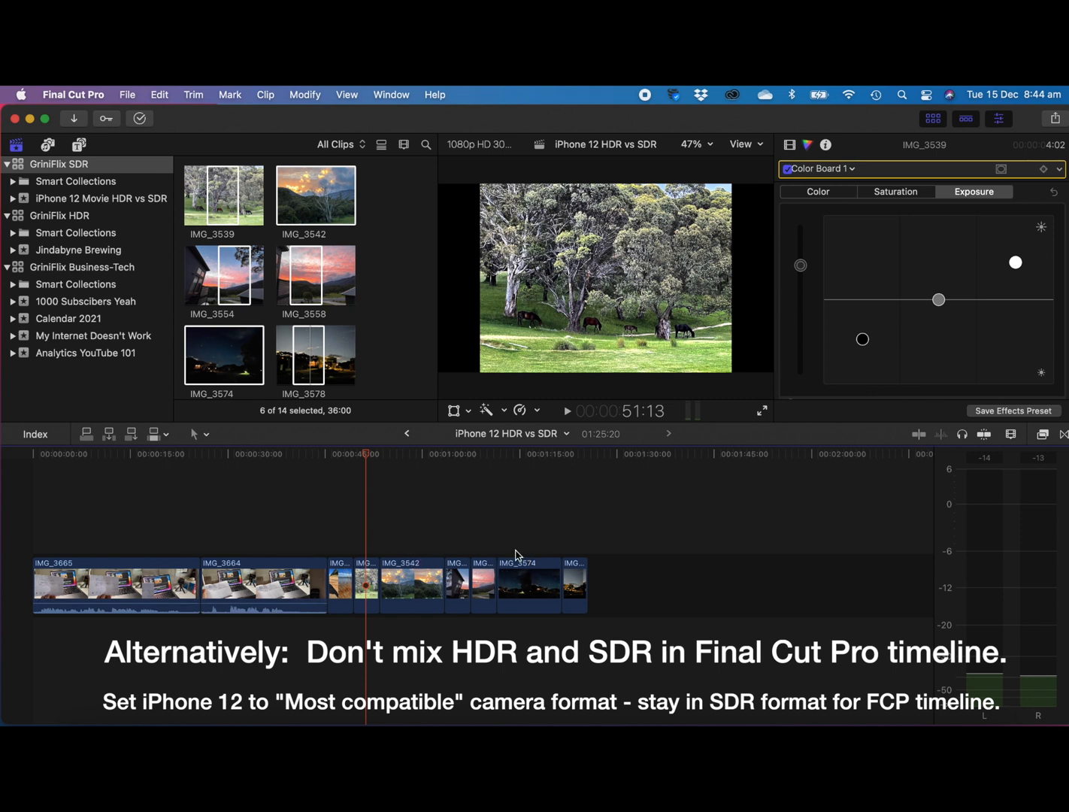
mouse_move(1019, 246)
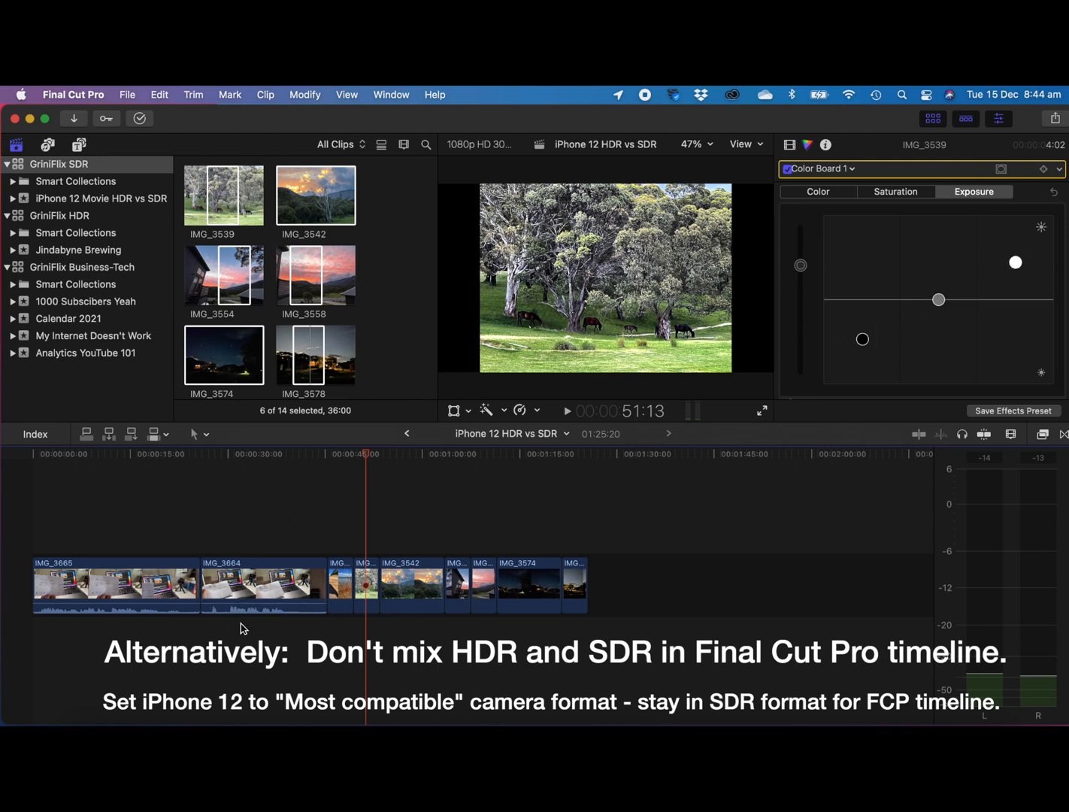
mouse_move(364, 581)
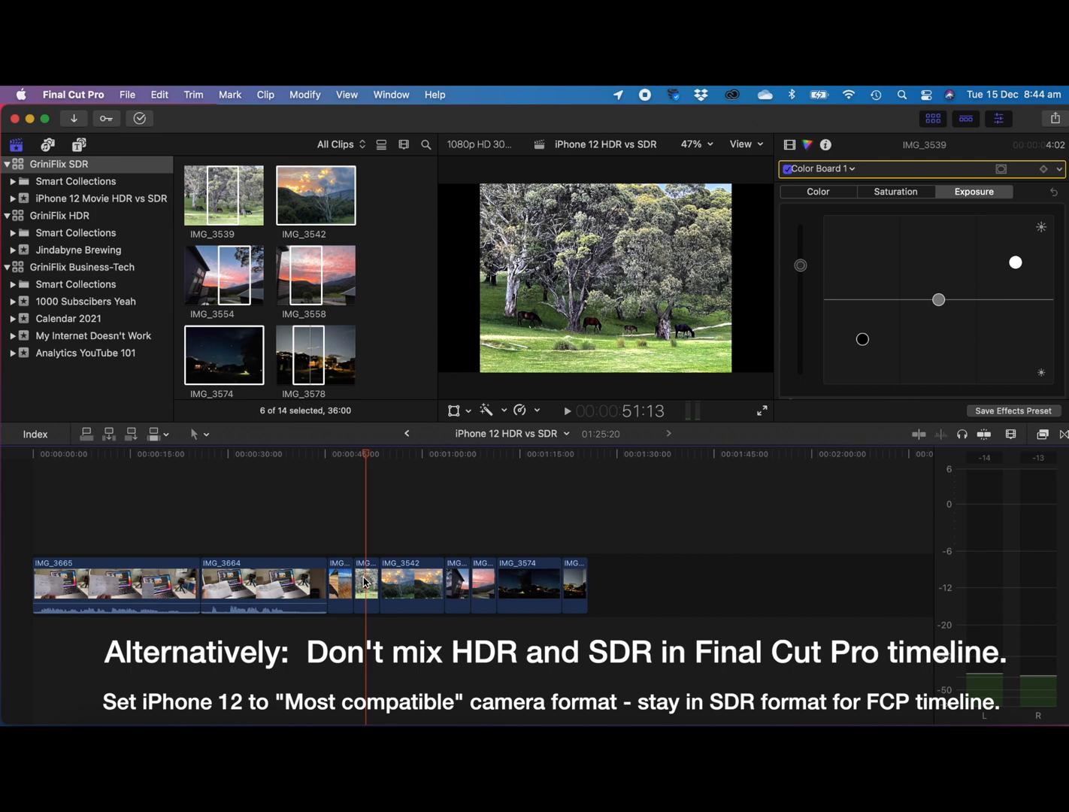
mouse_move(916, 272)
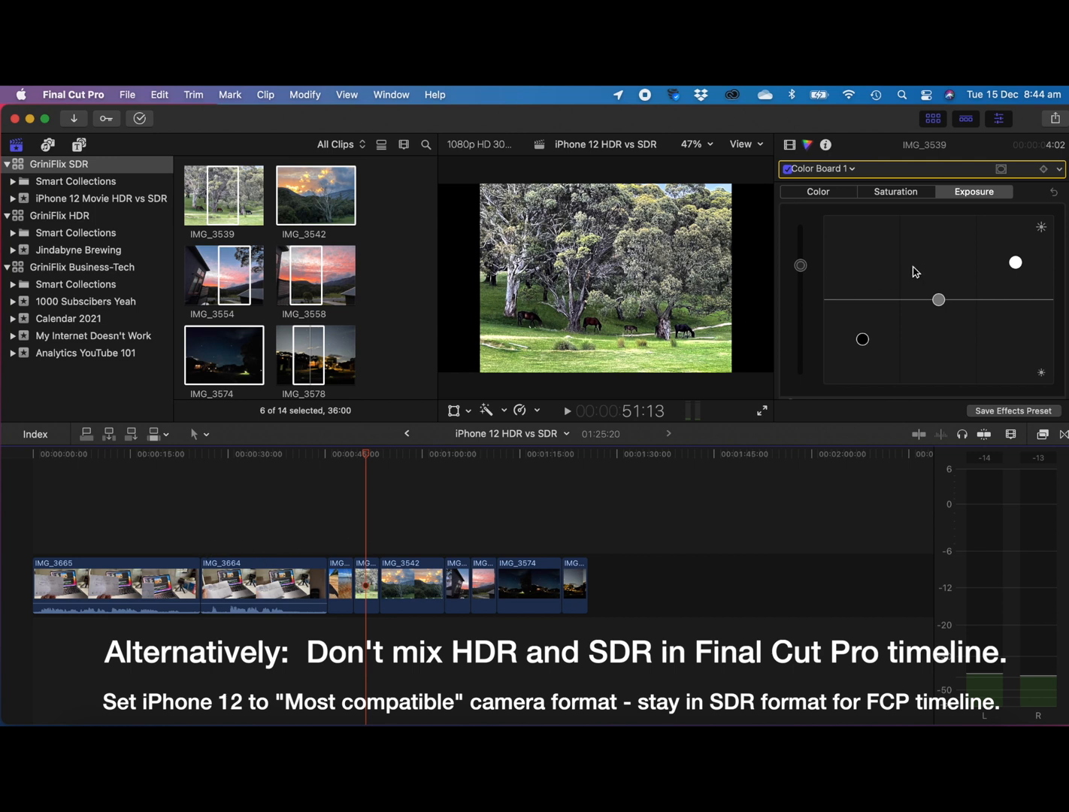